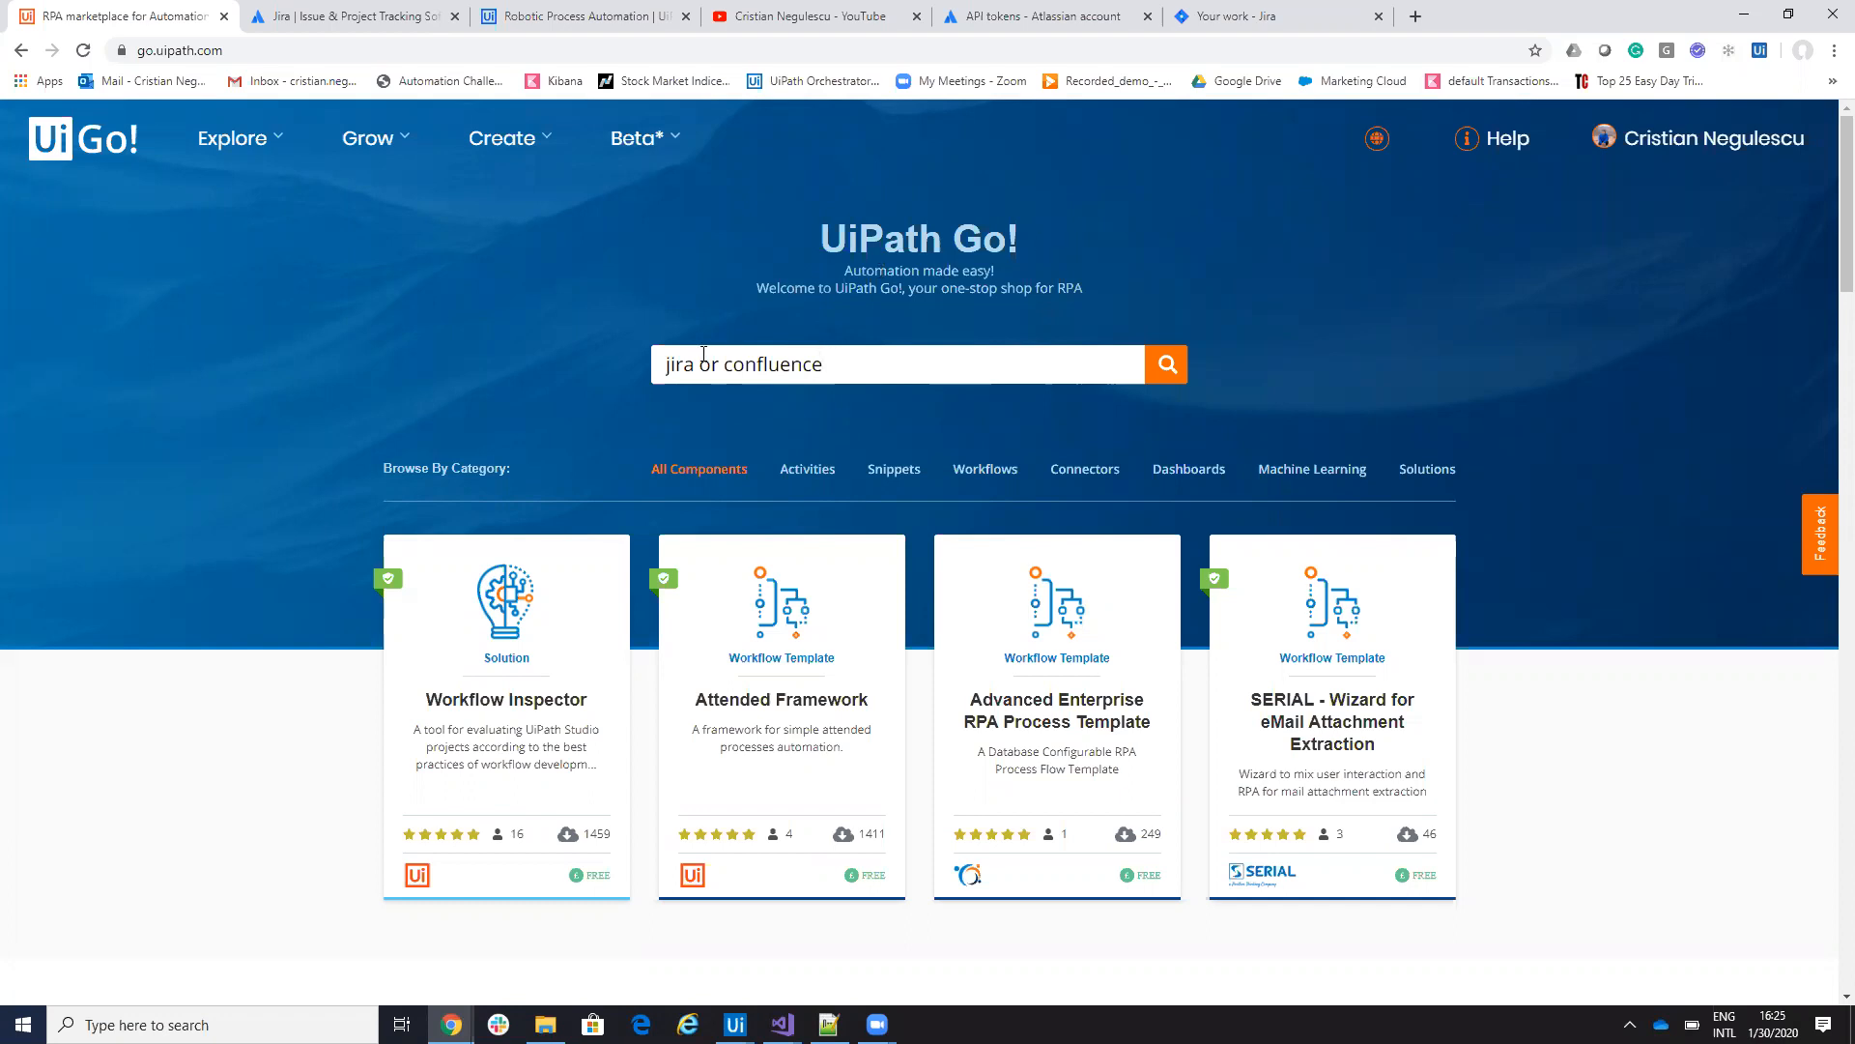
pyautogui.moveTo(742, 371)
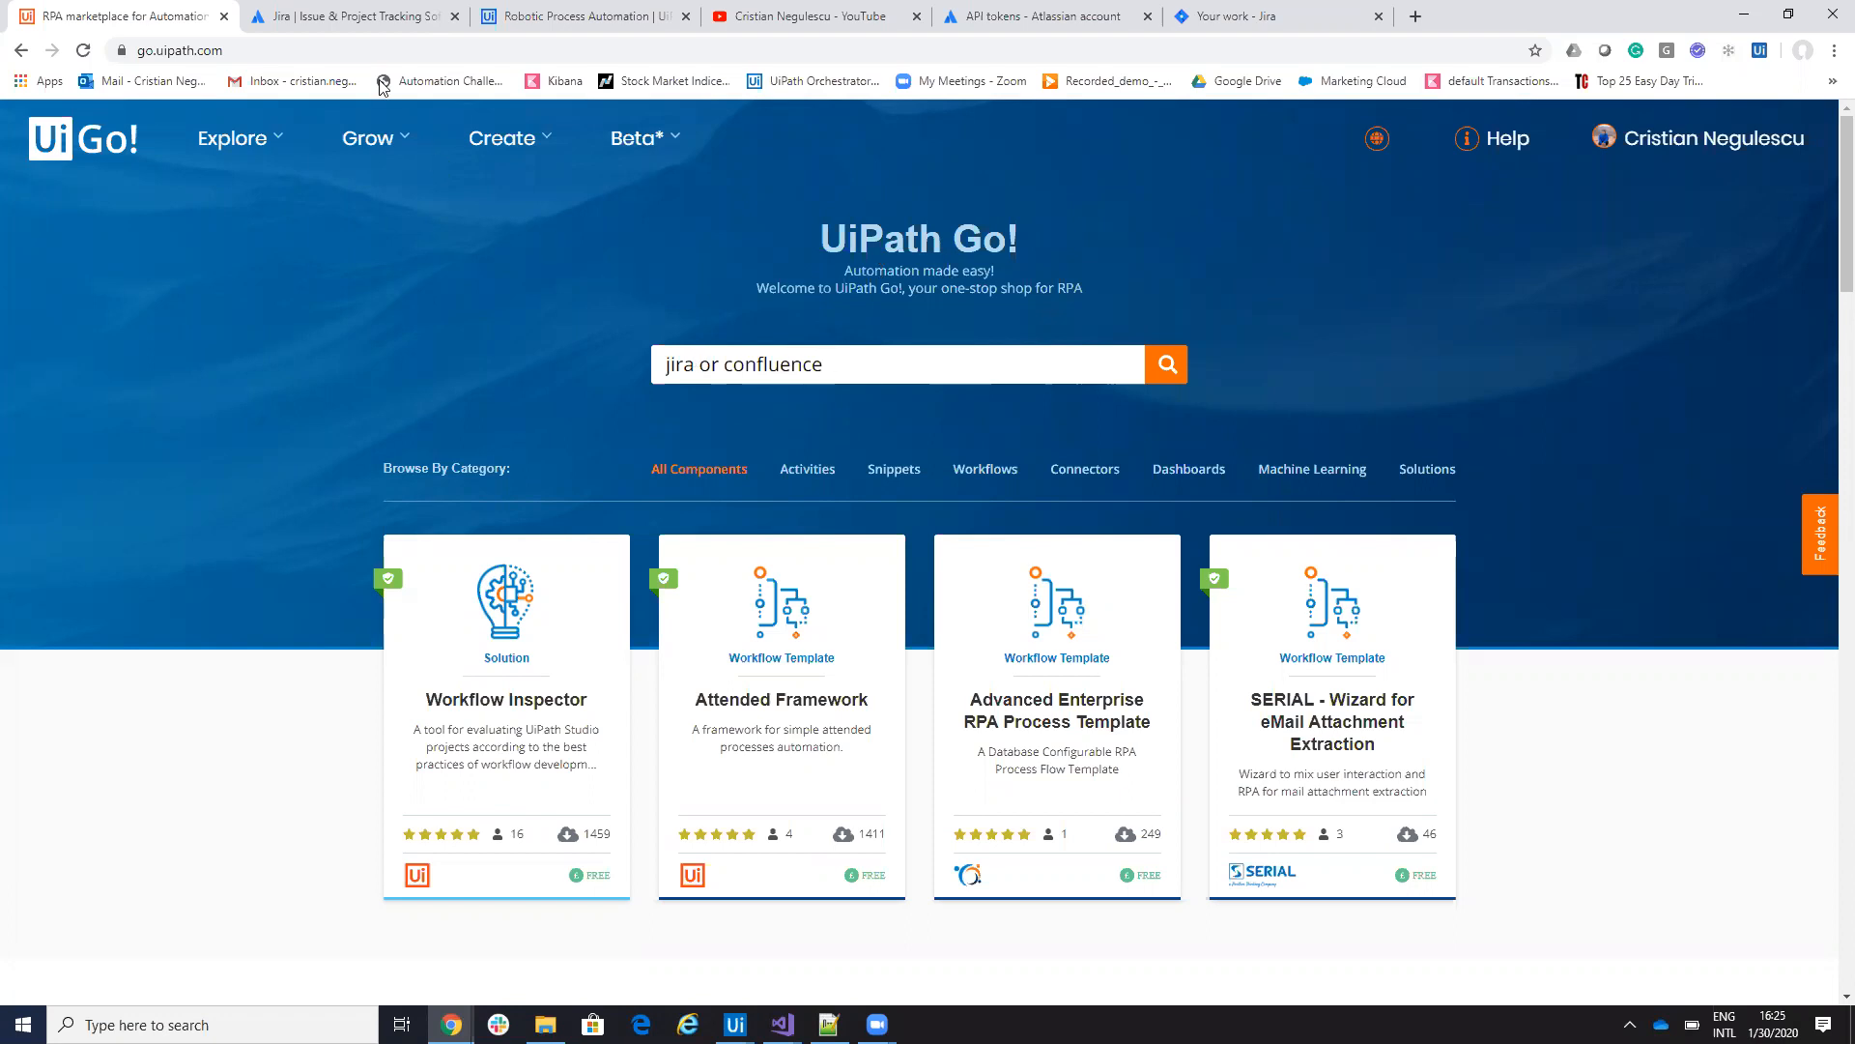
# - Start the Jira Software + Confluence free trial, reaching the Create your account form
pyautogui.click(351, 15)
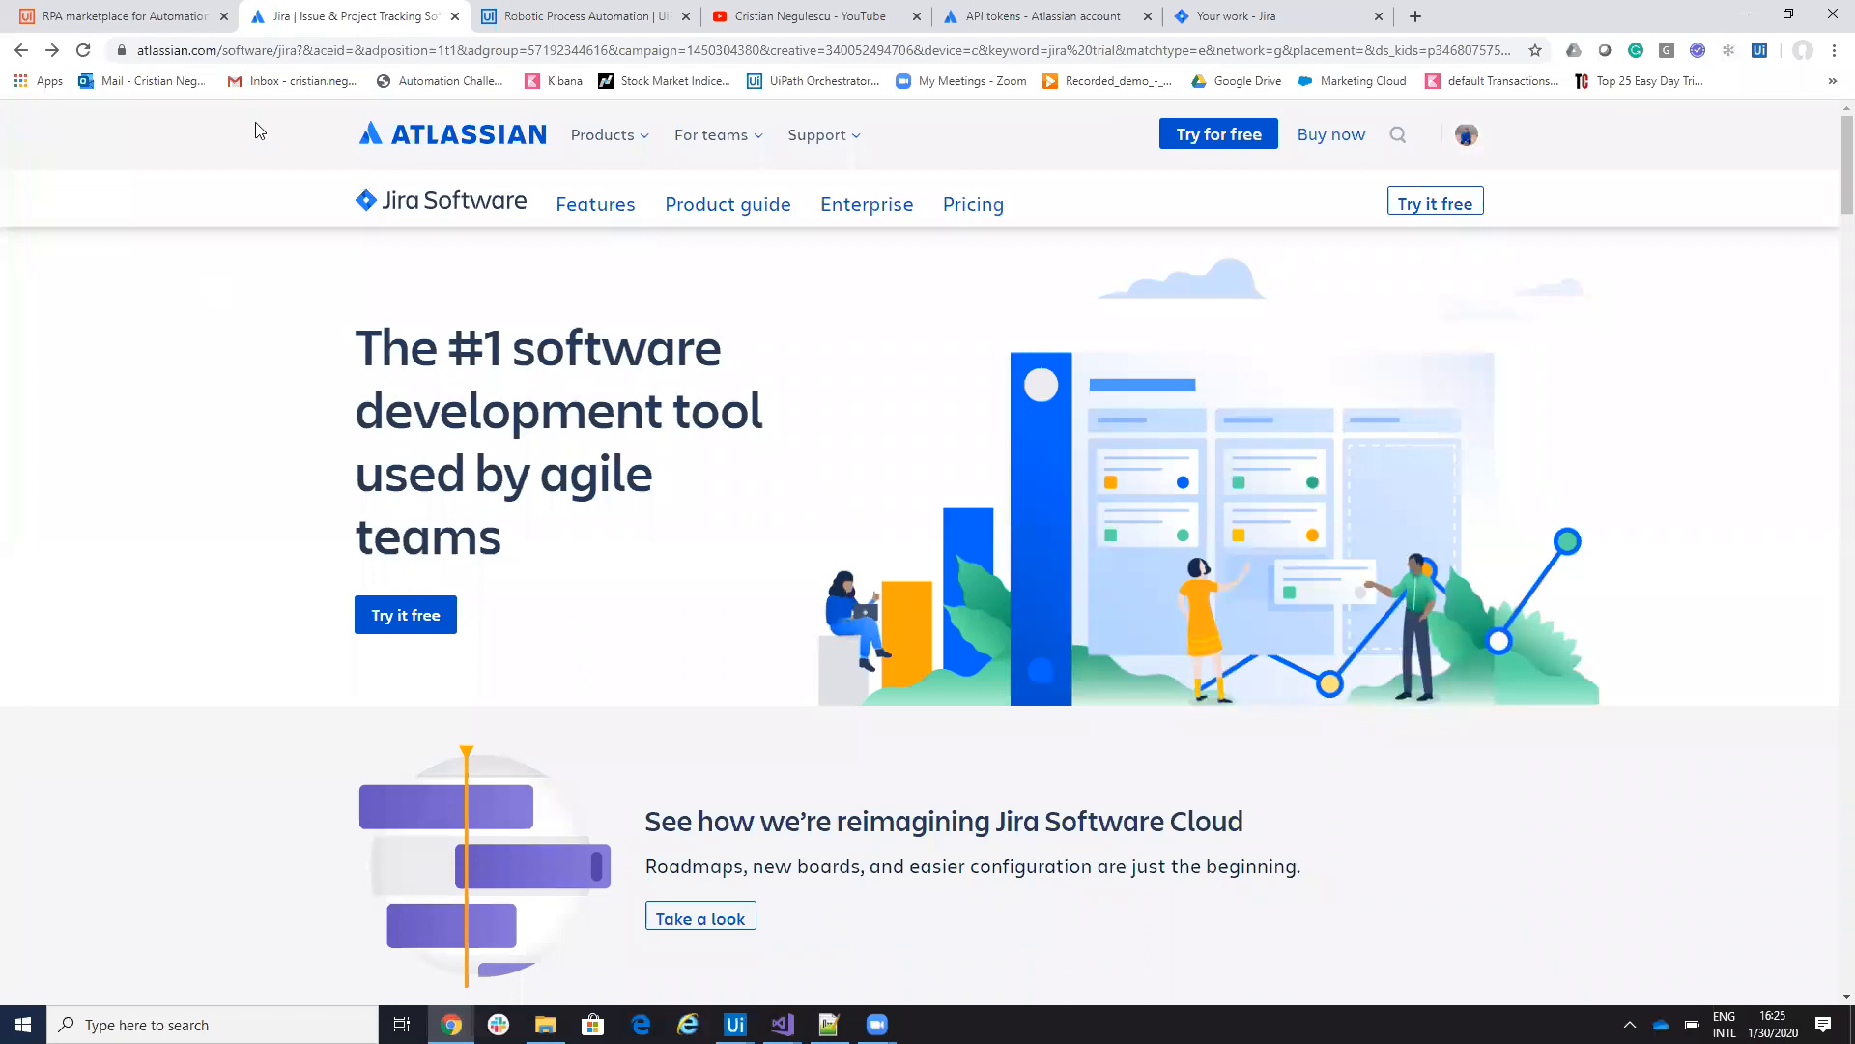
pyautogui.moveTo(404, 615)
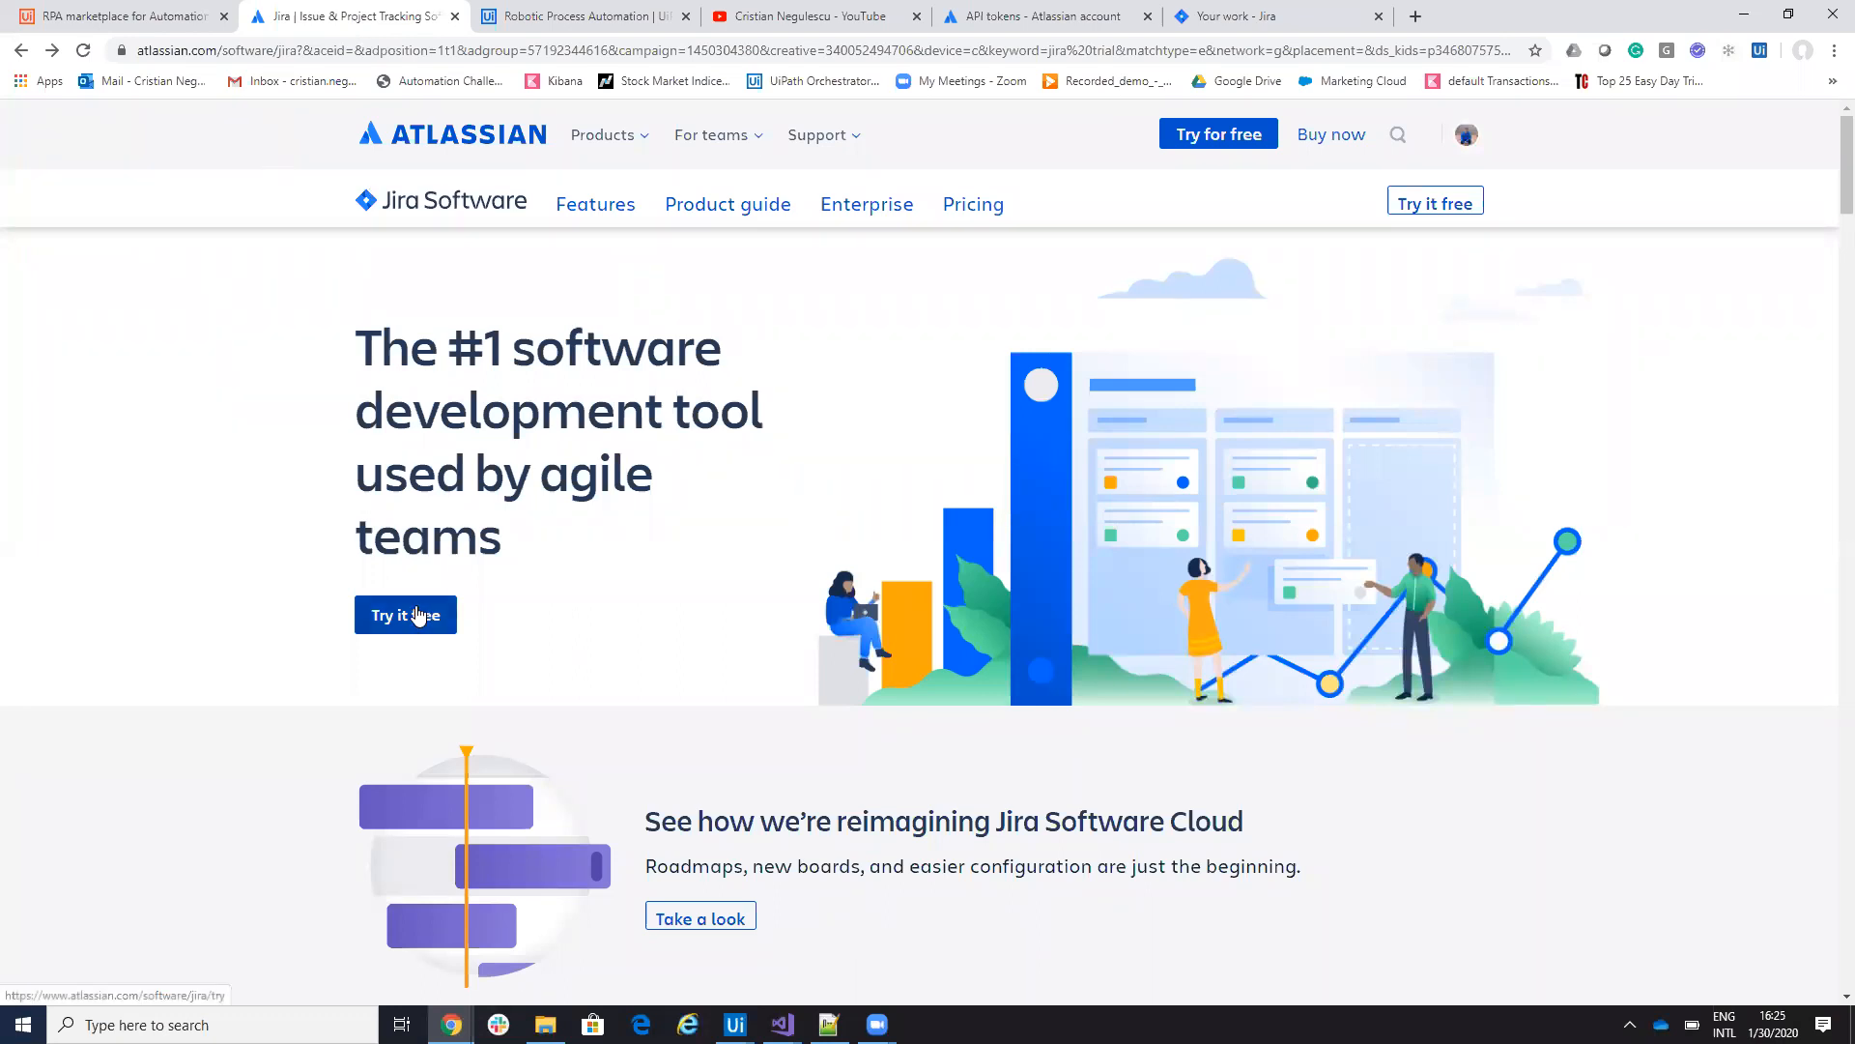
pyautogui.click(404, 614)
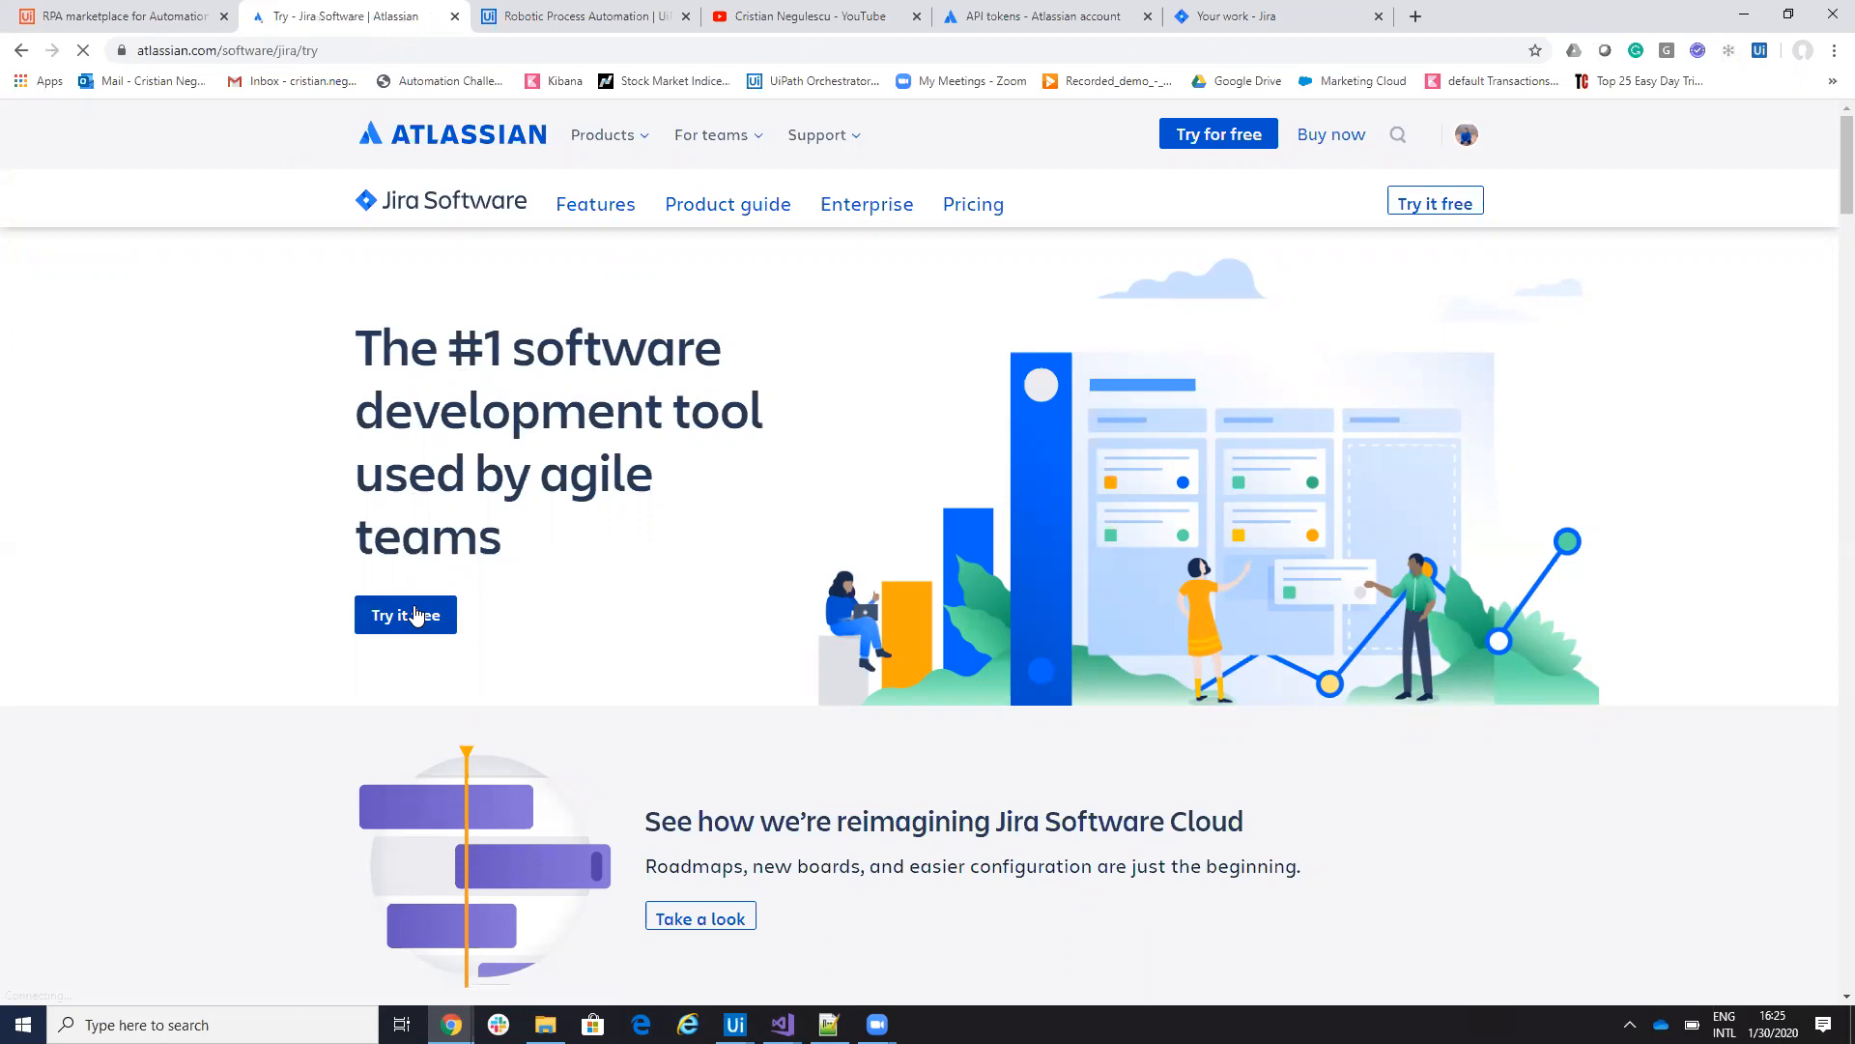
pyautogui.click(404, 615)
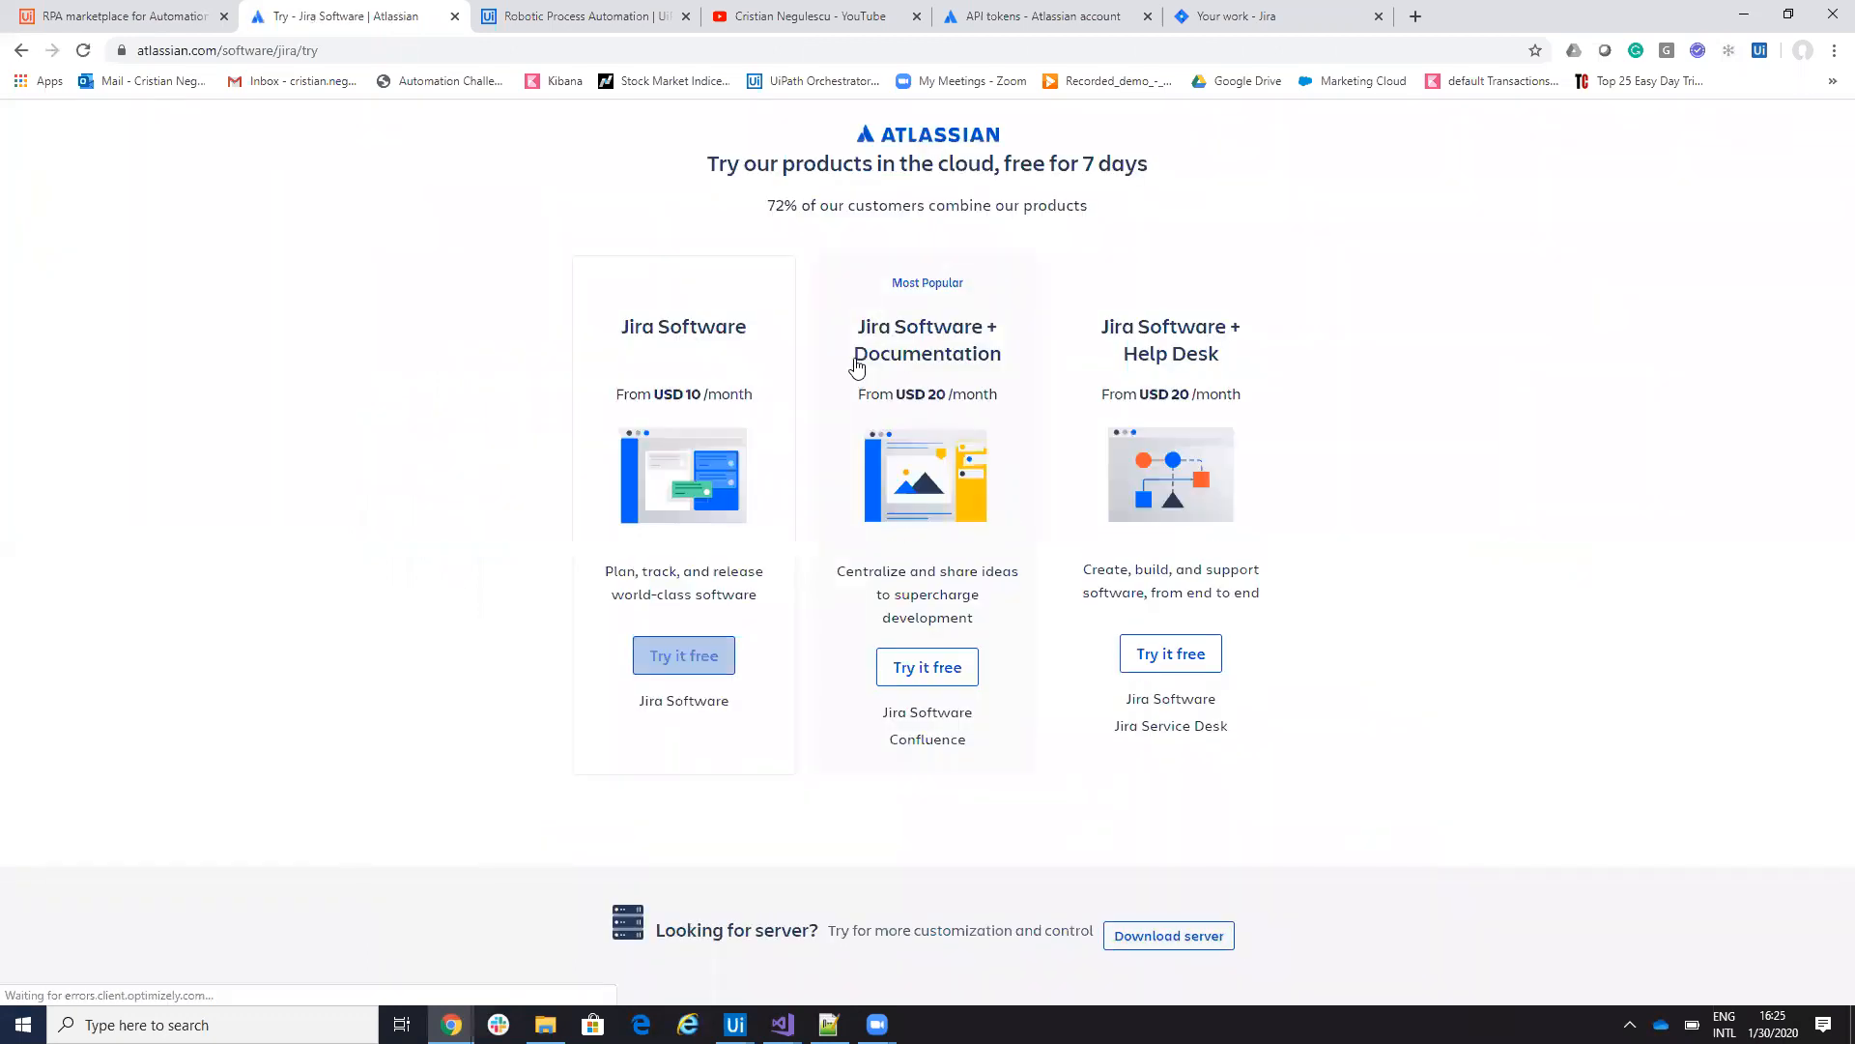
pyautogui.moveTo(920, 460)
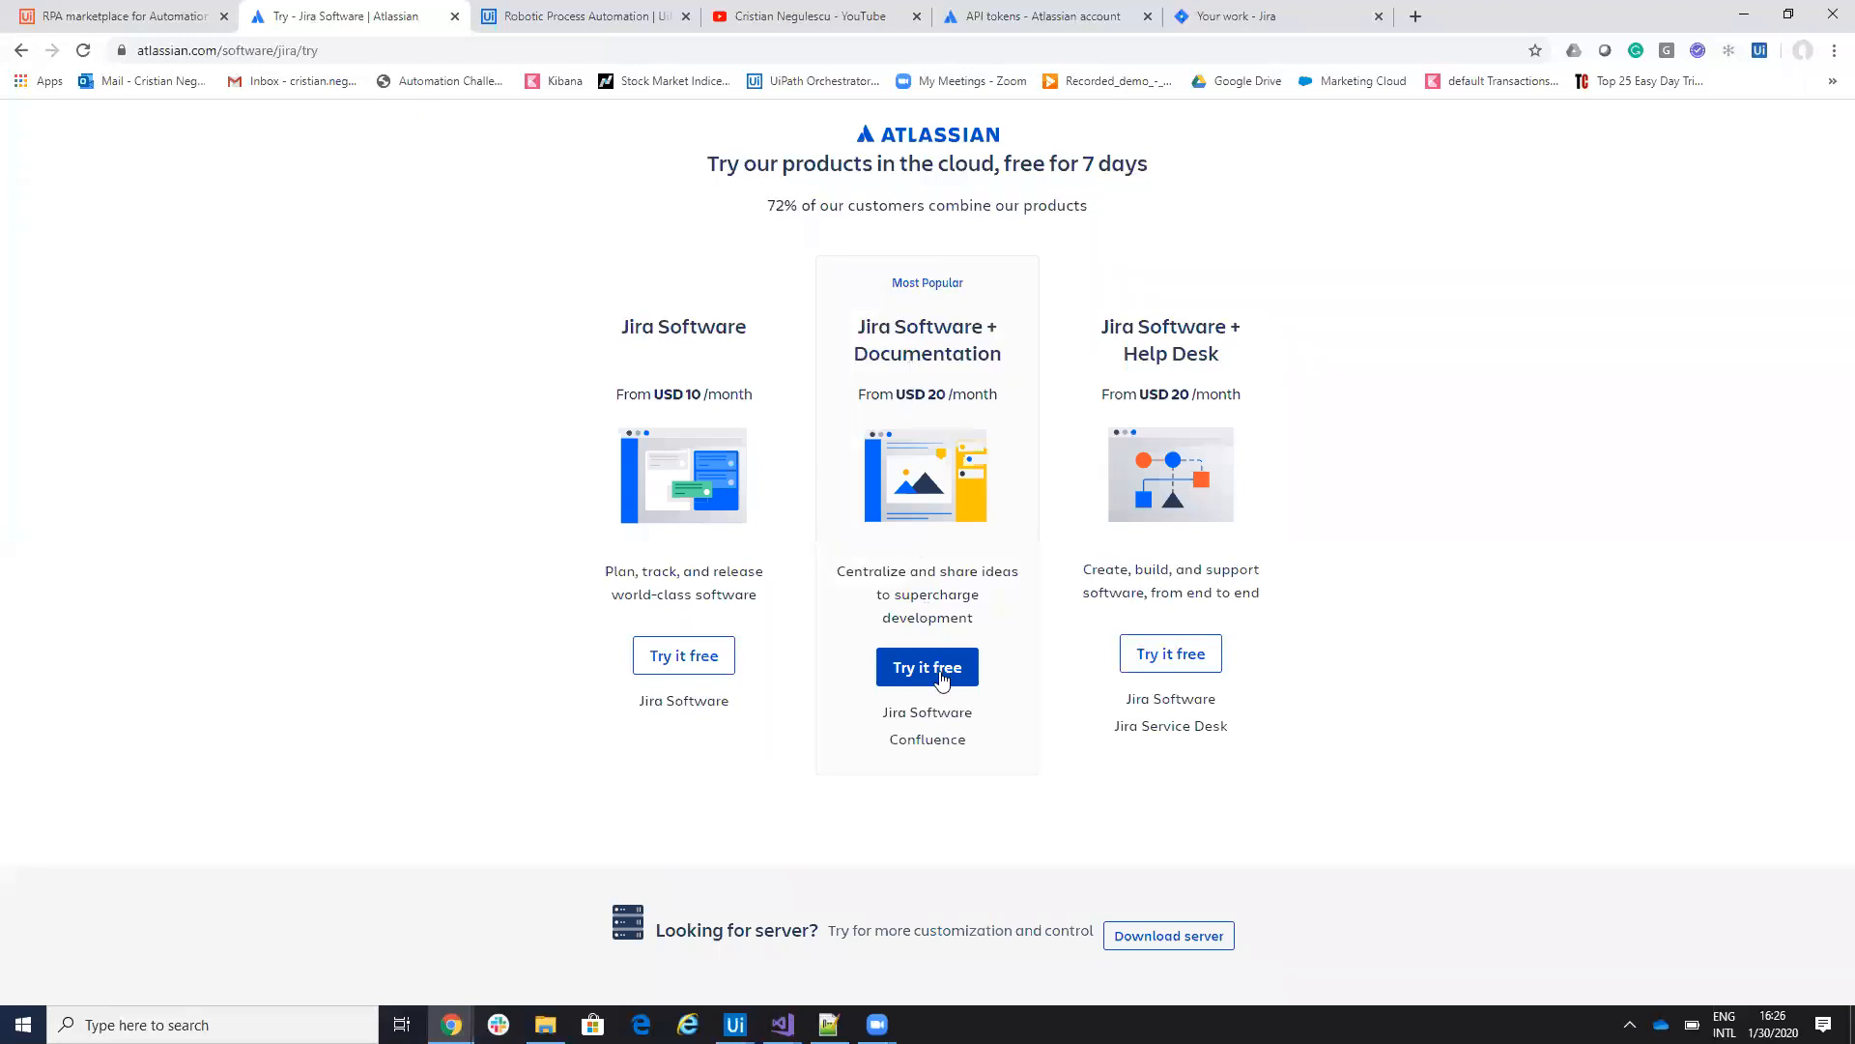
pyautogui.moveTo(926, 666)
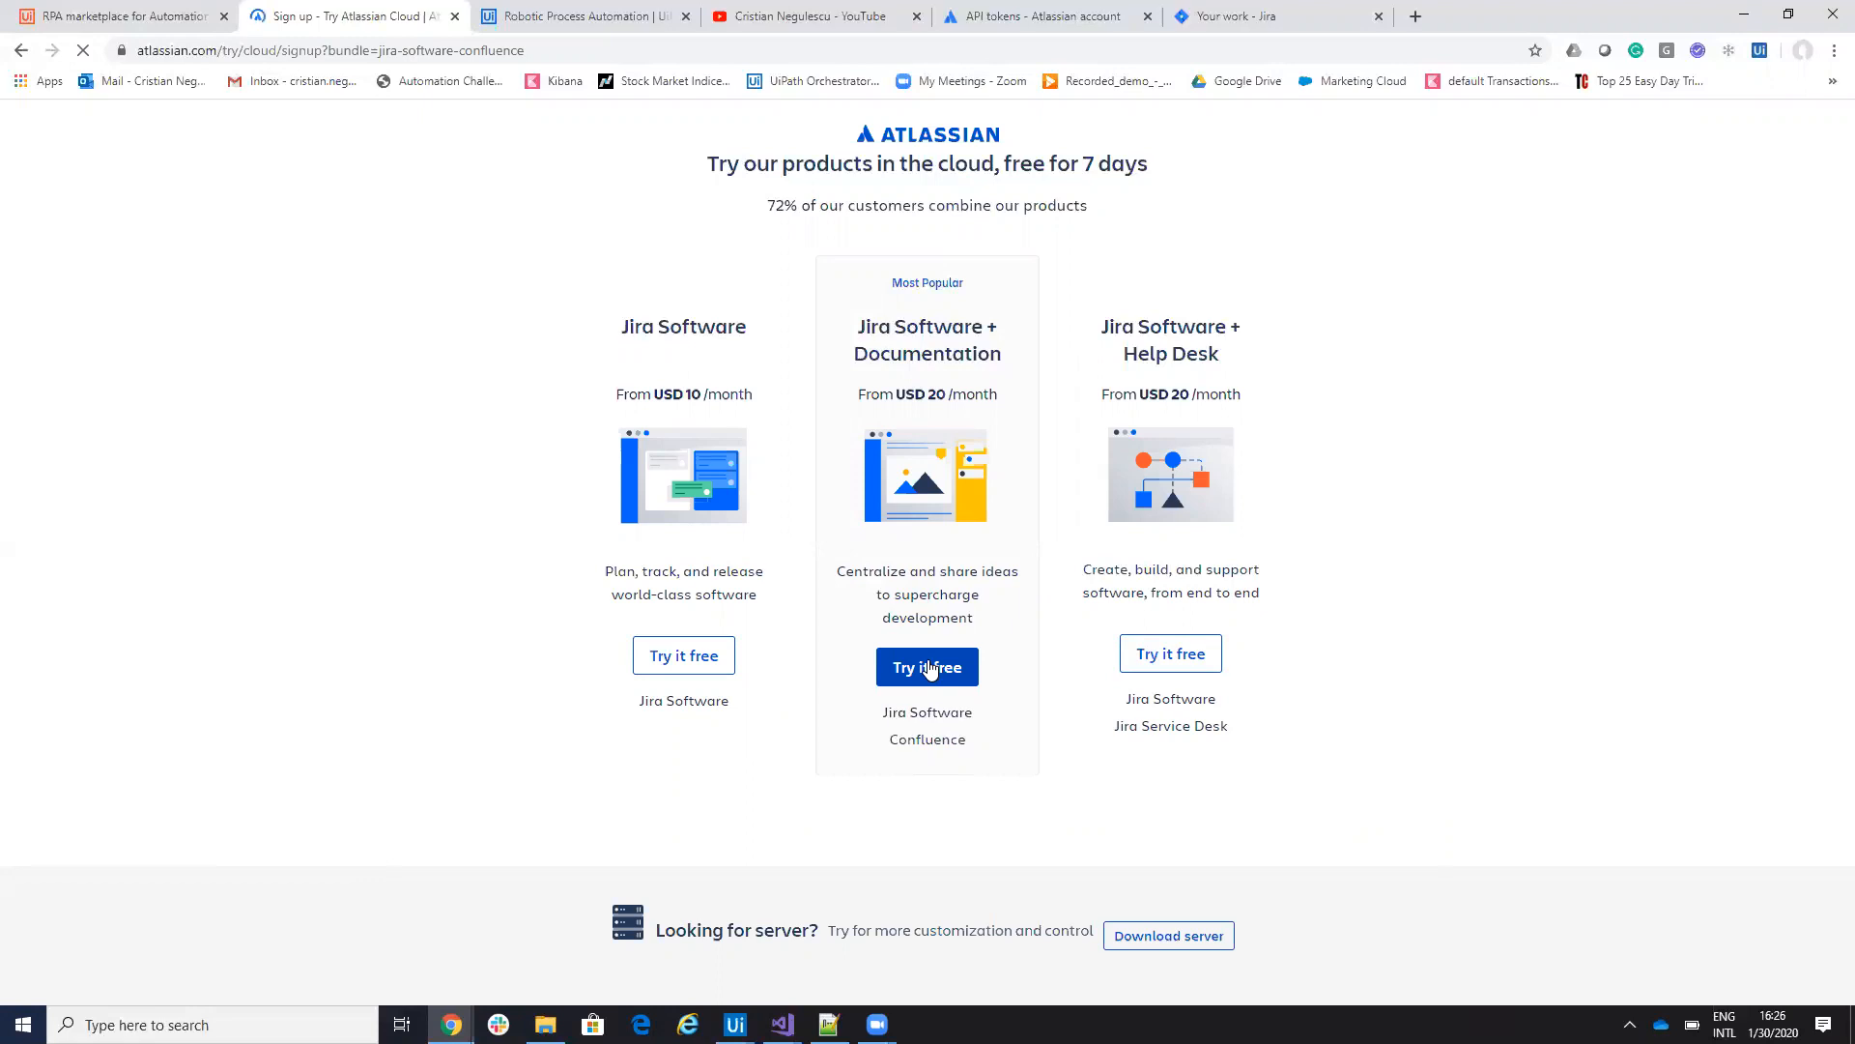
pyautogui.click(926, 667)
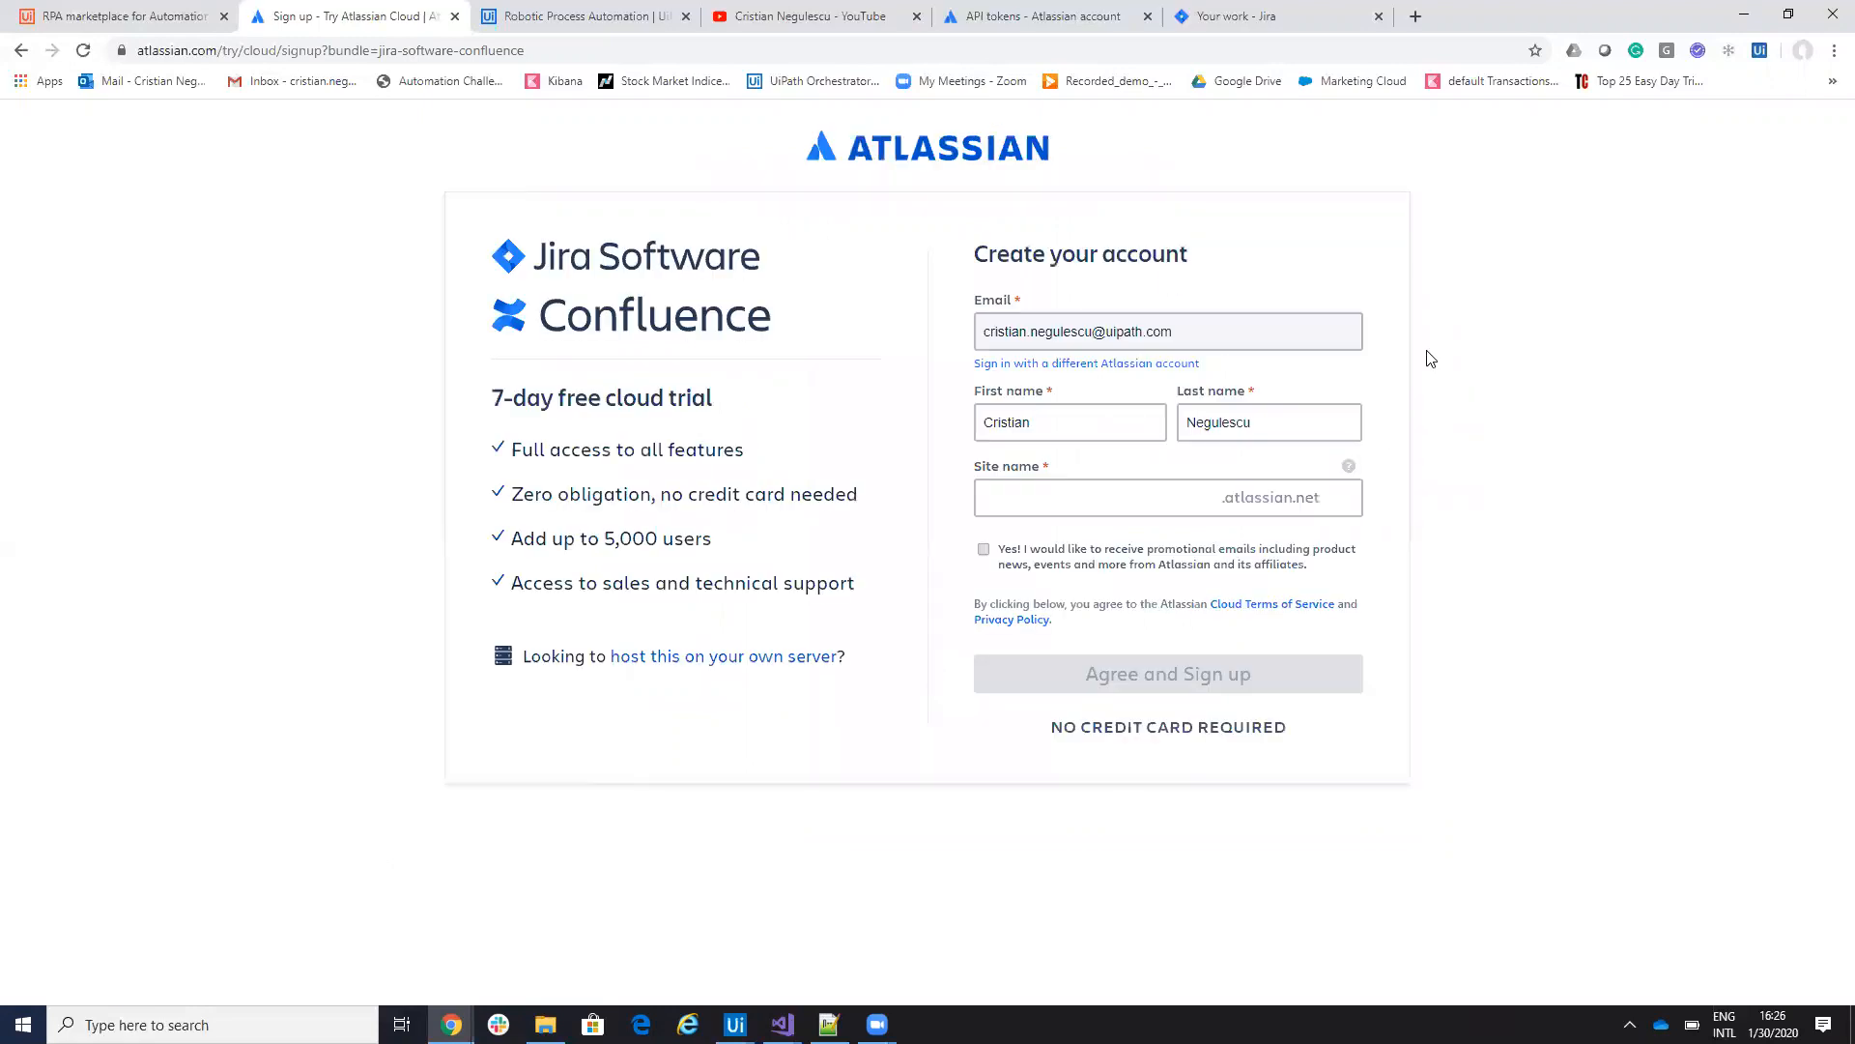
pyautogui.moveTo(1061, 748)
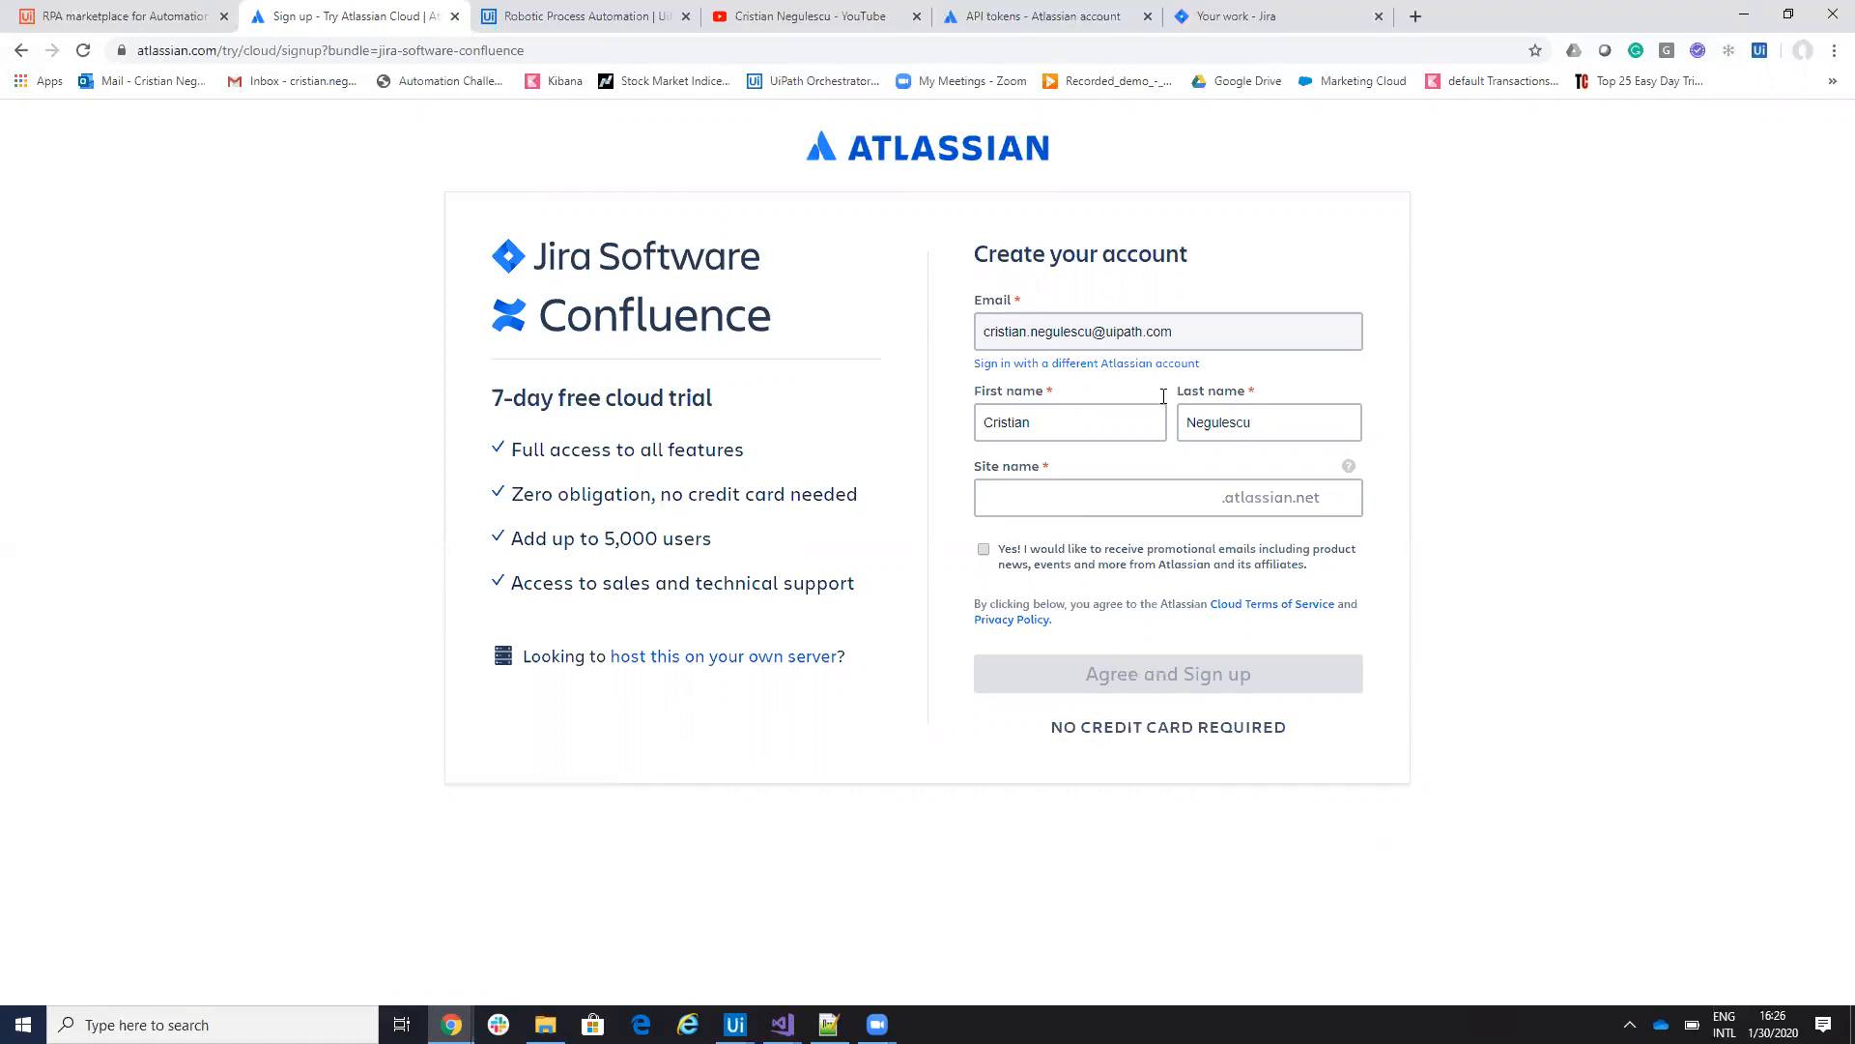
# - Switch to the existing Jira site's Your work page listing the Test project
pyautogui.click(1231, 15)
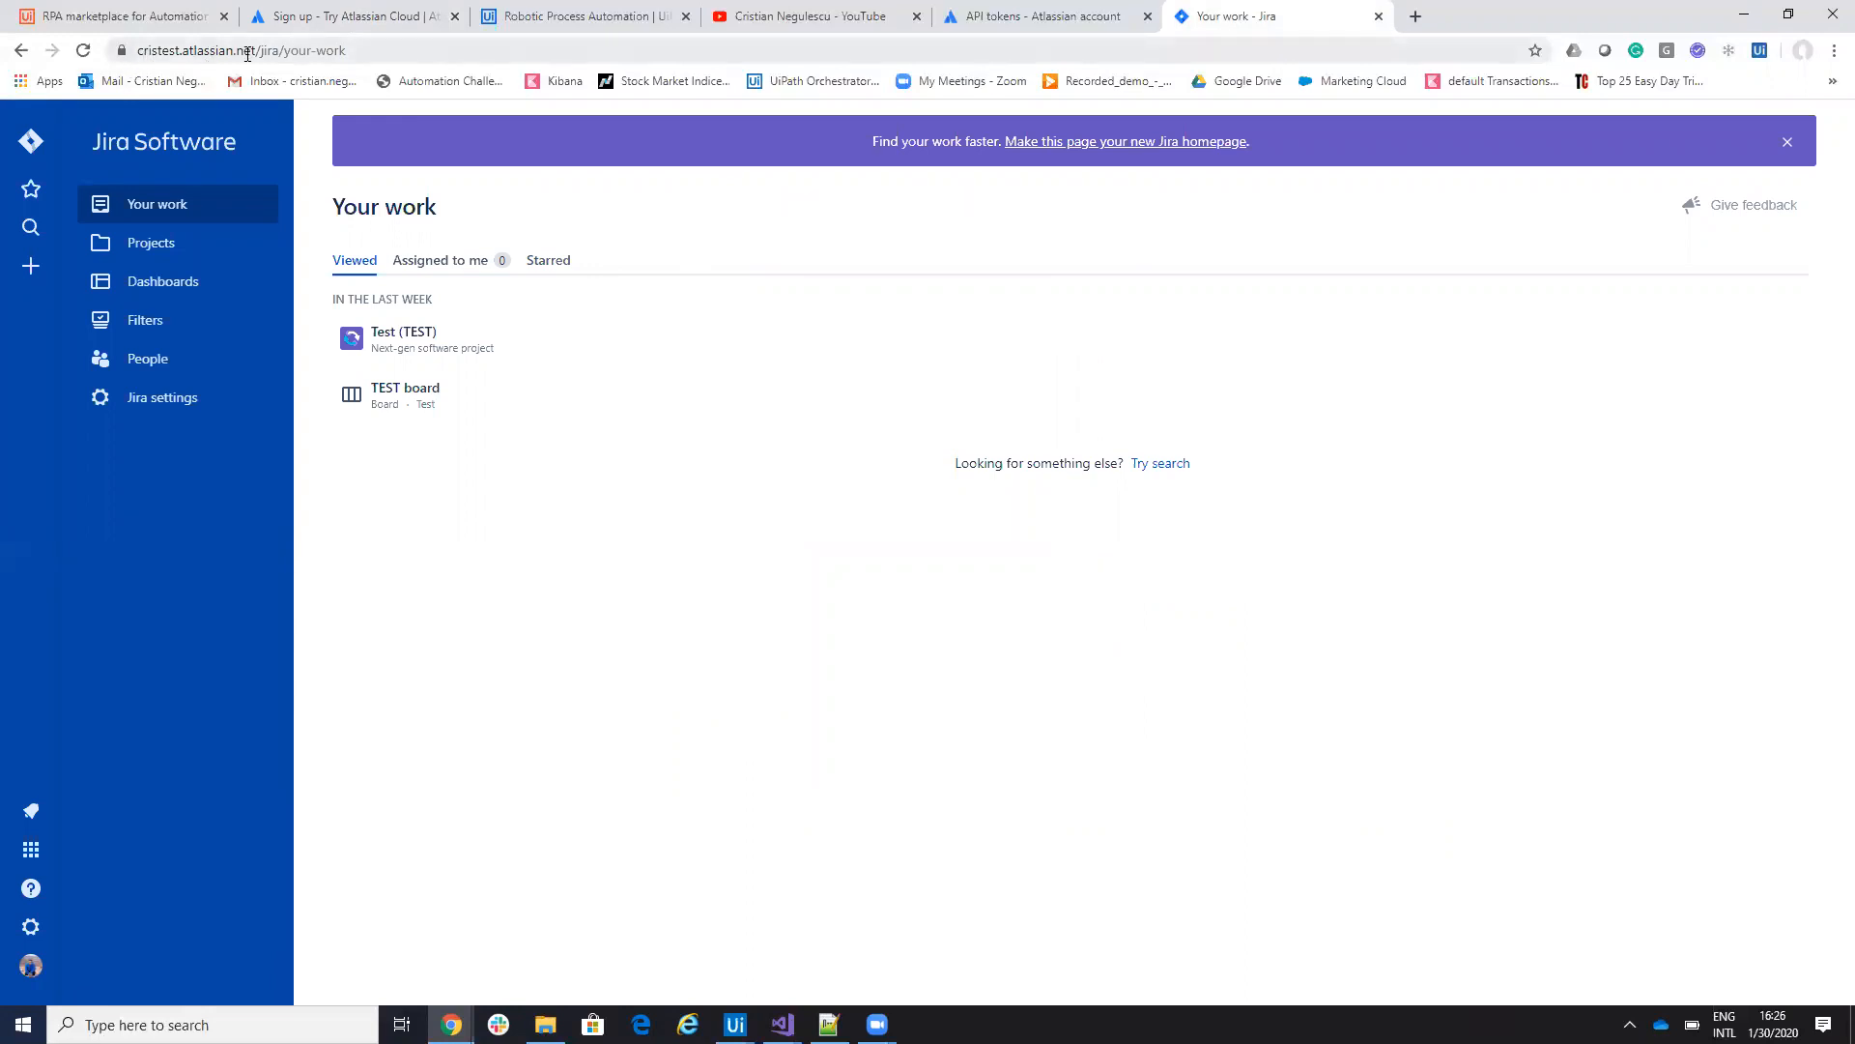
pyautogui.moveTo(145, 318)
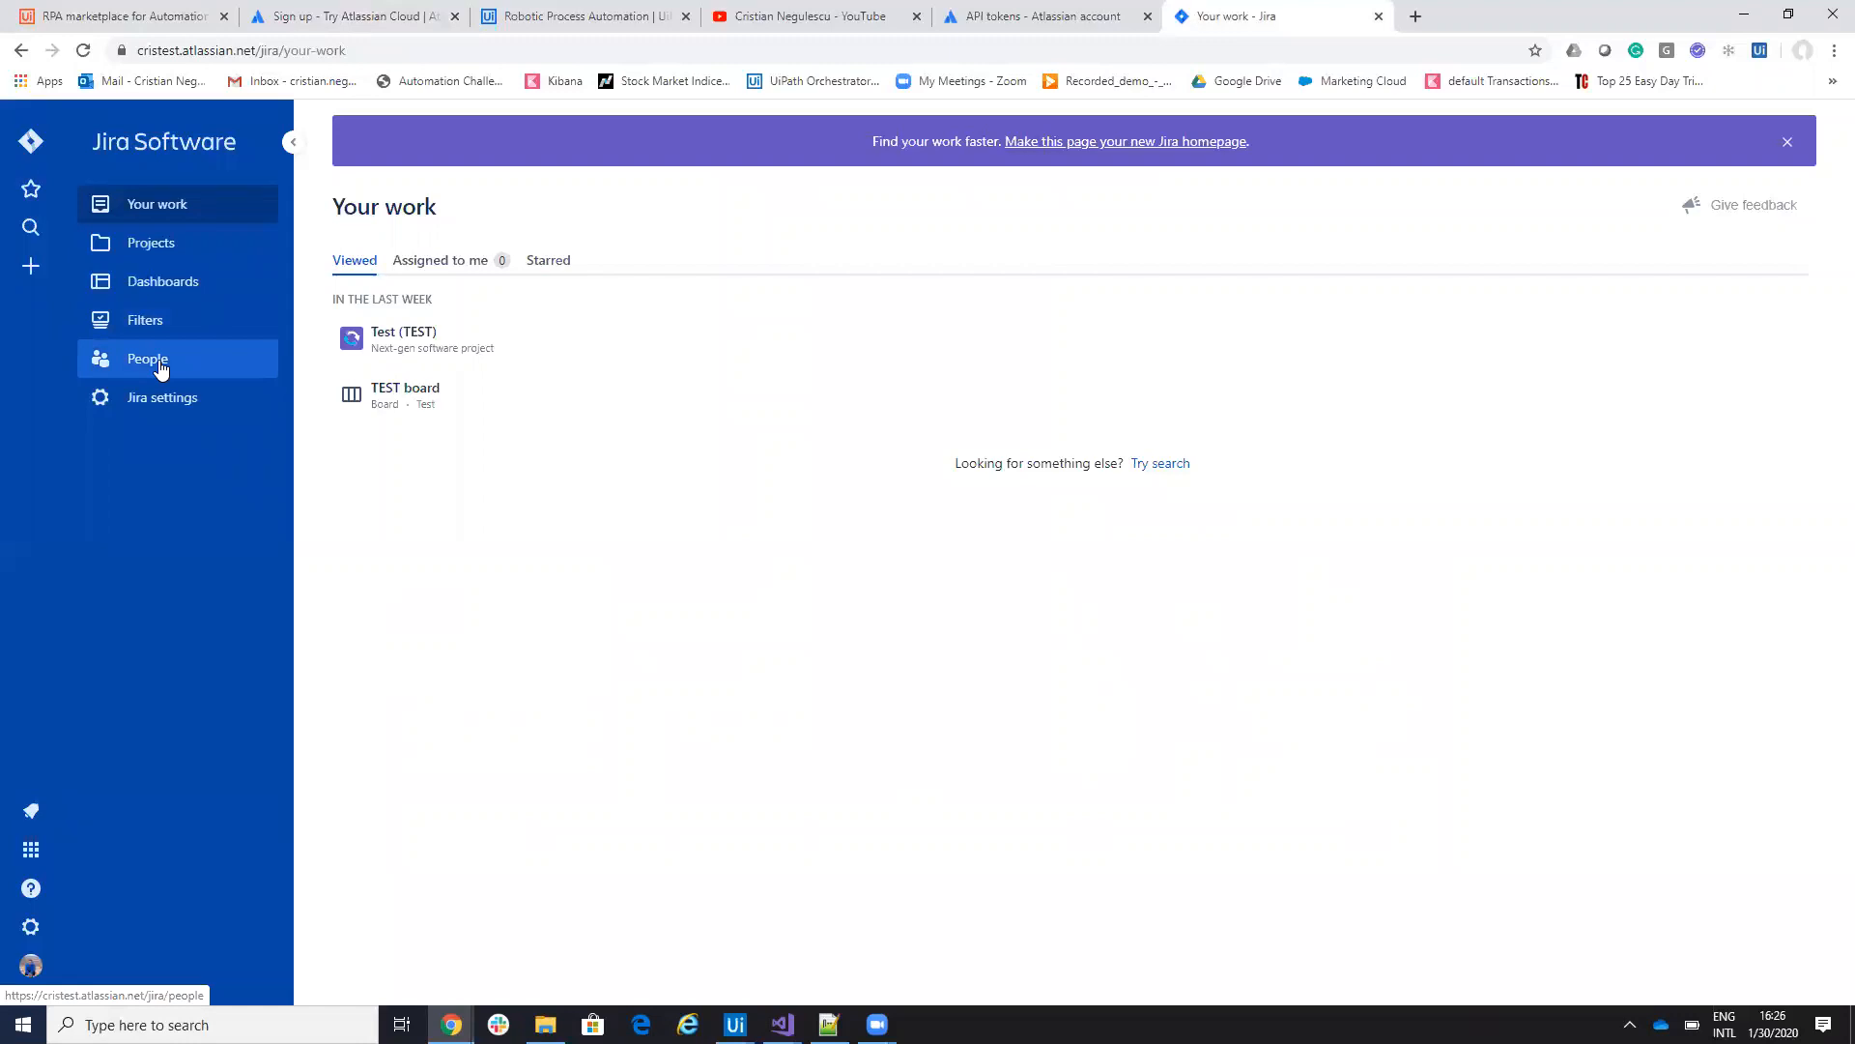
pyautogui.moveTo(151, 243)
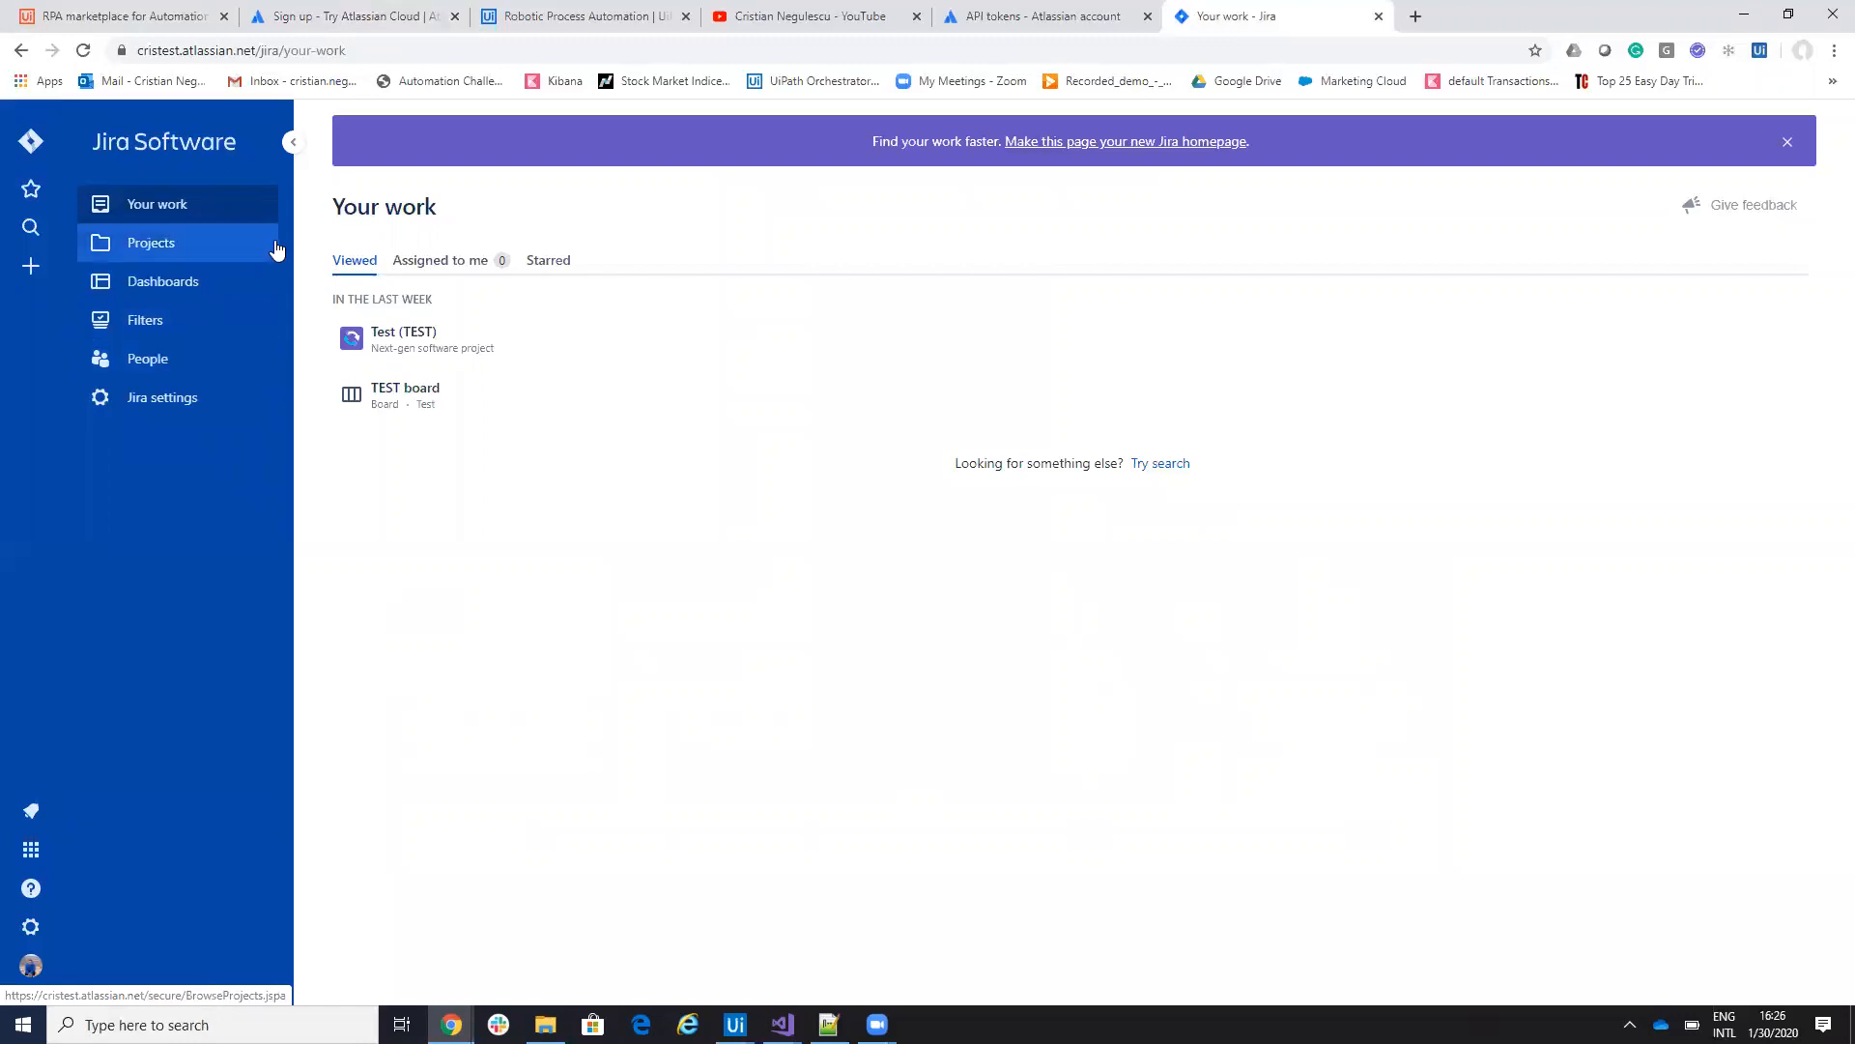
# - Start the UiPath trial from the UiPath home page, leading into Studio
pyautogui.click(580, 16)
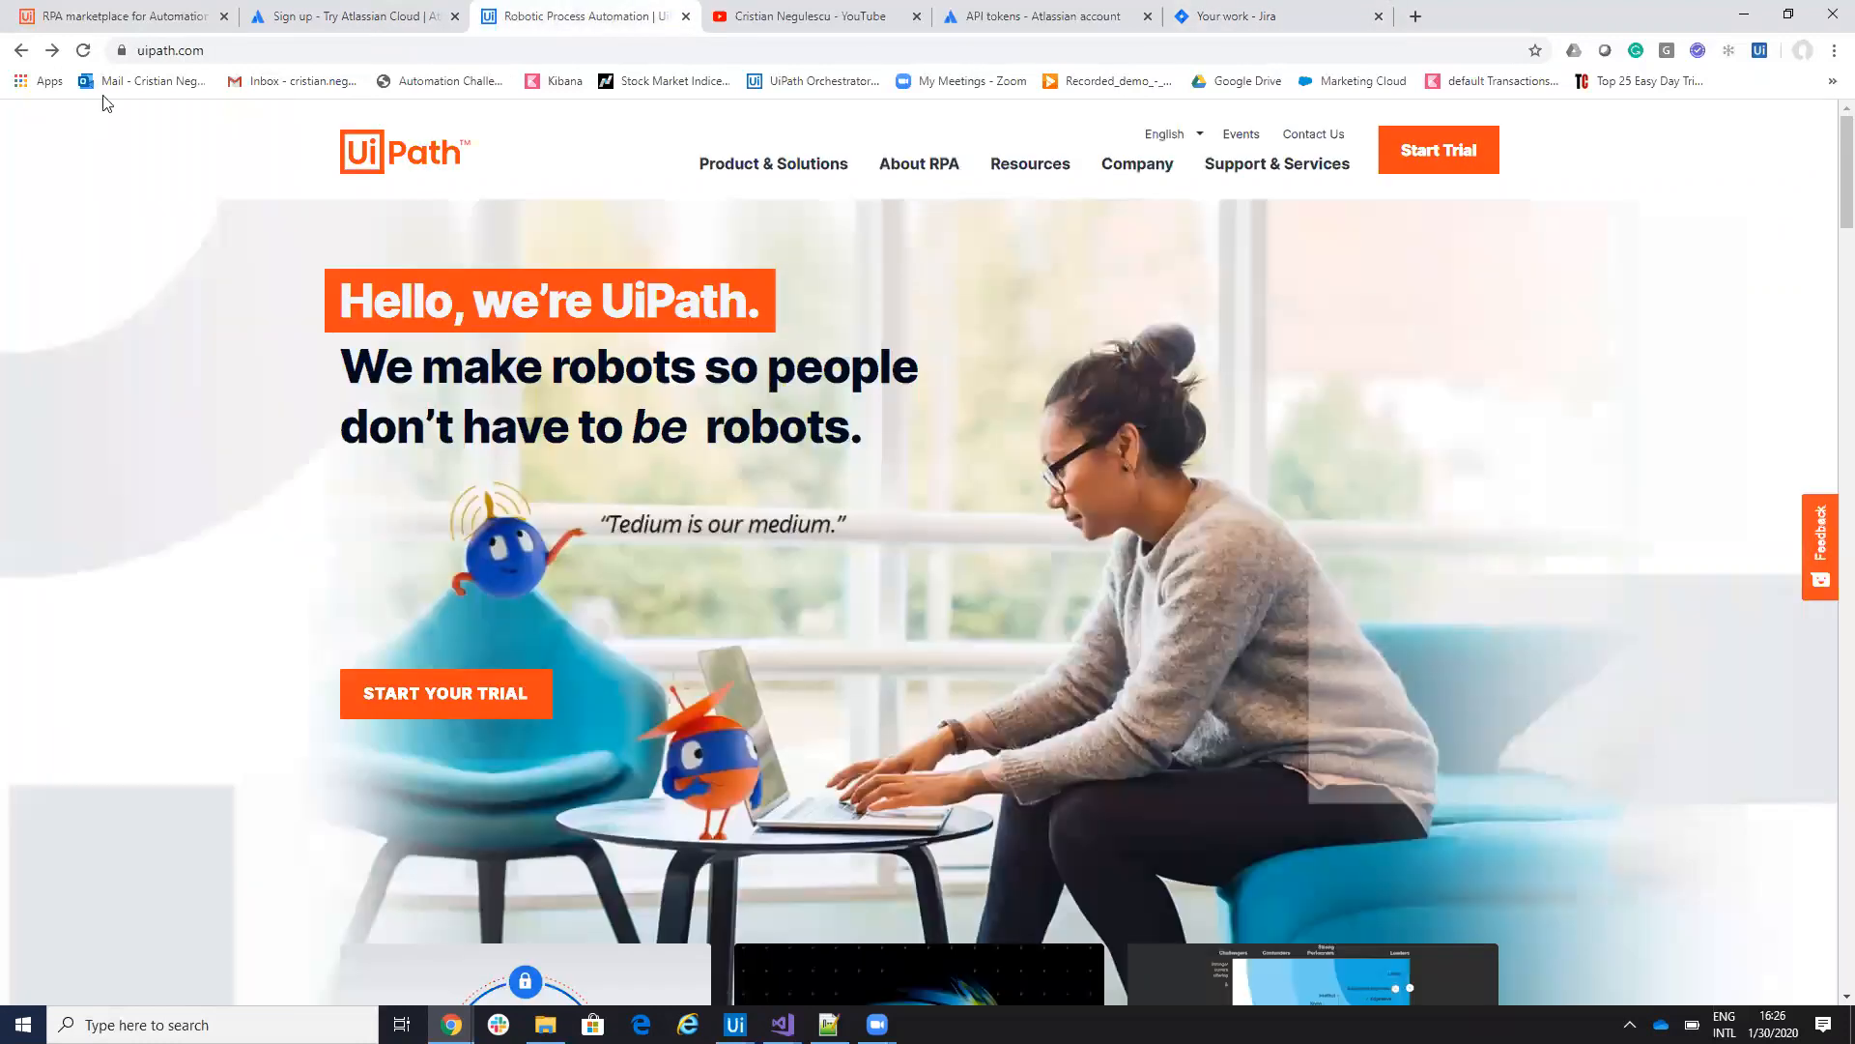
pyautogui.moveTo(435, 671)
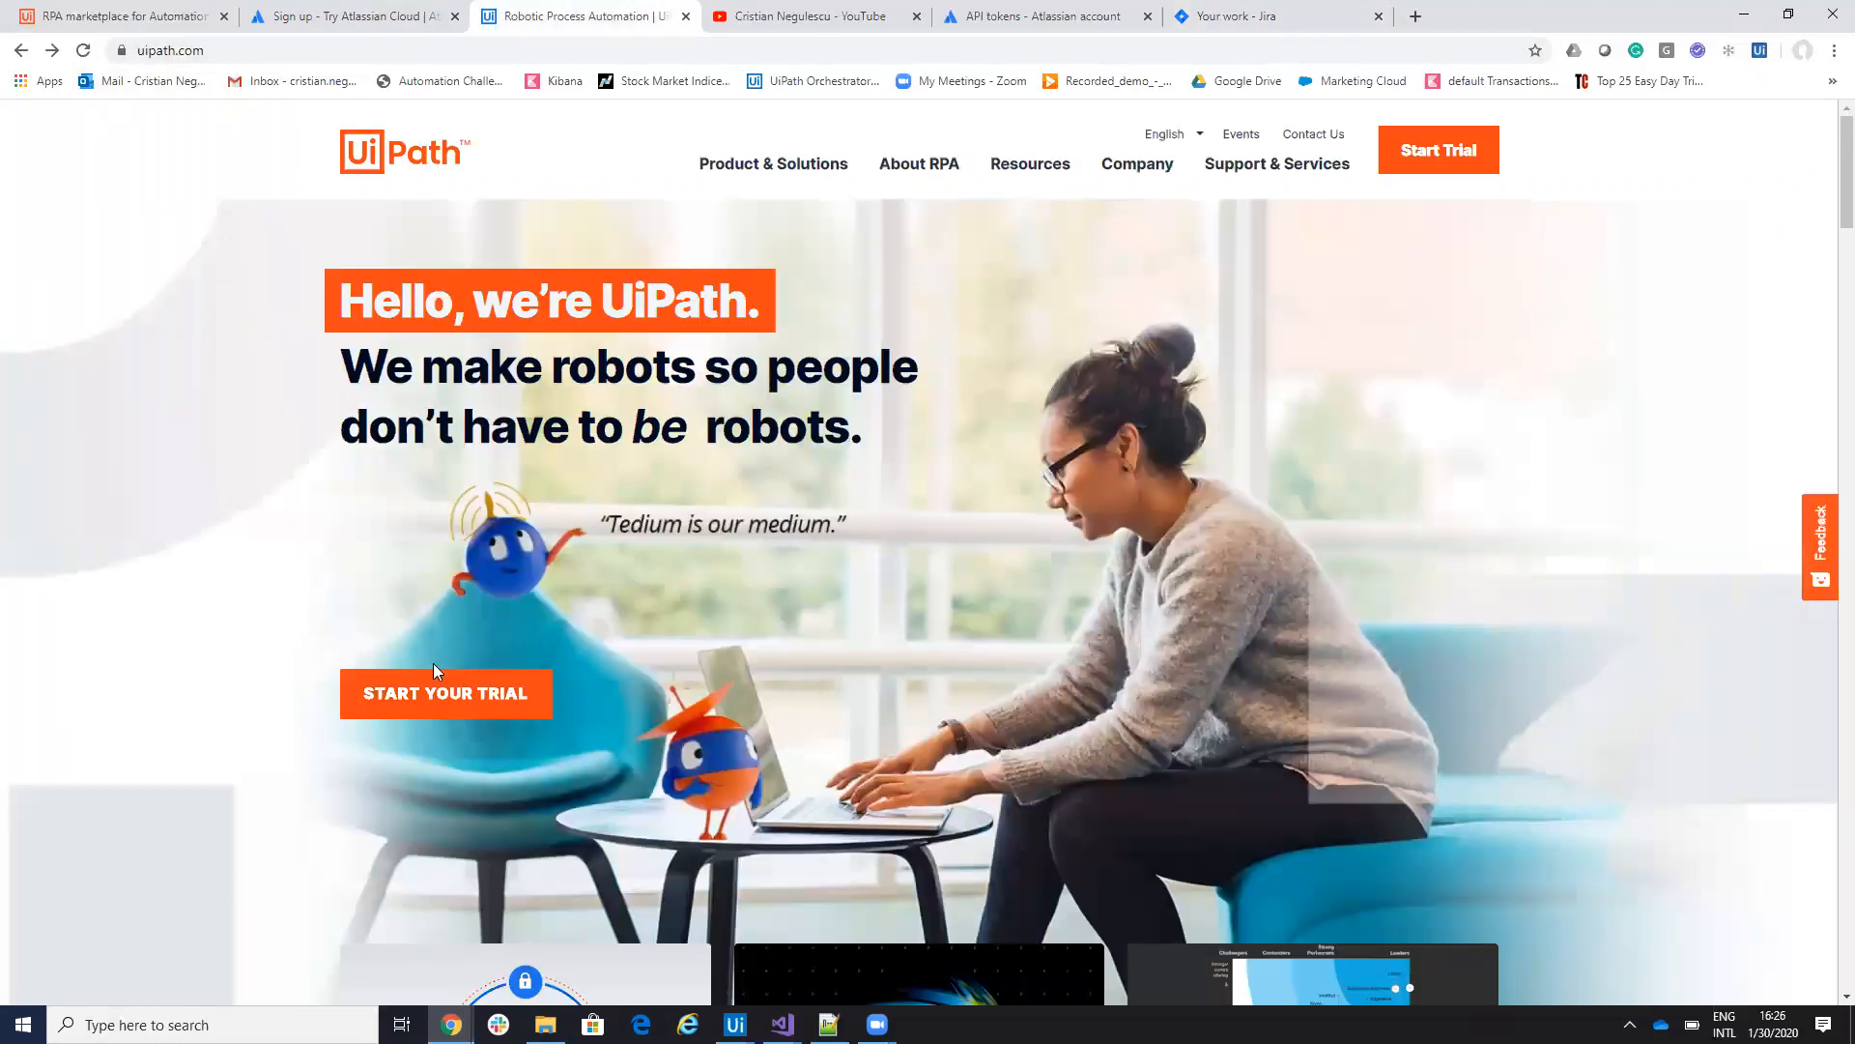
pyautogui.click(445, 694)
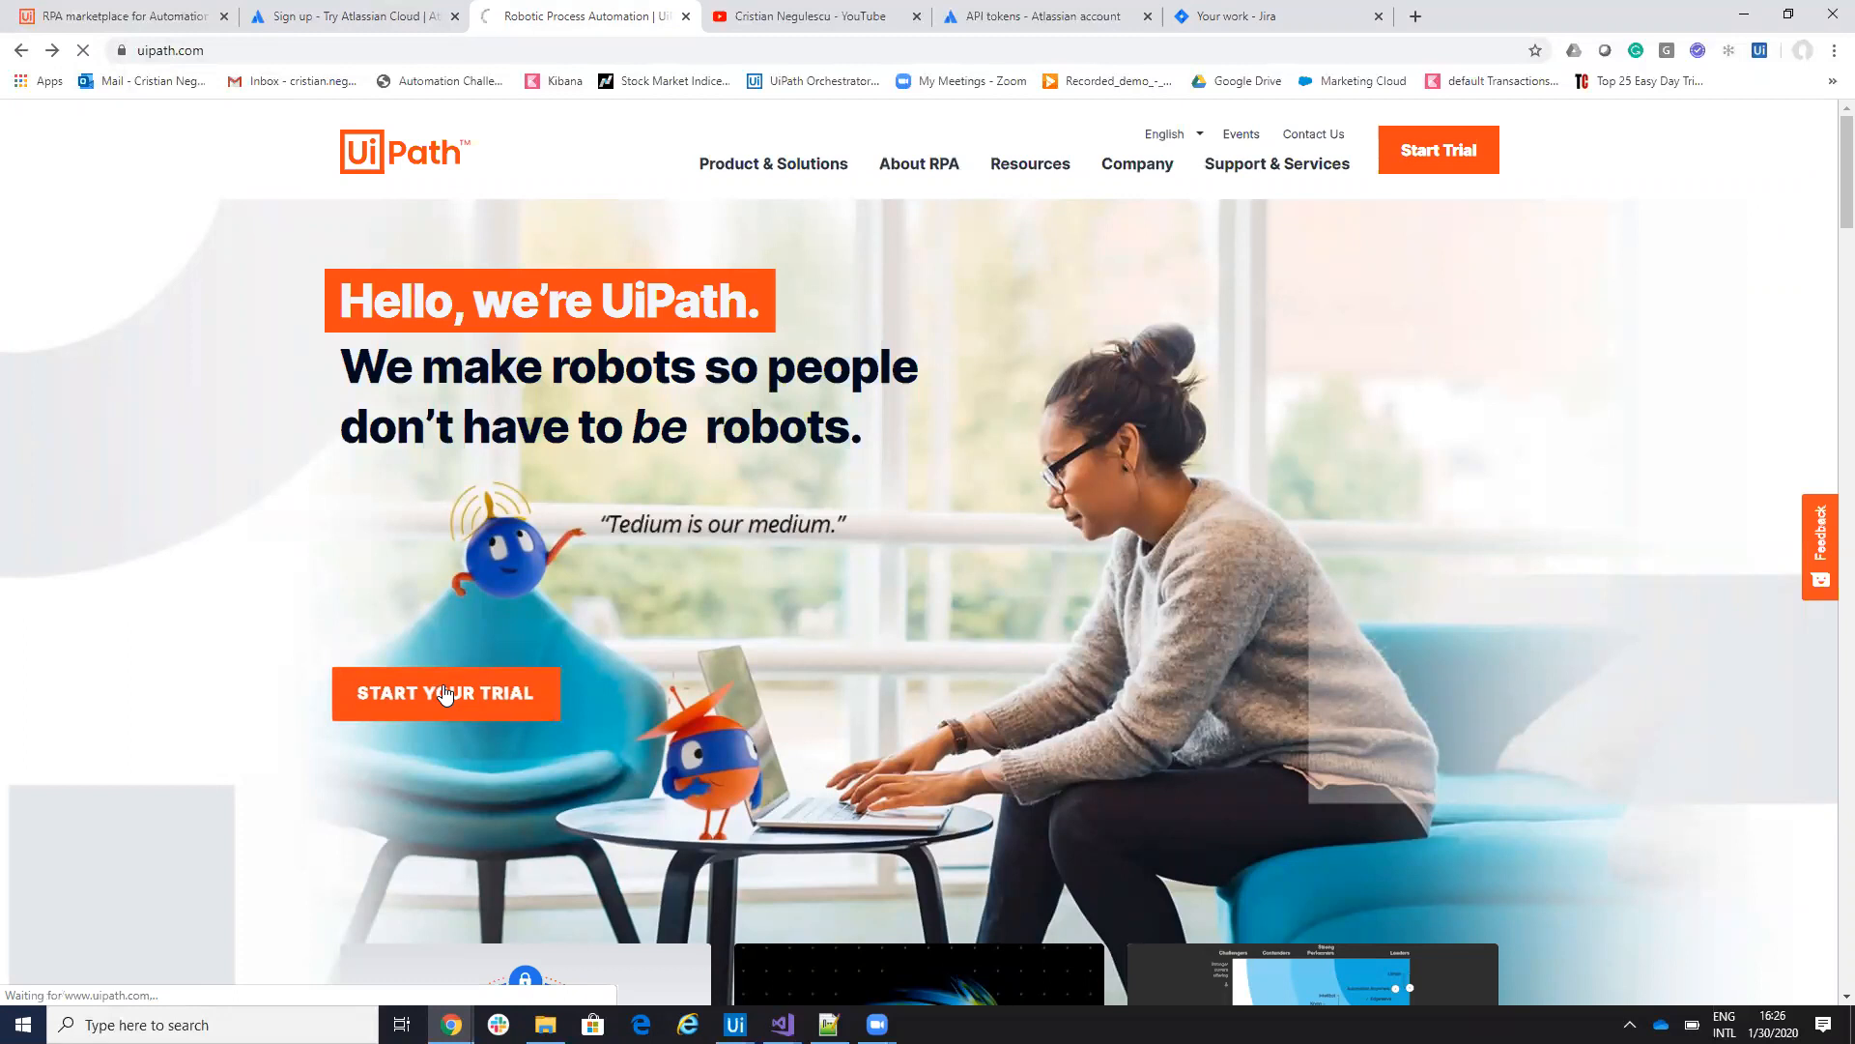
pyautogui.click(444, 694)
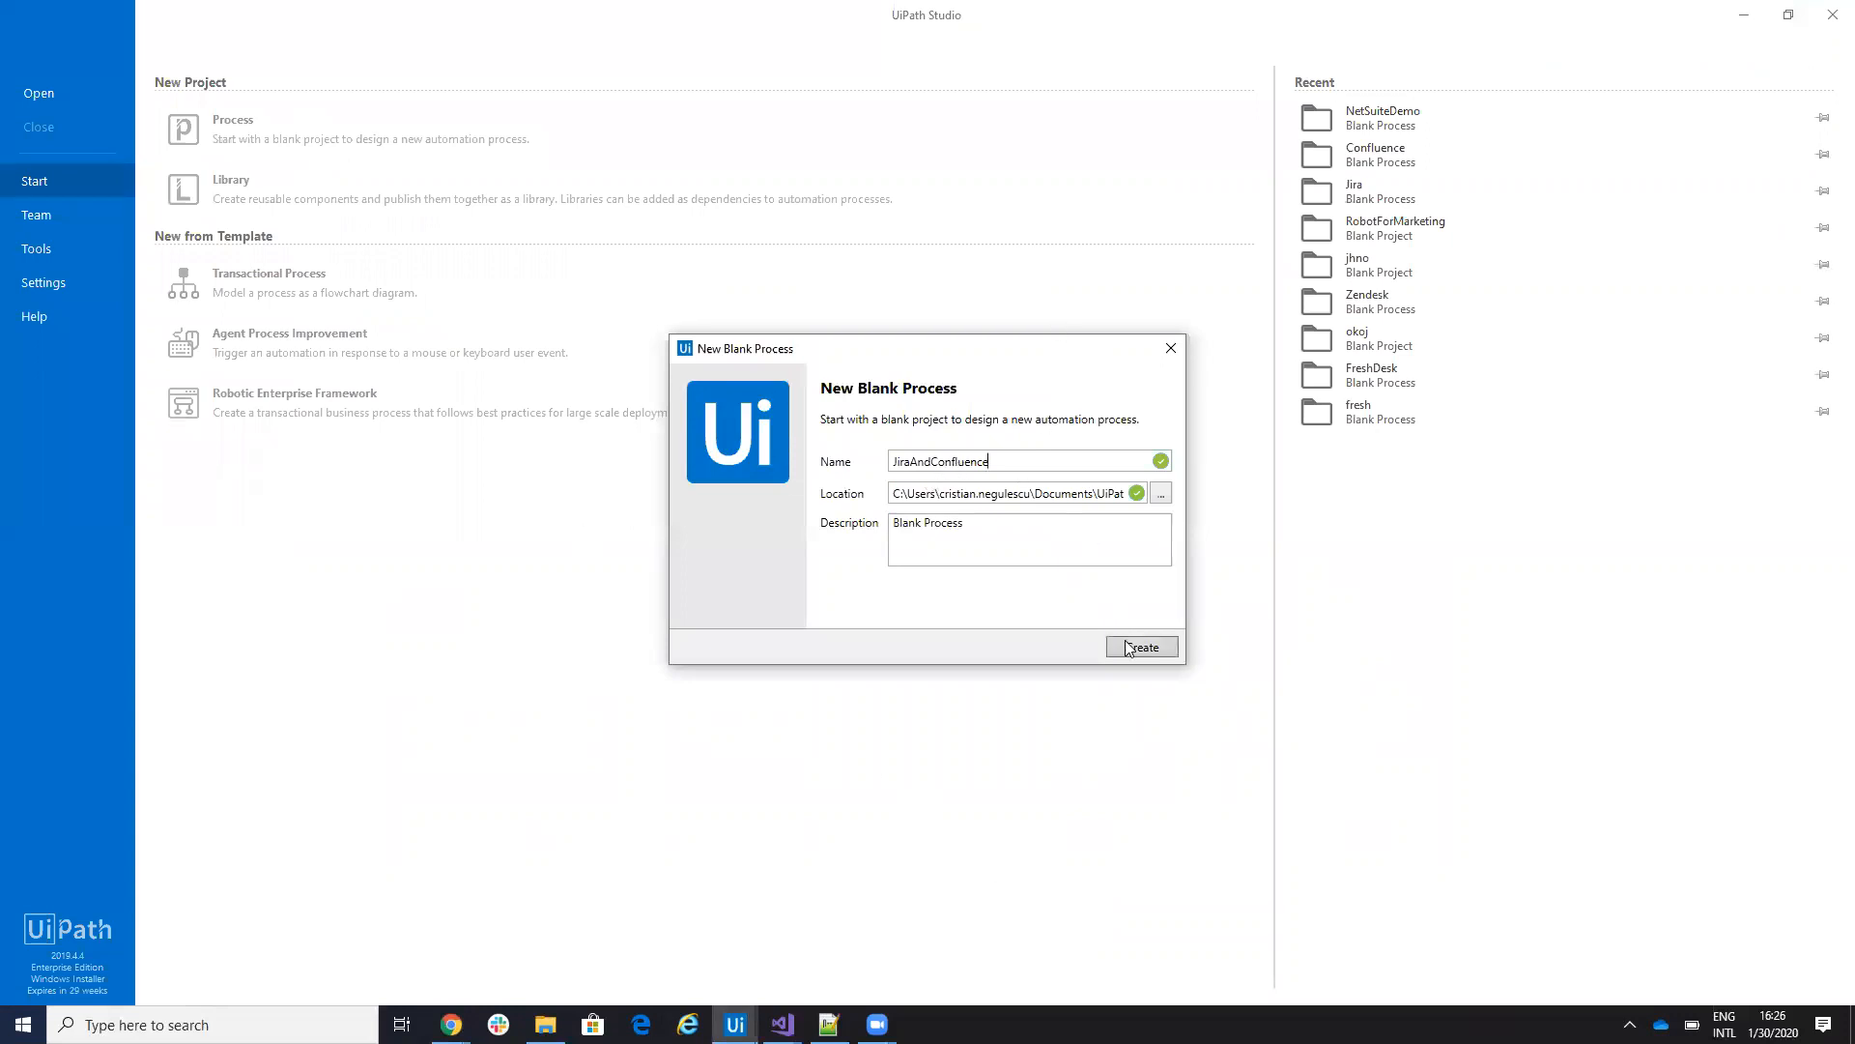
# - Create the JiraAndConfluence process and bring up Manage Packages
pyautogui.click(1140, 645)
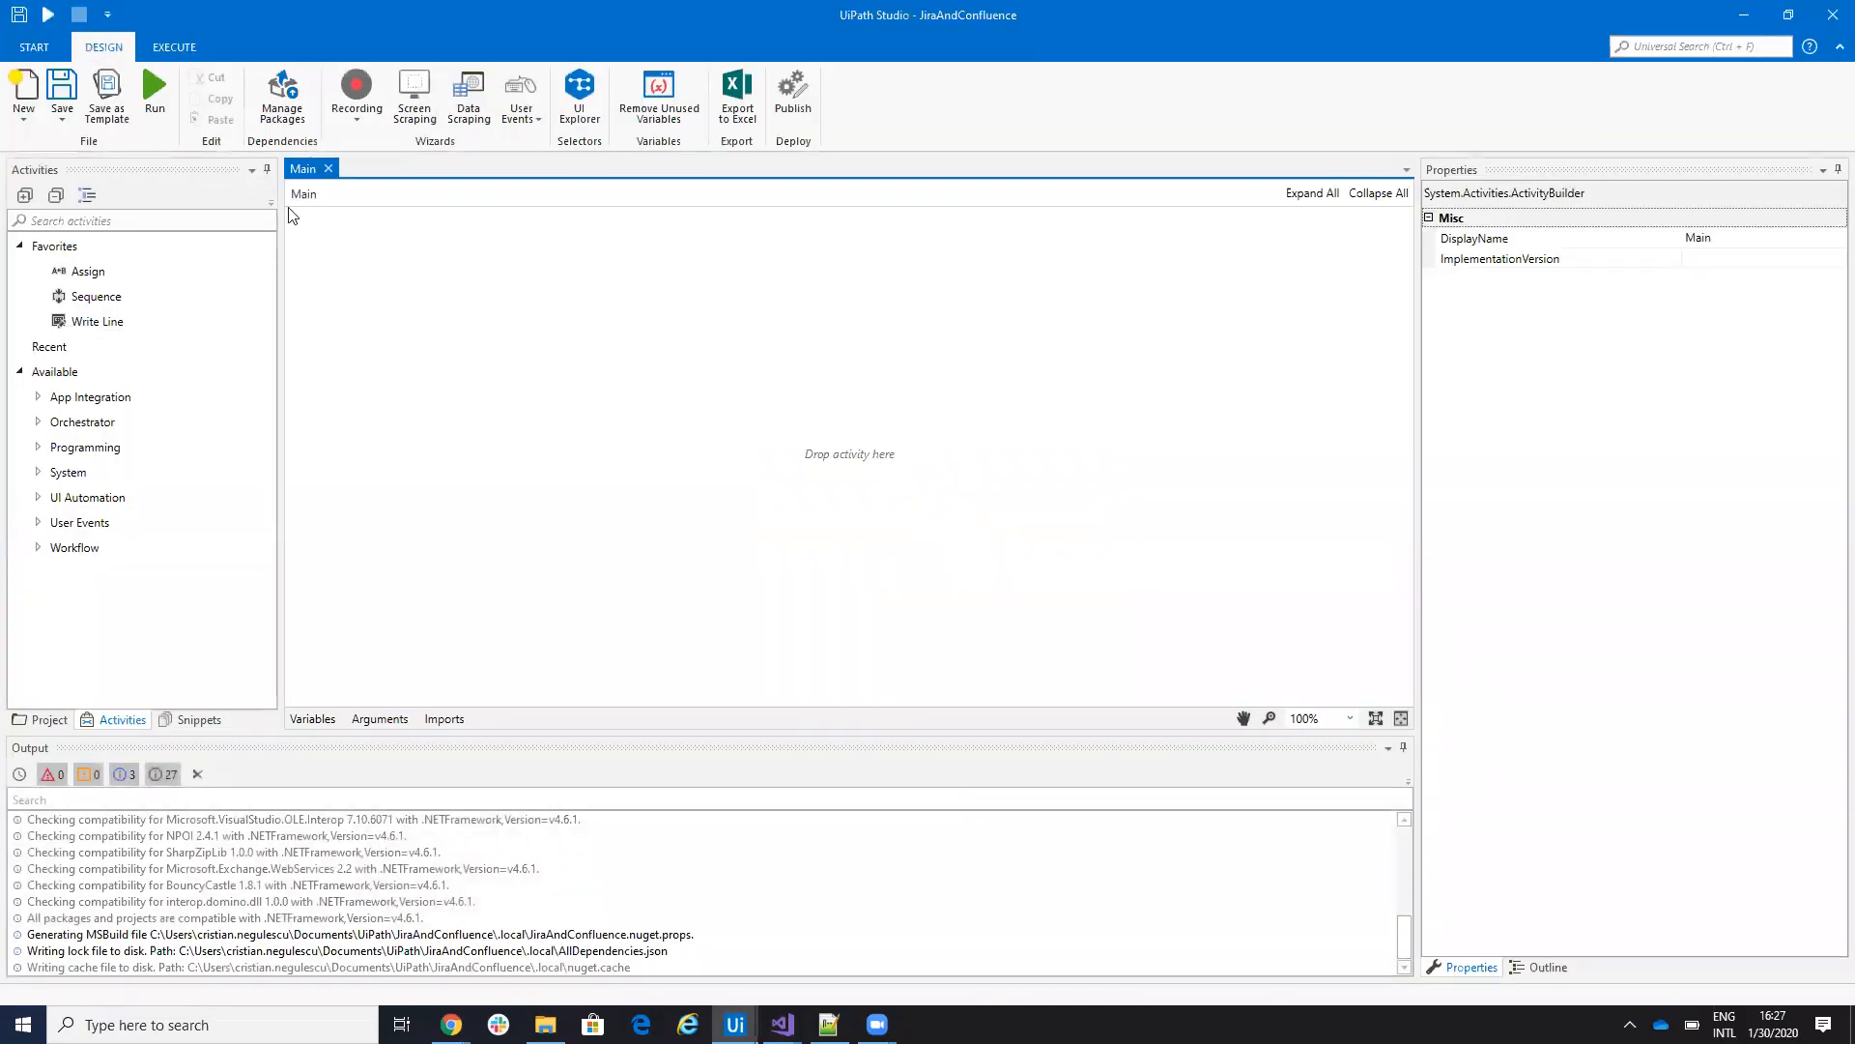
pyautogui.click(282, 97)
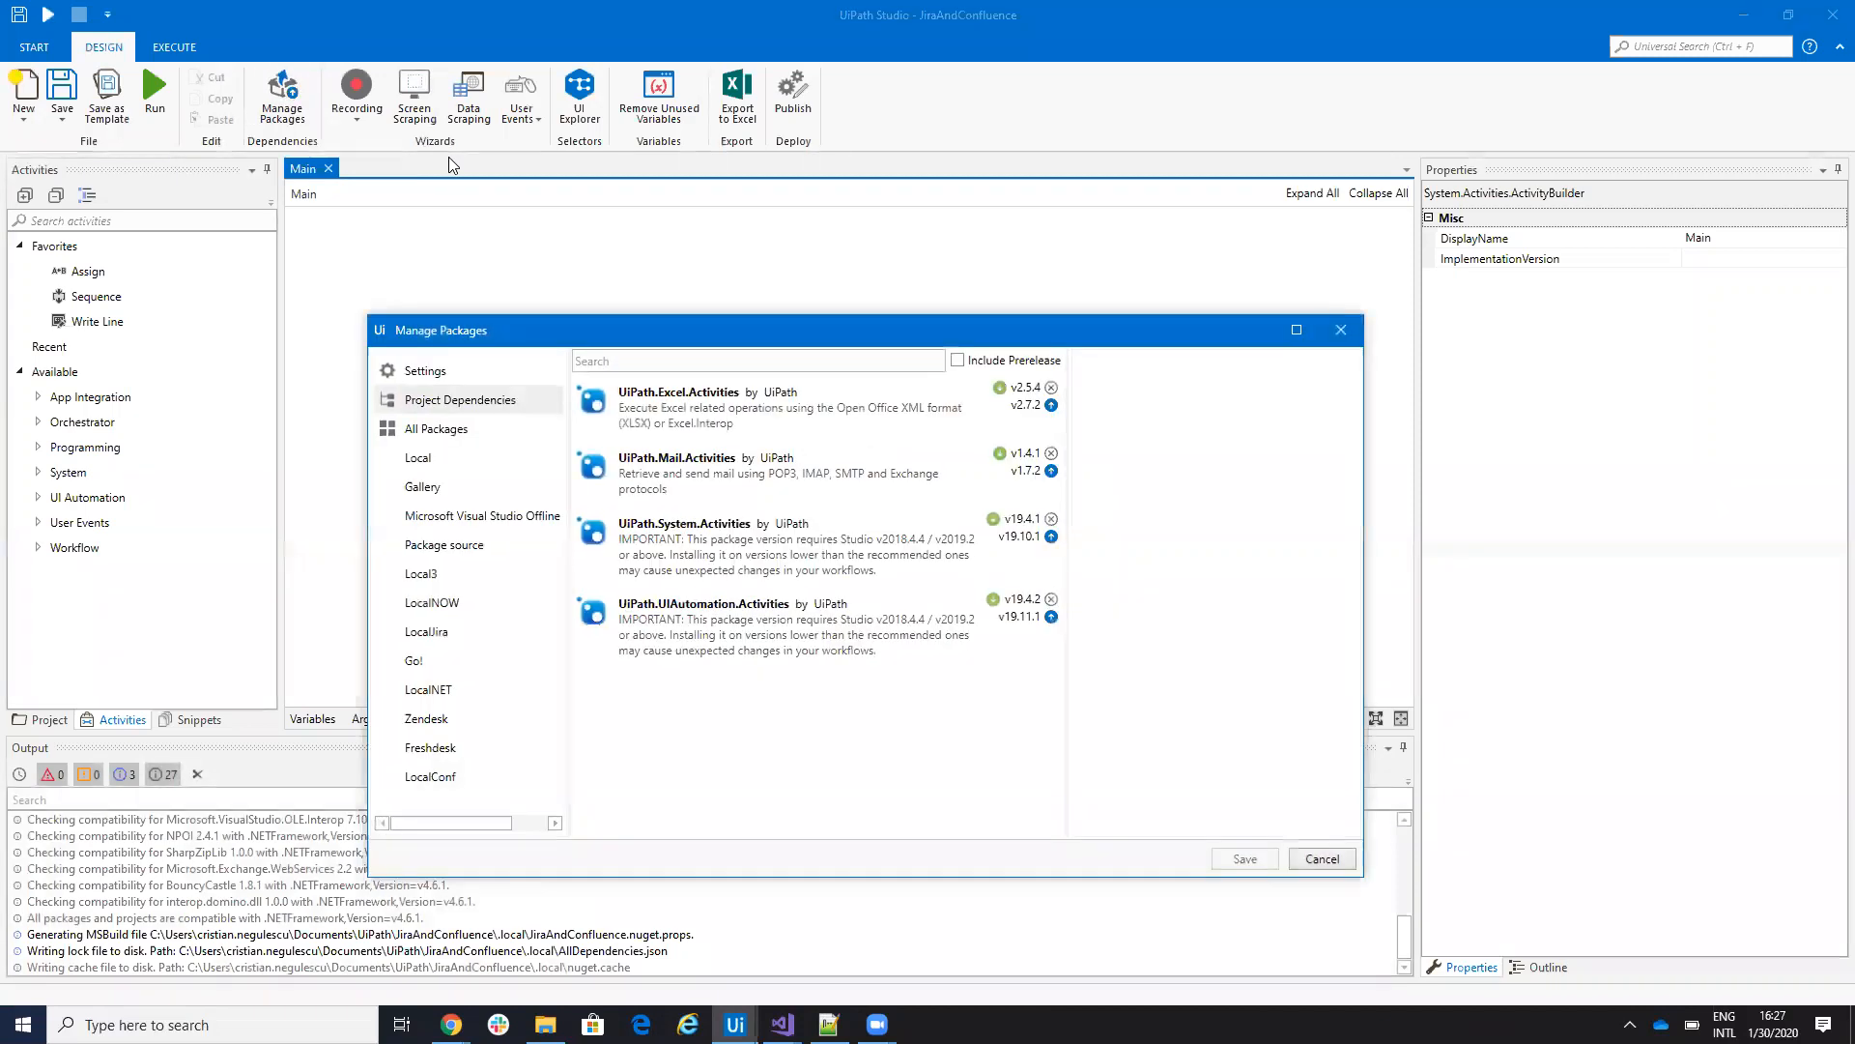
# - Search All Packages for 'jira', then for 'con' to find Confluence packages
pyautogui.click(435, 429)
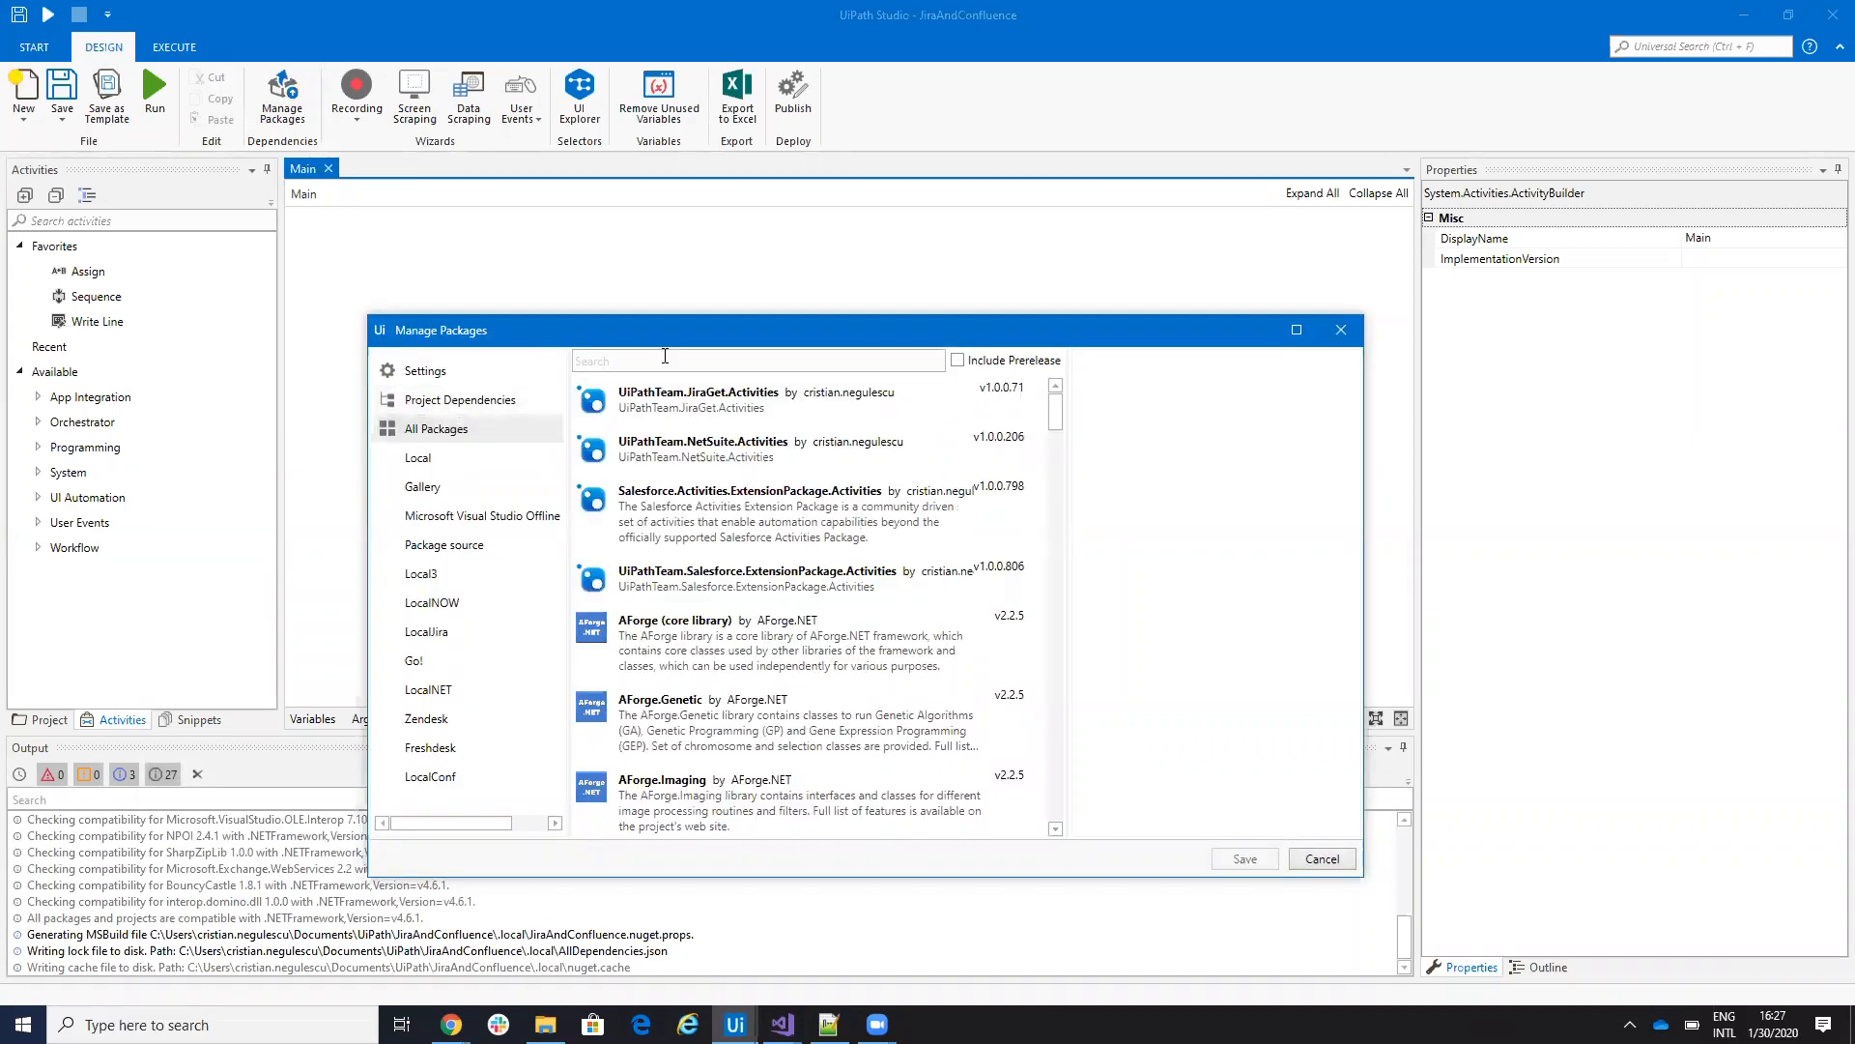
pyautogui.write('jira')
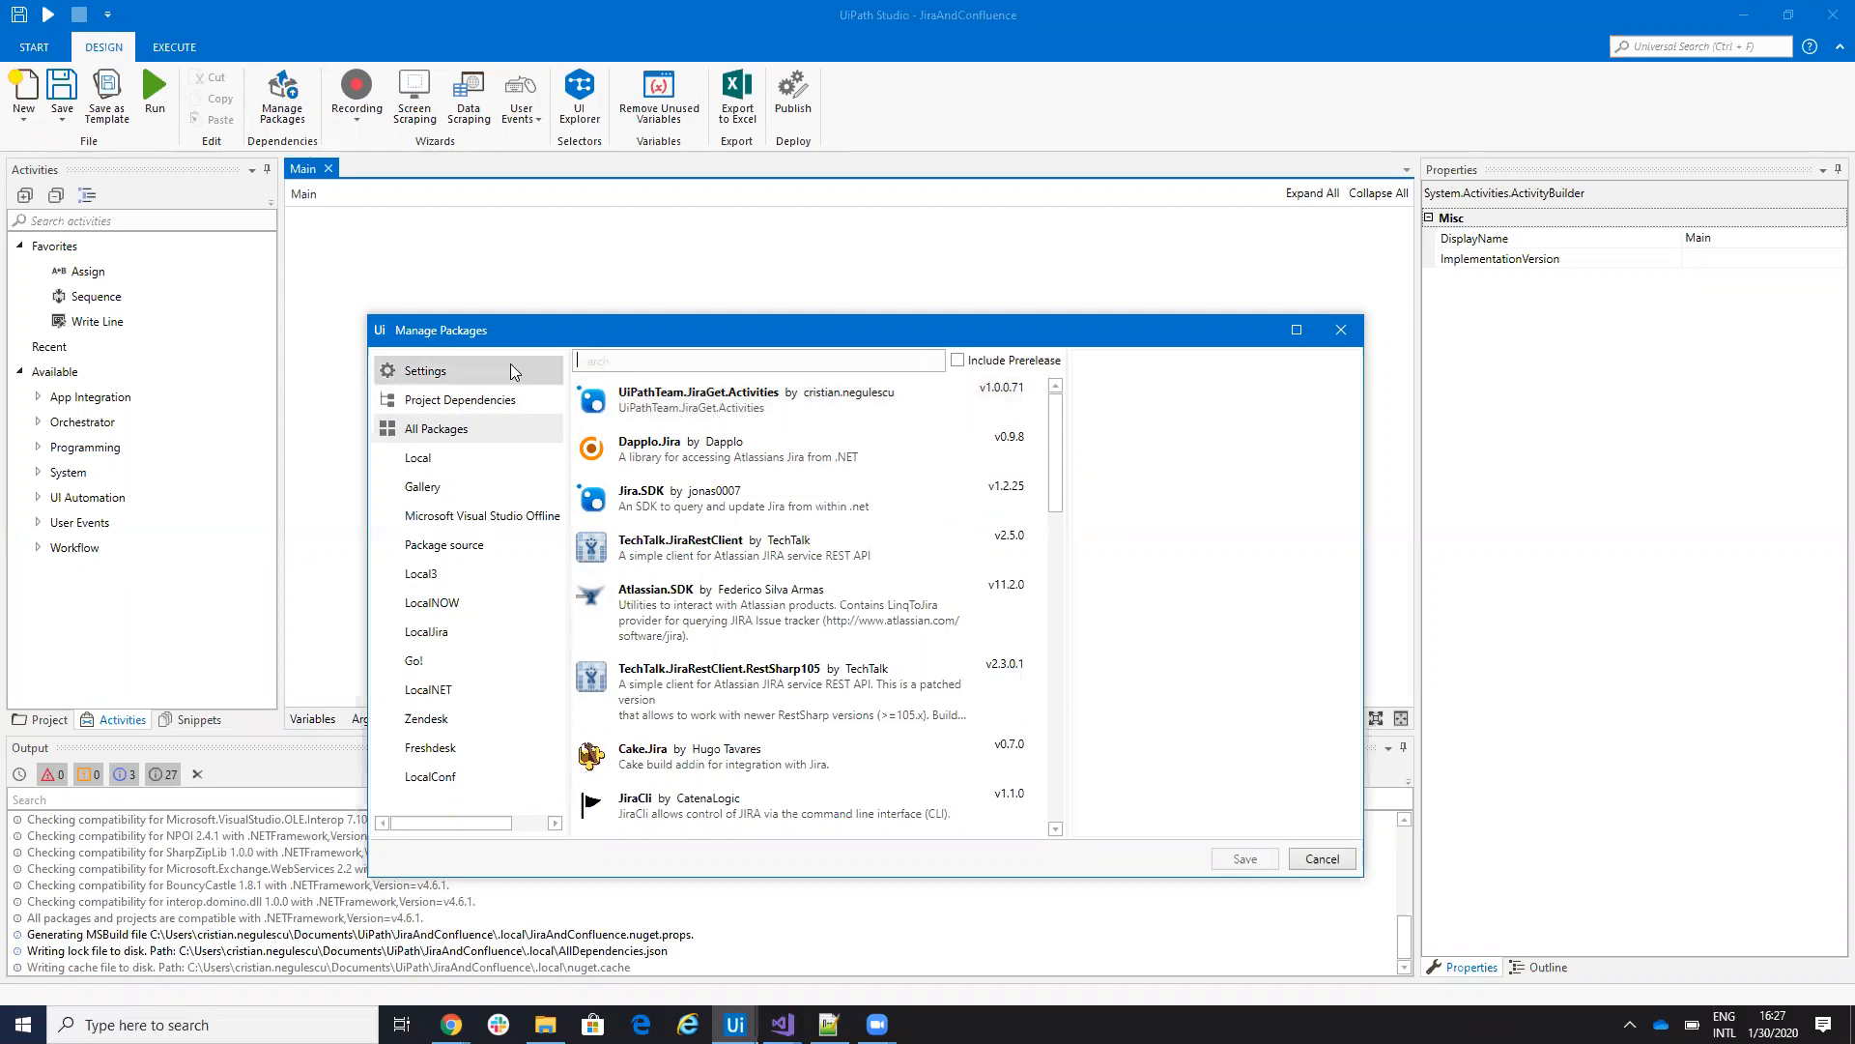
pyautogui.write('con')
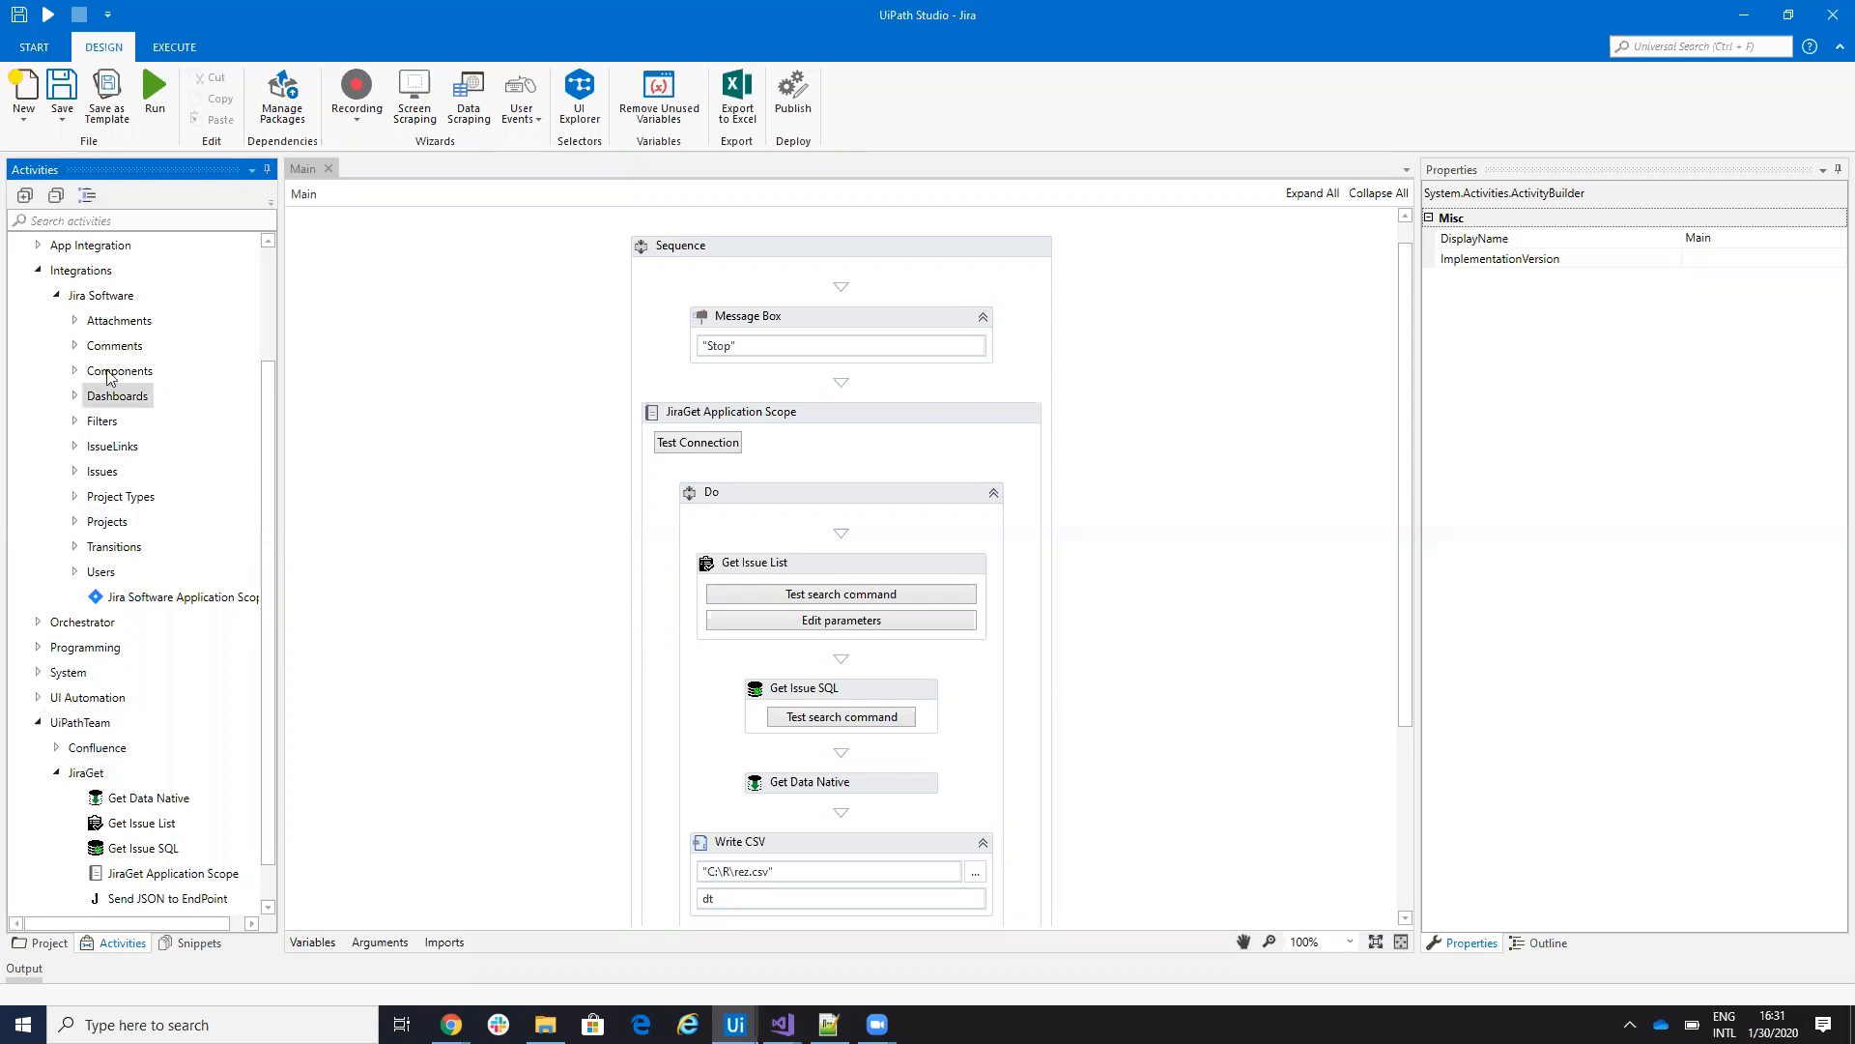
pyautogui.moveTo(108, 315)
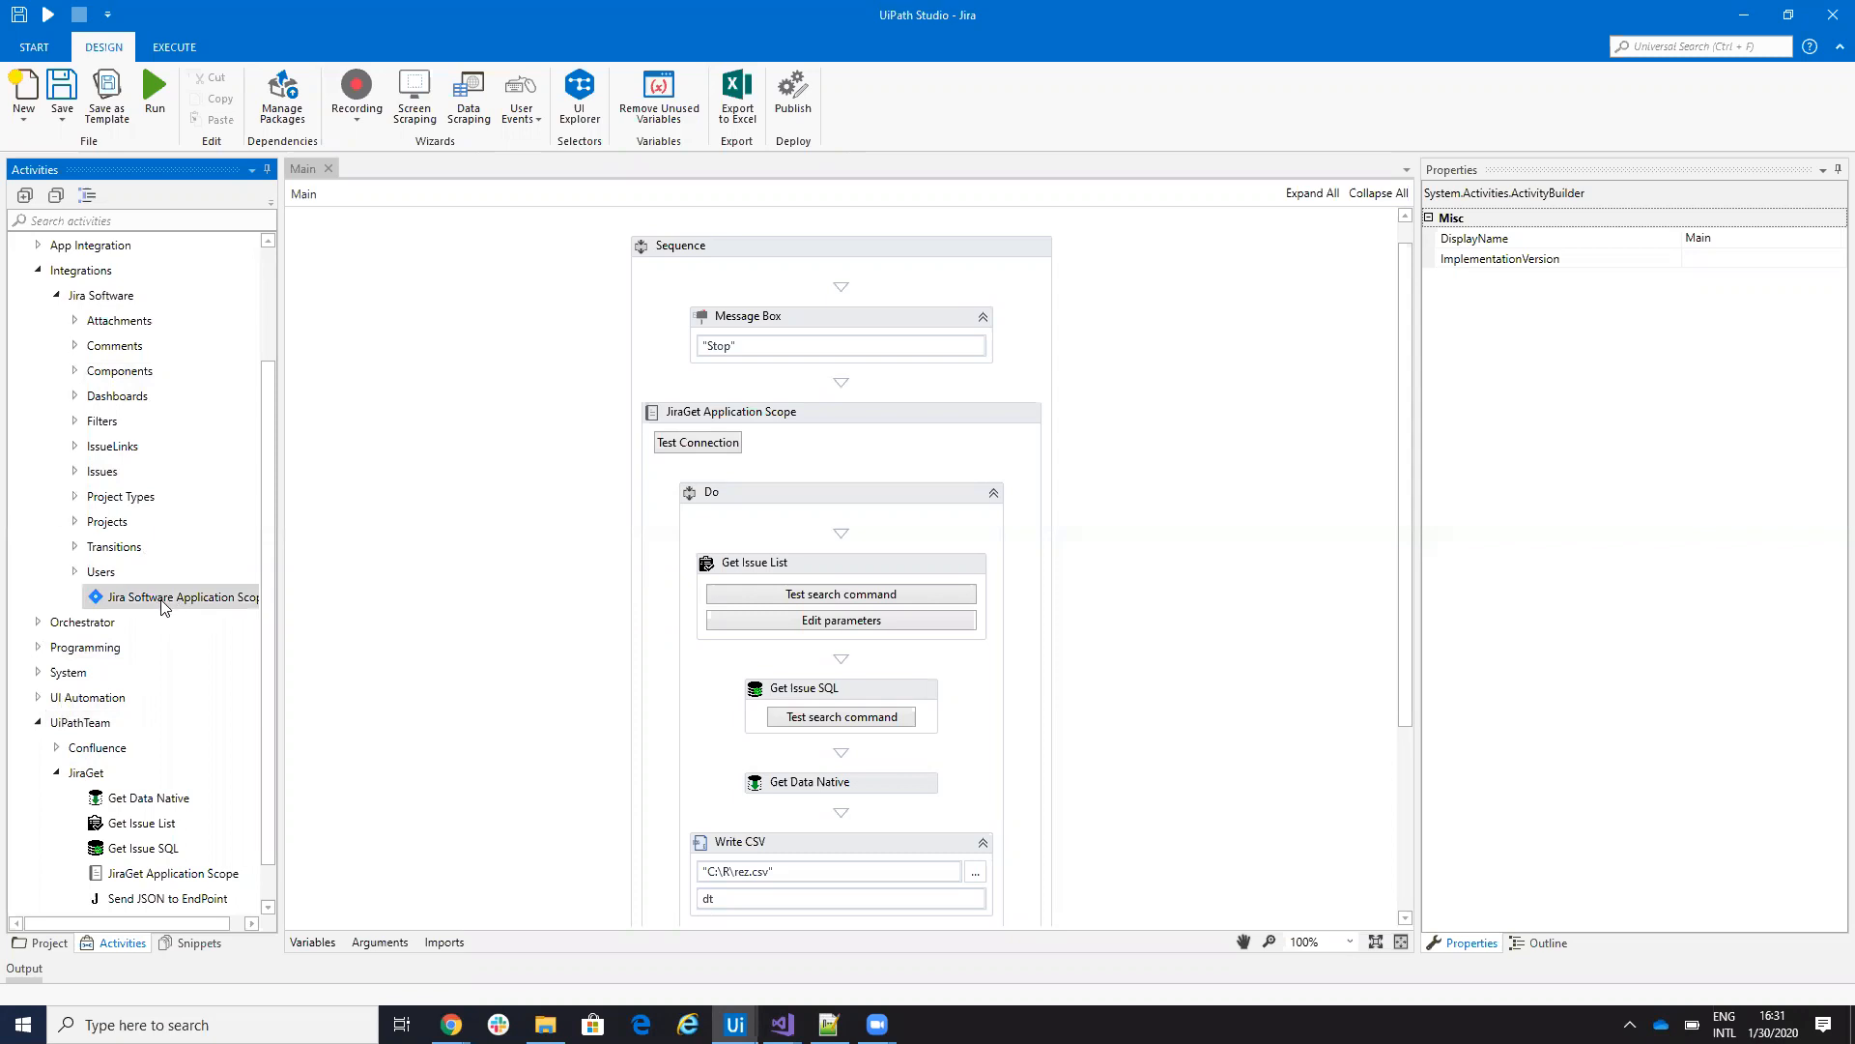
pyautogui.moveTo(167, 872)
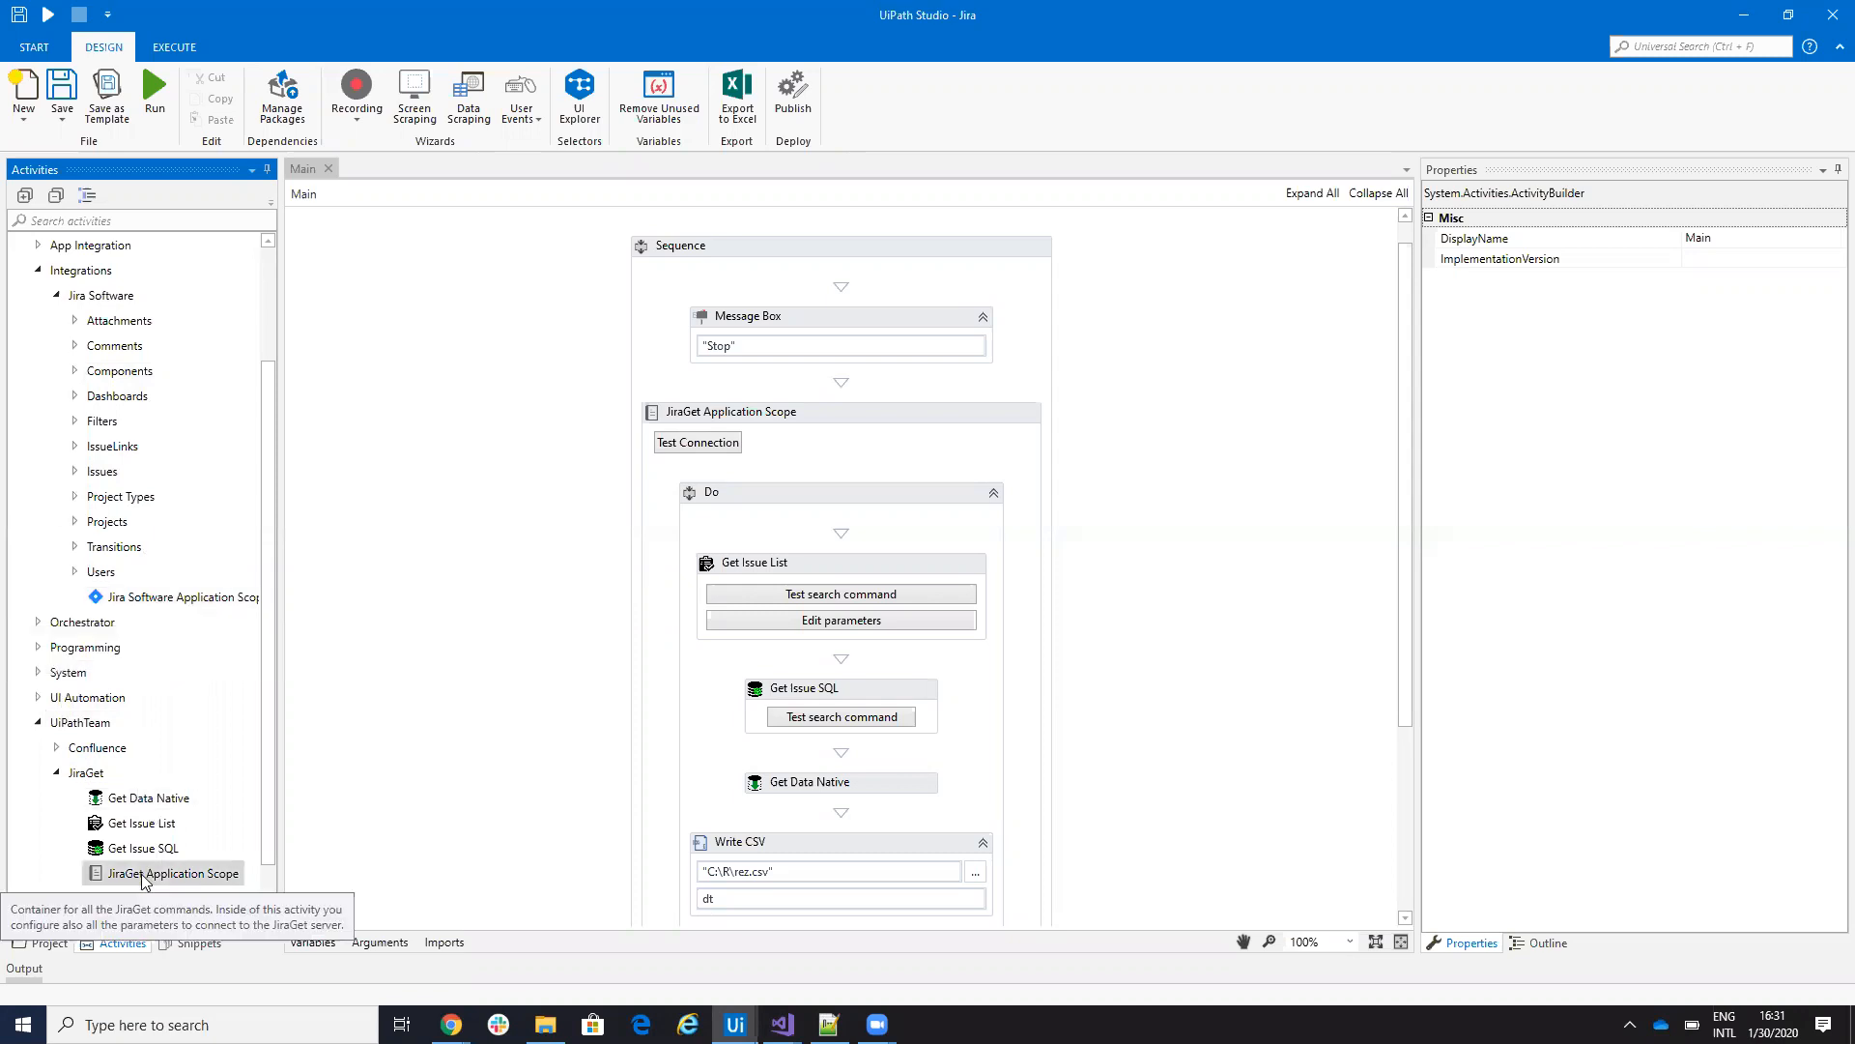
# - Select the JiraGet Application Scope to show its TokenAPI, UserName and EndPoint properties
pyautogui.click(731, 247)
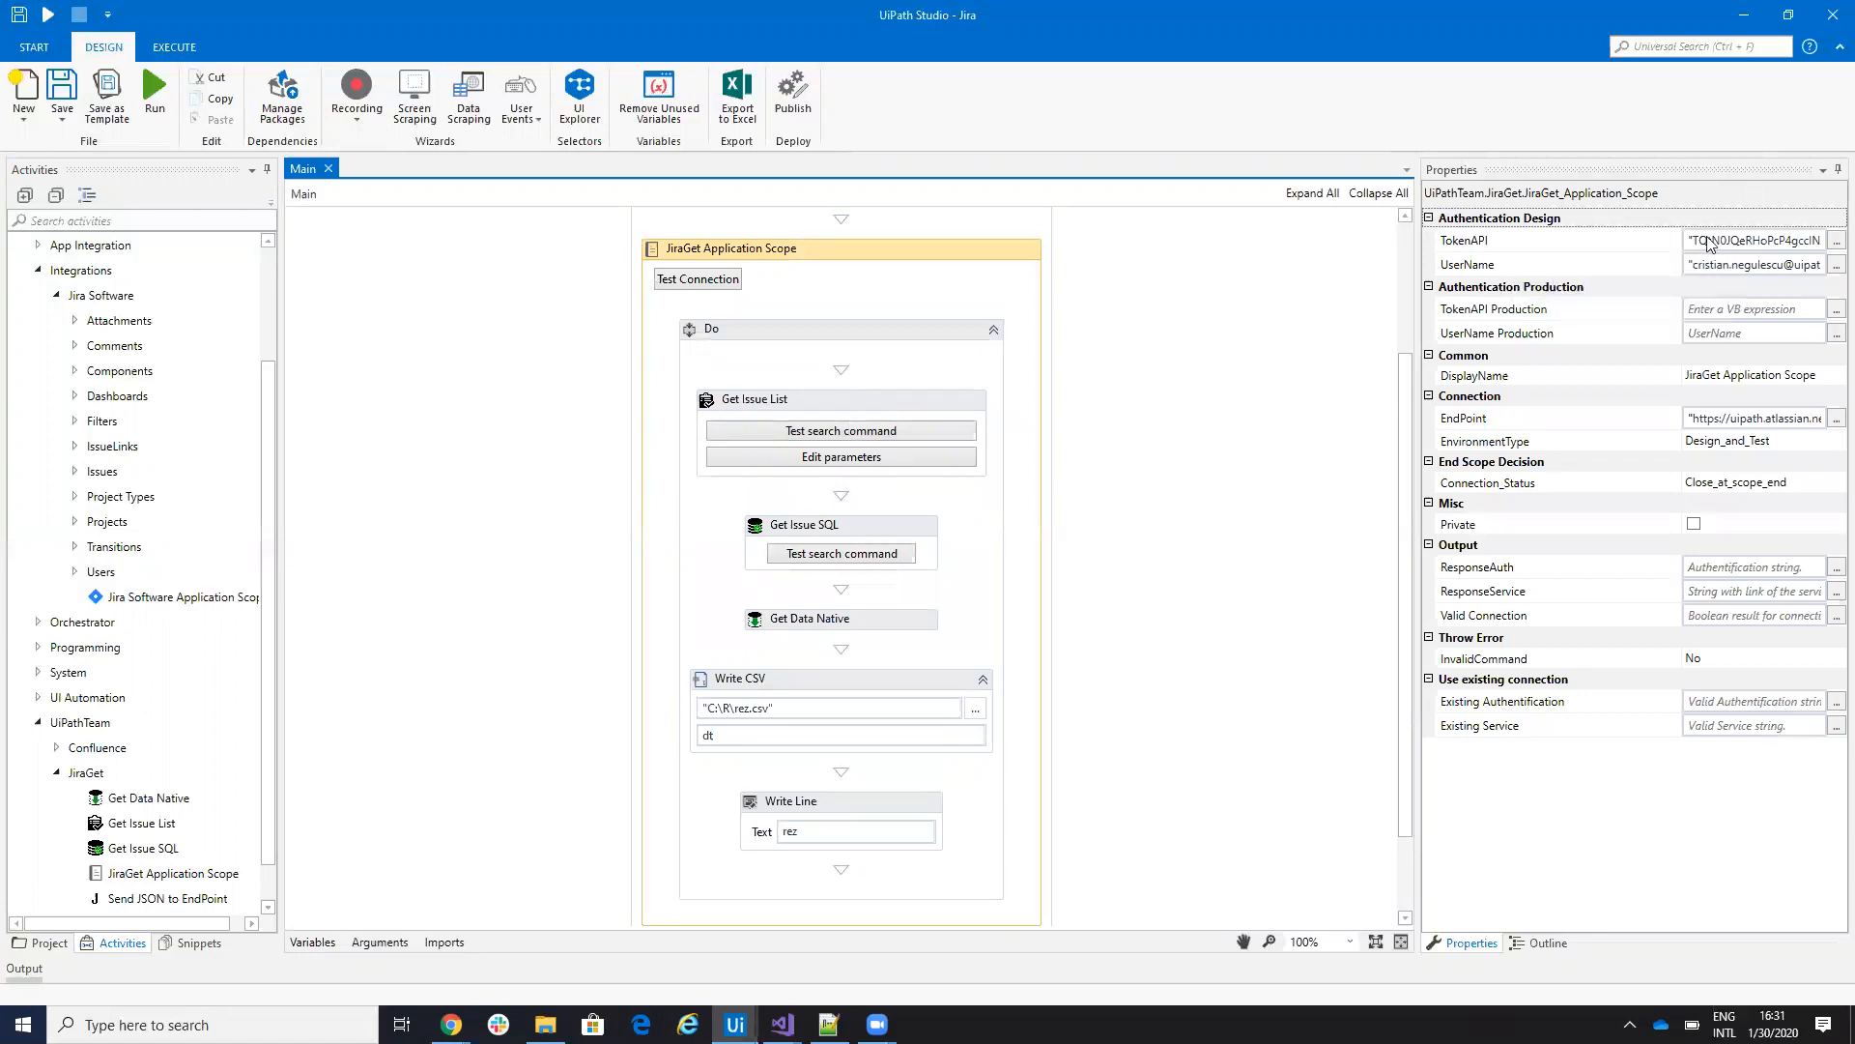
pyautogui.moveTo(1693, 296)
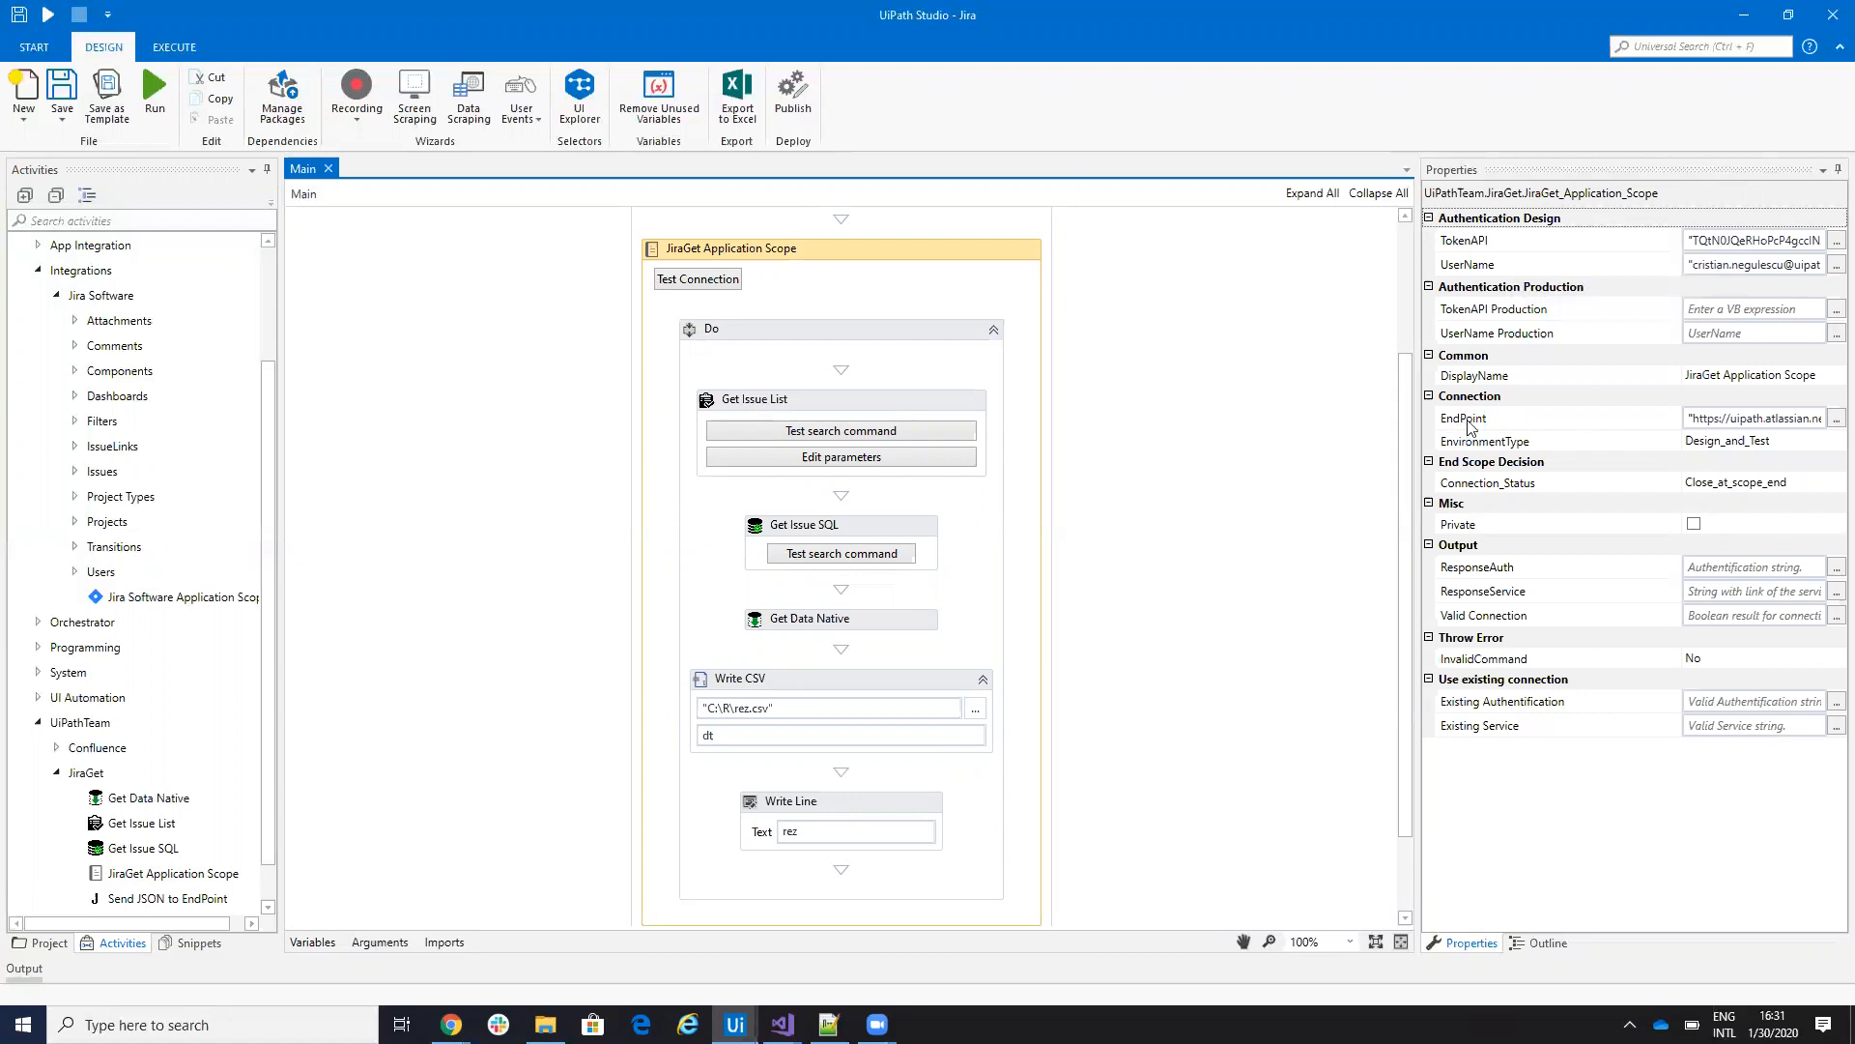
pyautogui.moveTo(1466, 431)
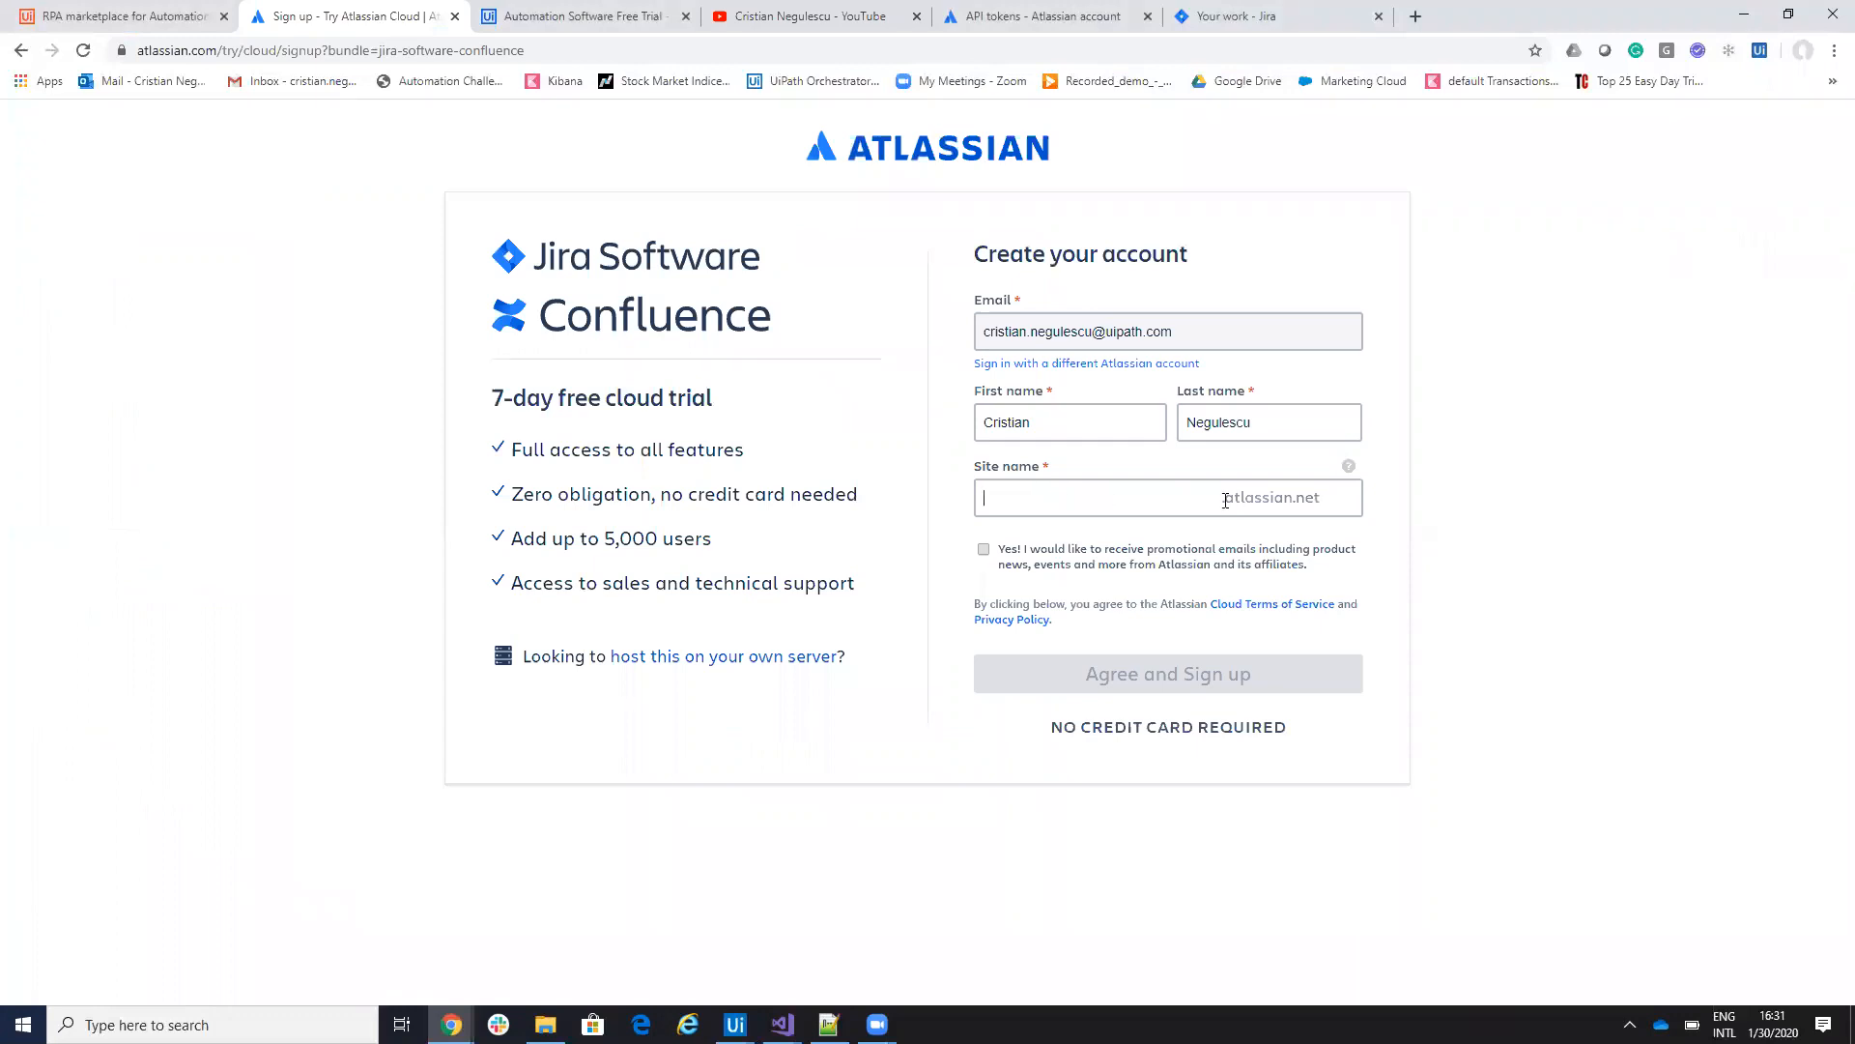
pyautogui.moveTo(1310, 14)
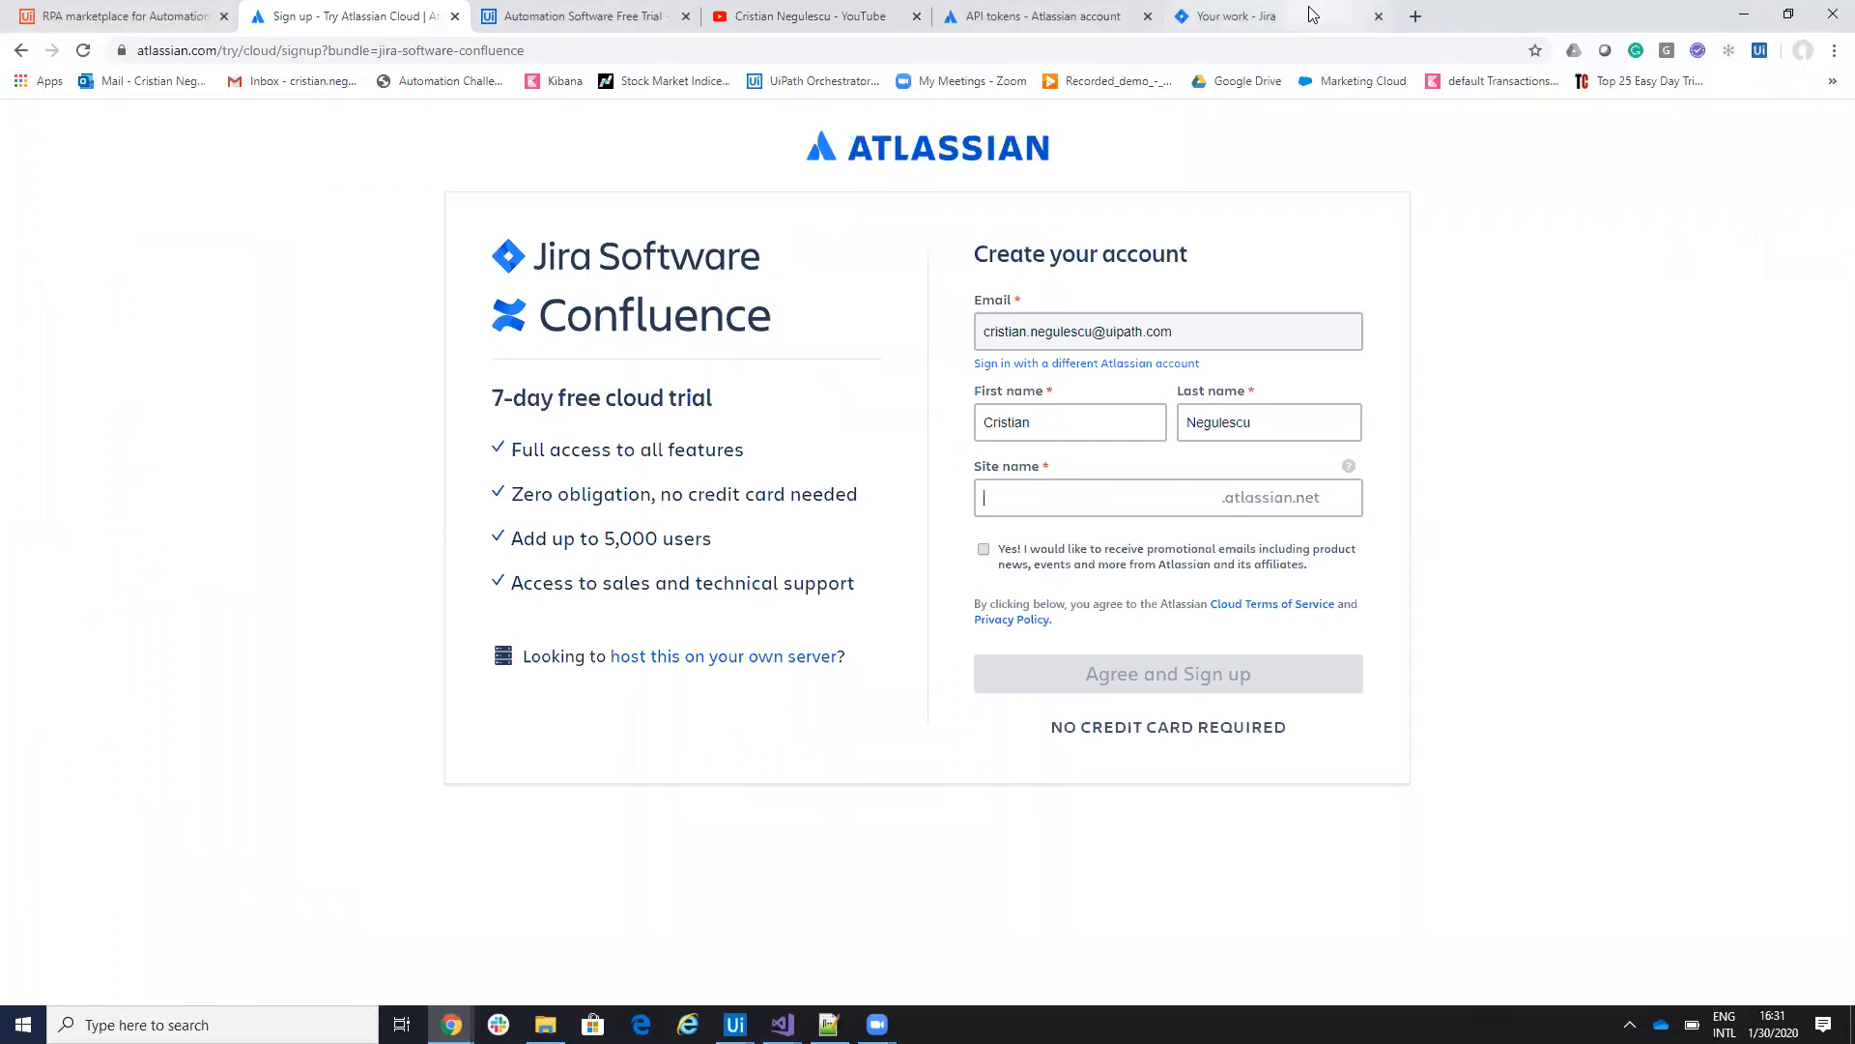
# - Switch from the Atlassian sign-up tab to the Jira Your work page
pyautogui.click(1228, 17)
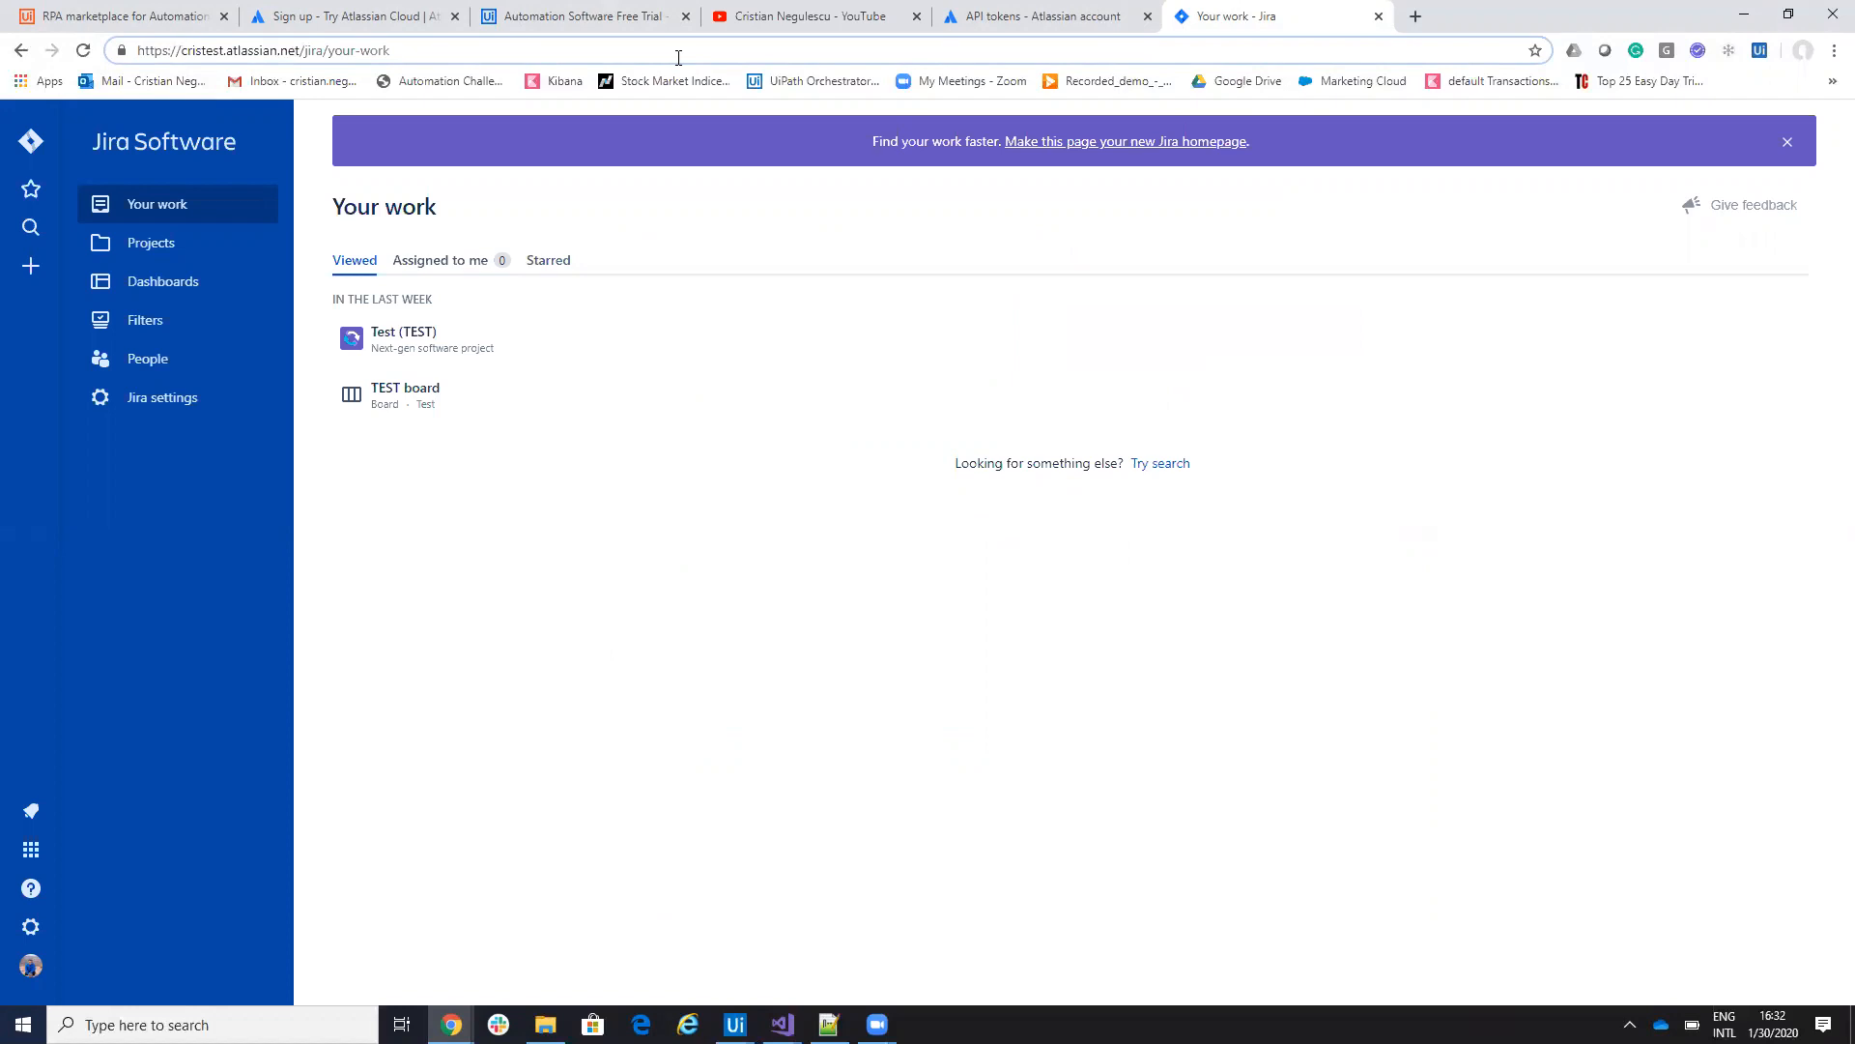
# - Bring up the Atlassian account API tokens page and return to it after checking its URL
pyautogui.click(1042, 16)
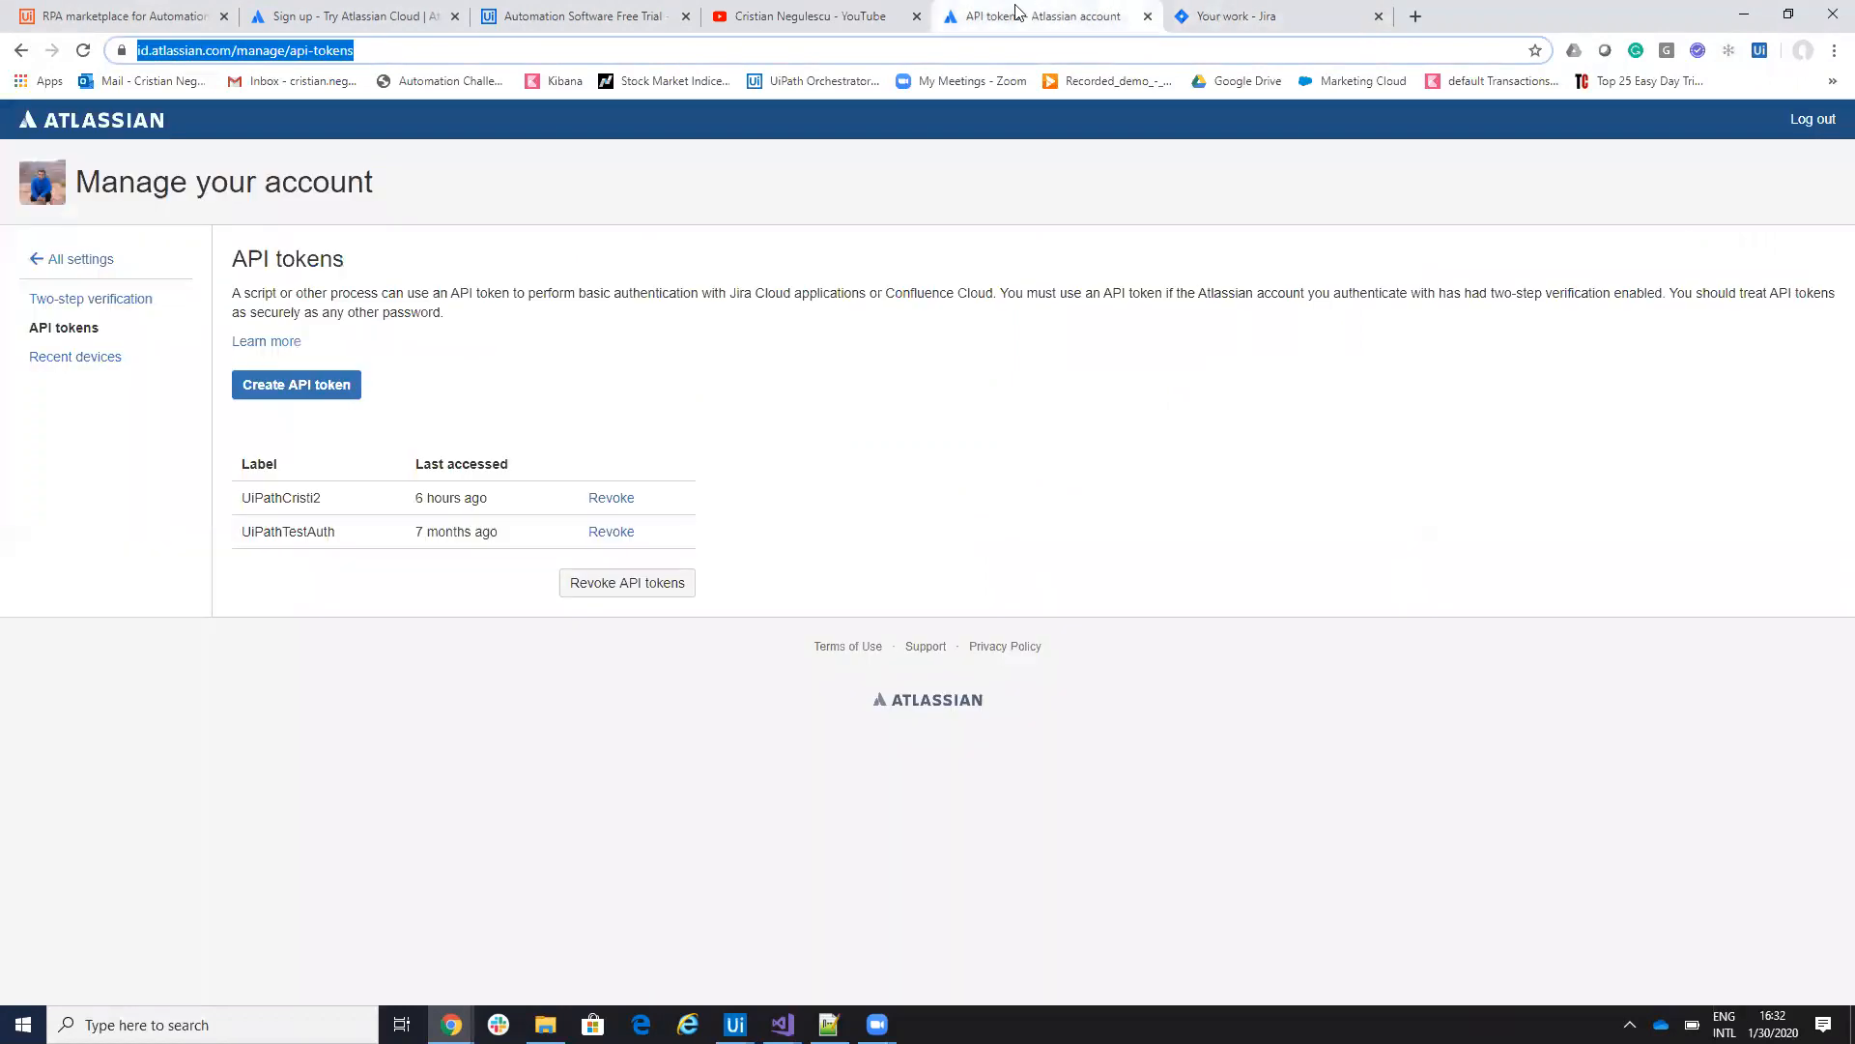
pyautogui.moveTo(810, 979)
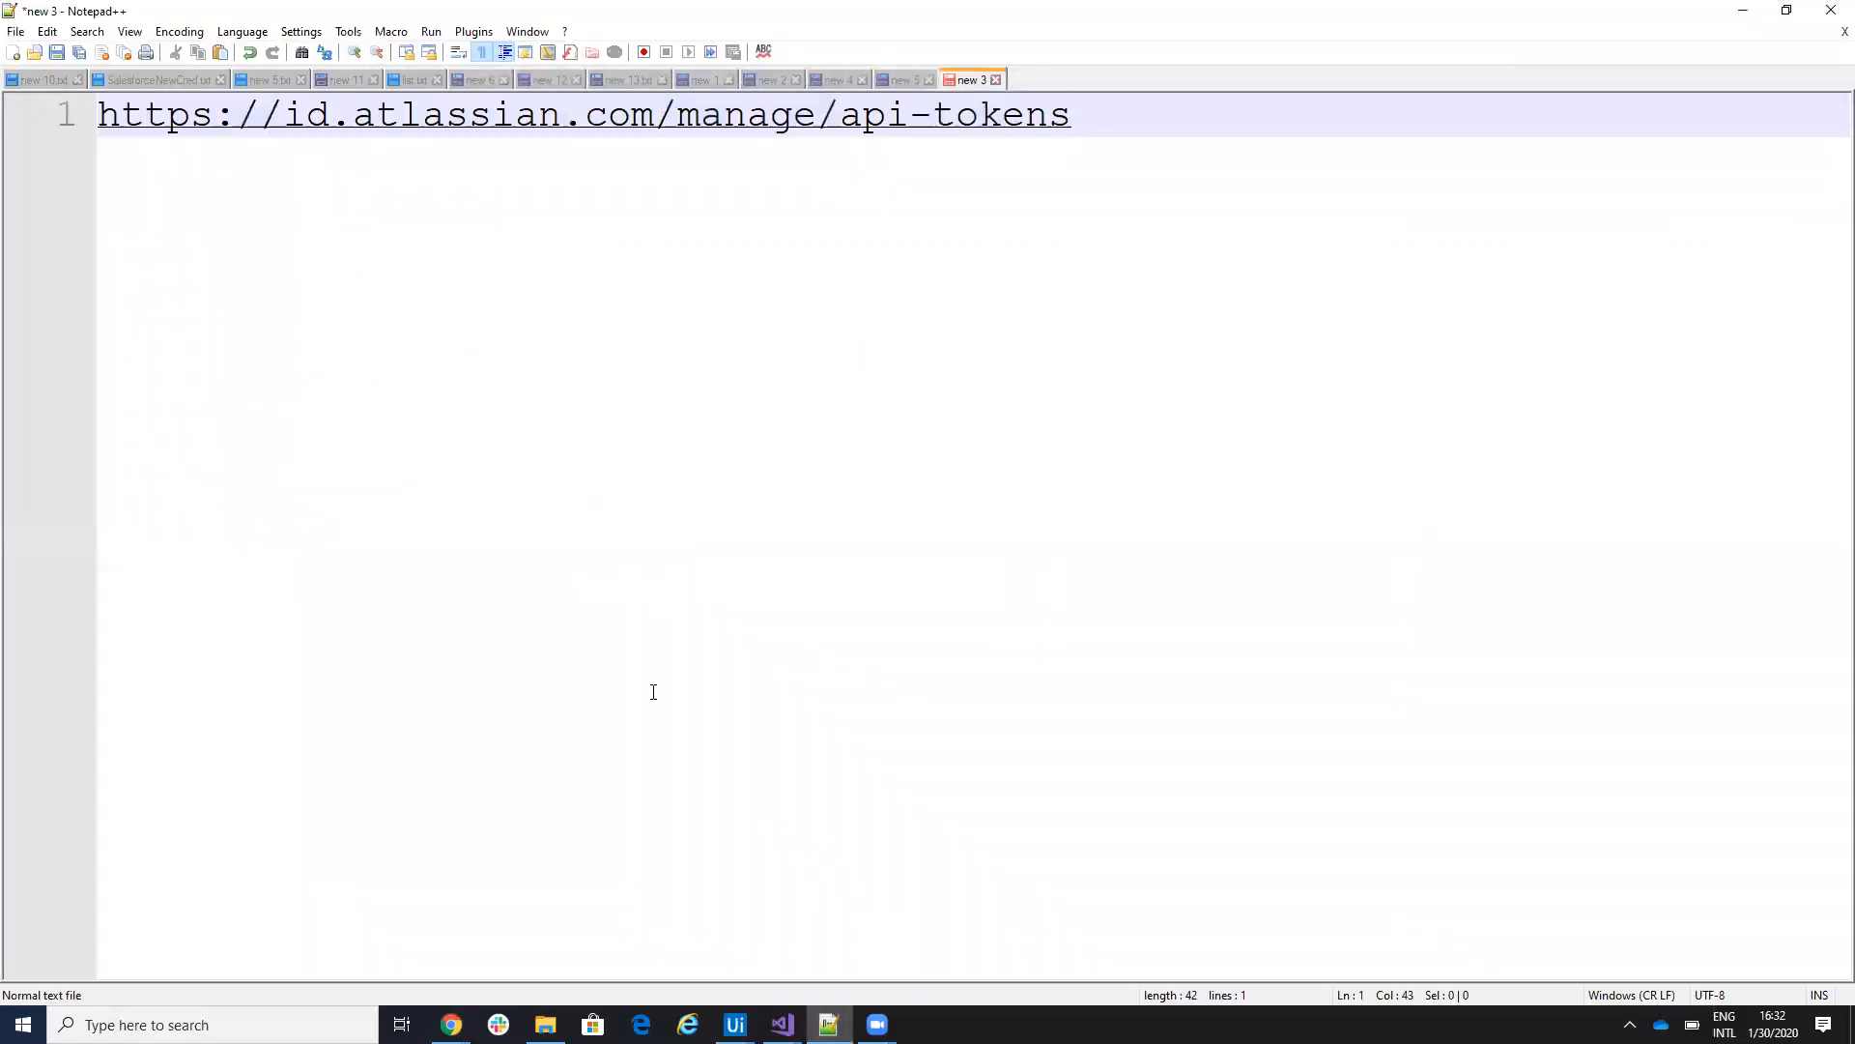
pyautogui.moveTo(580, 135)
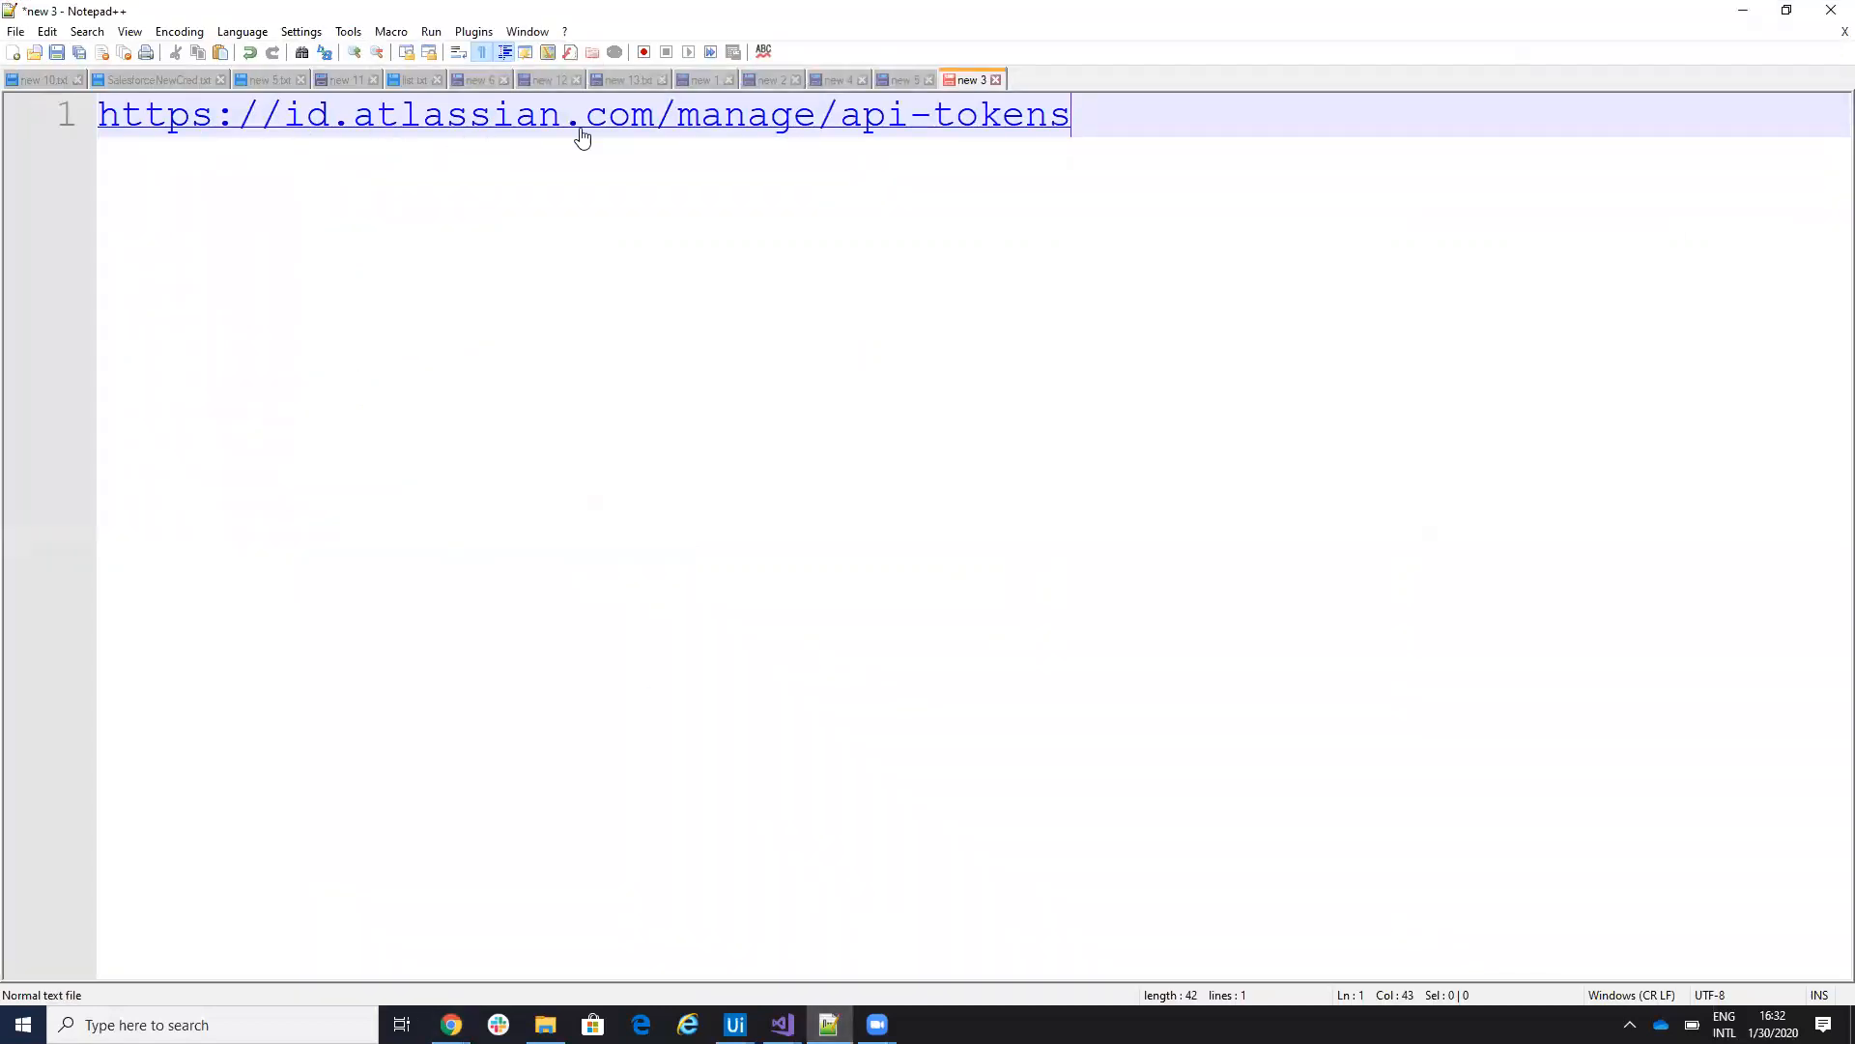
pyautogui.moveTo(1036, 128)
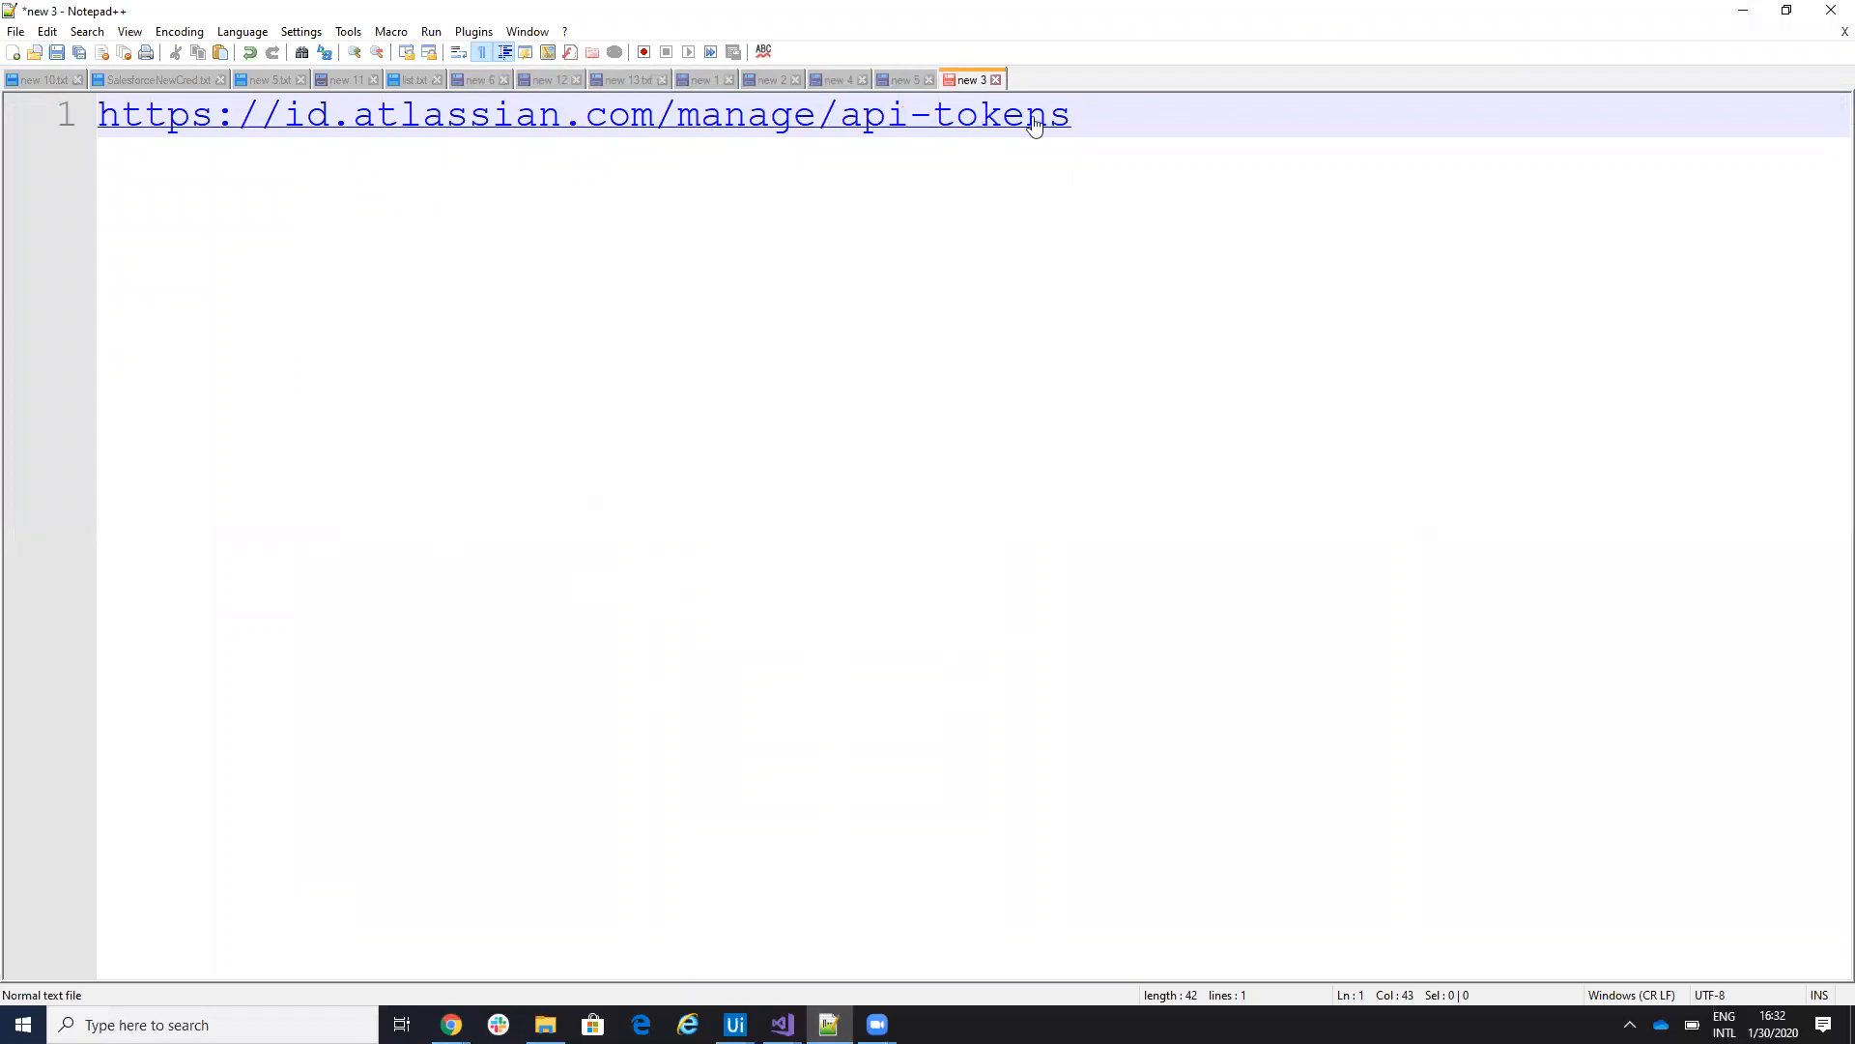
pyautogui.click(450, 1025)
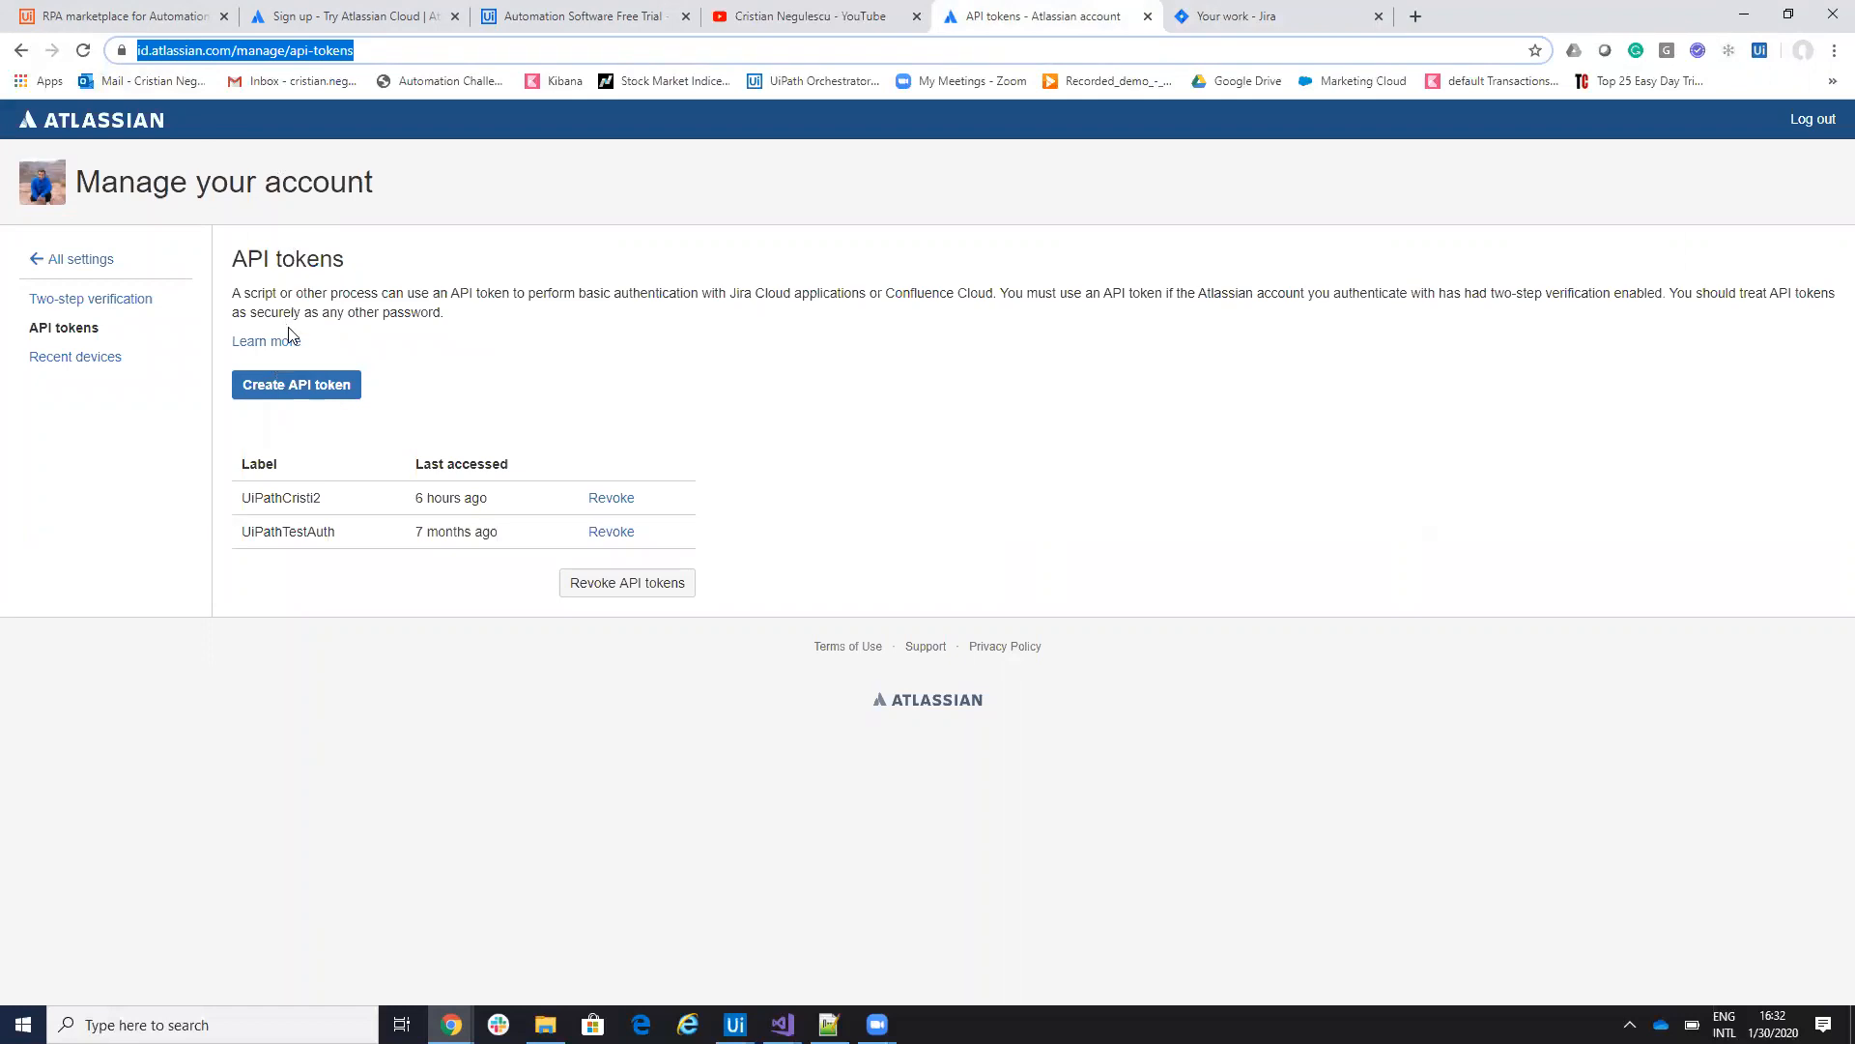
pyautogui.moveTo(315, 404)
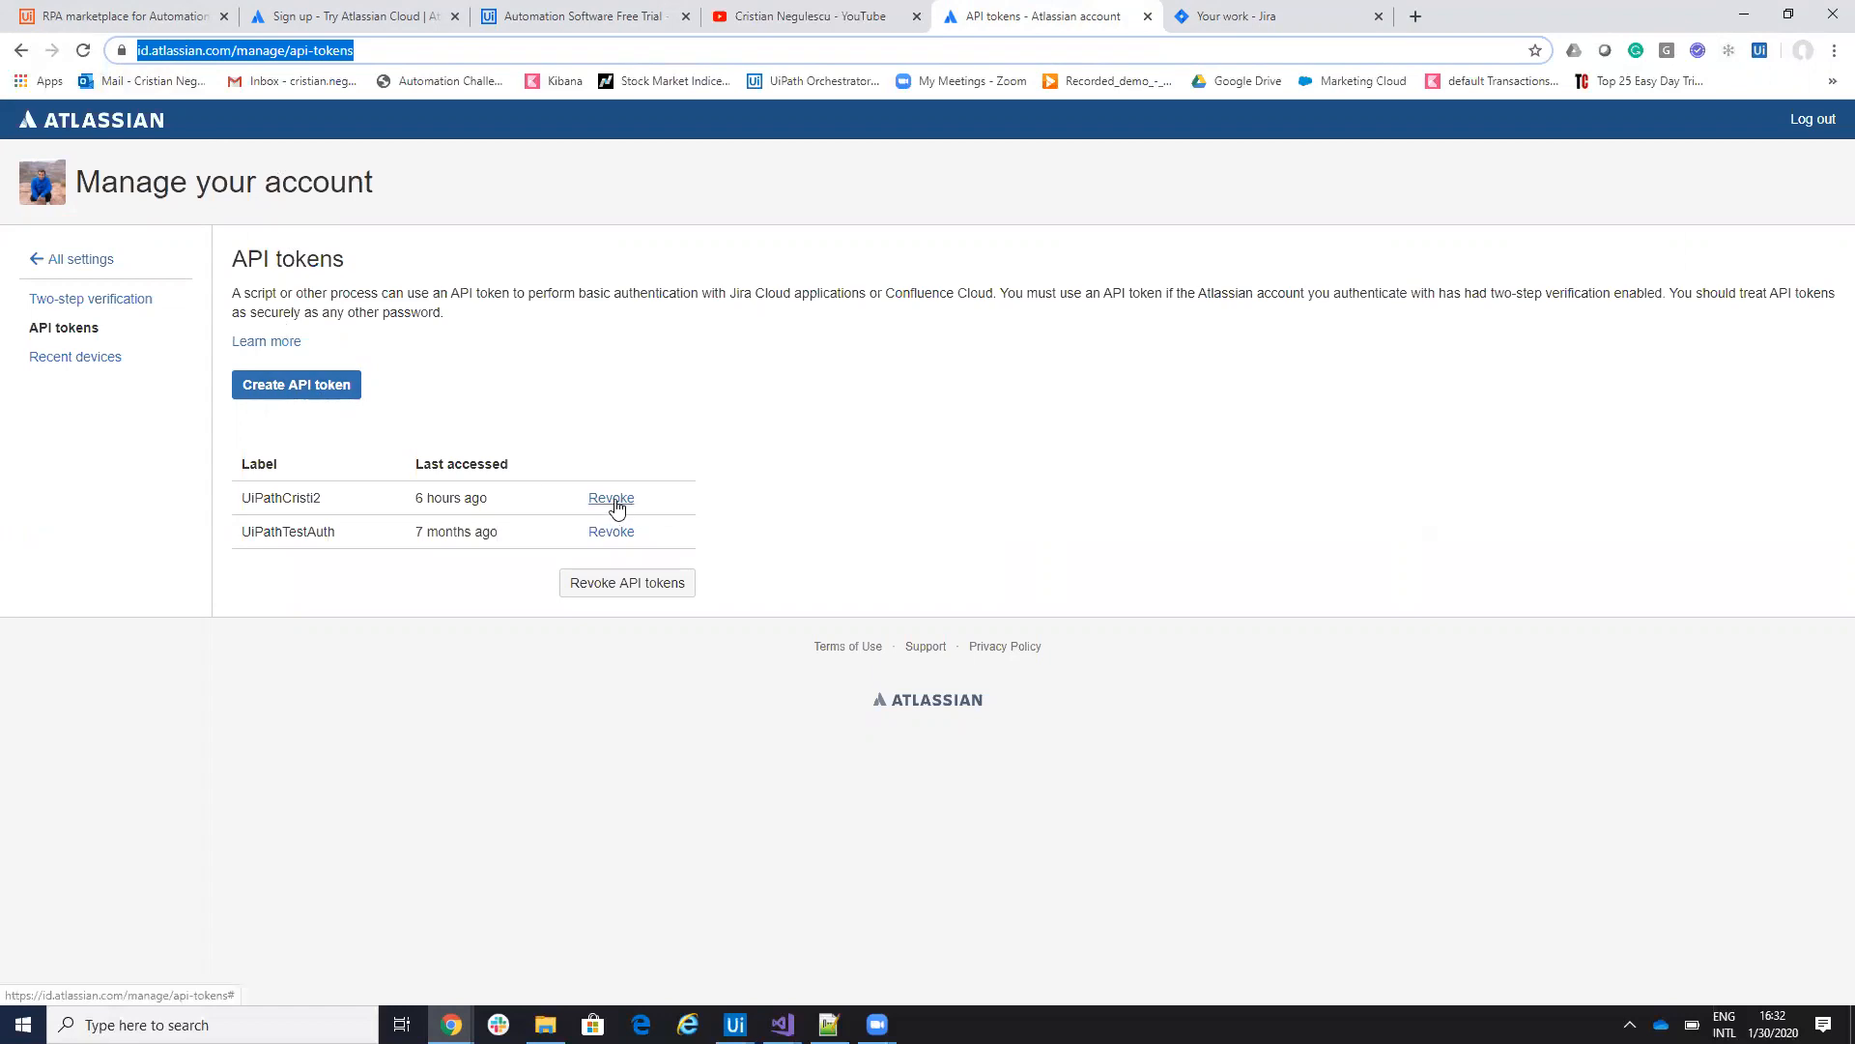
pyautogui.moveTo(295, 384)
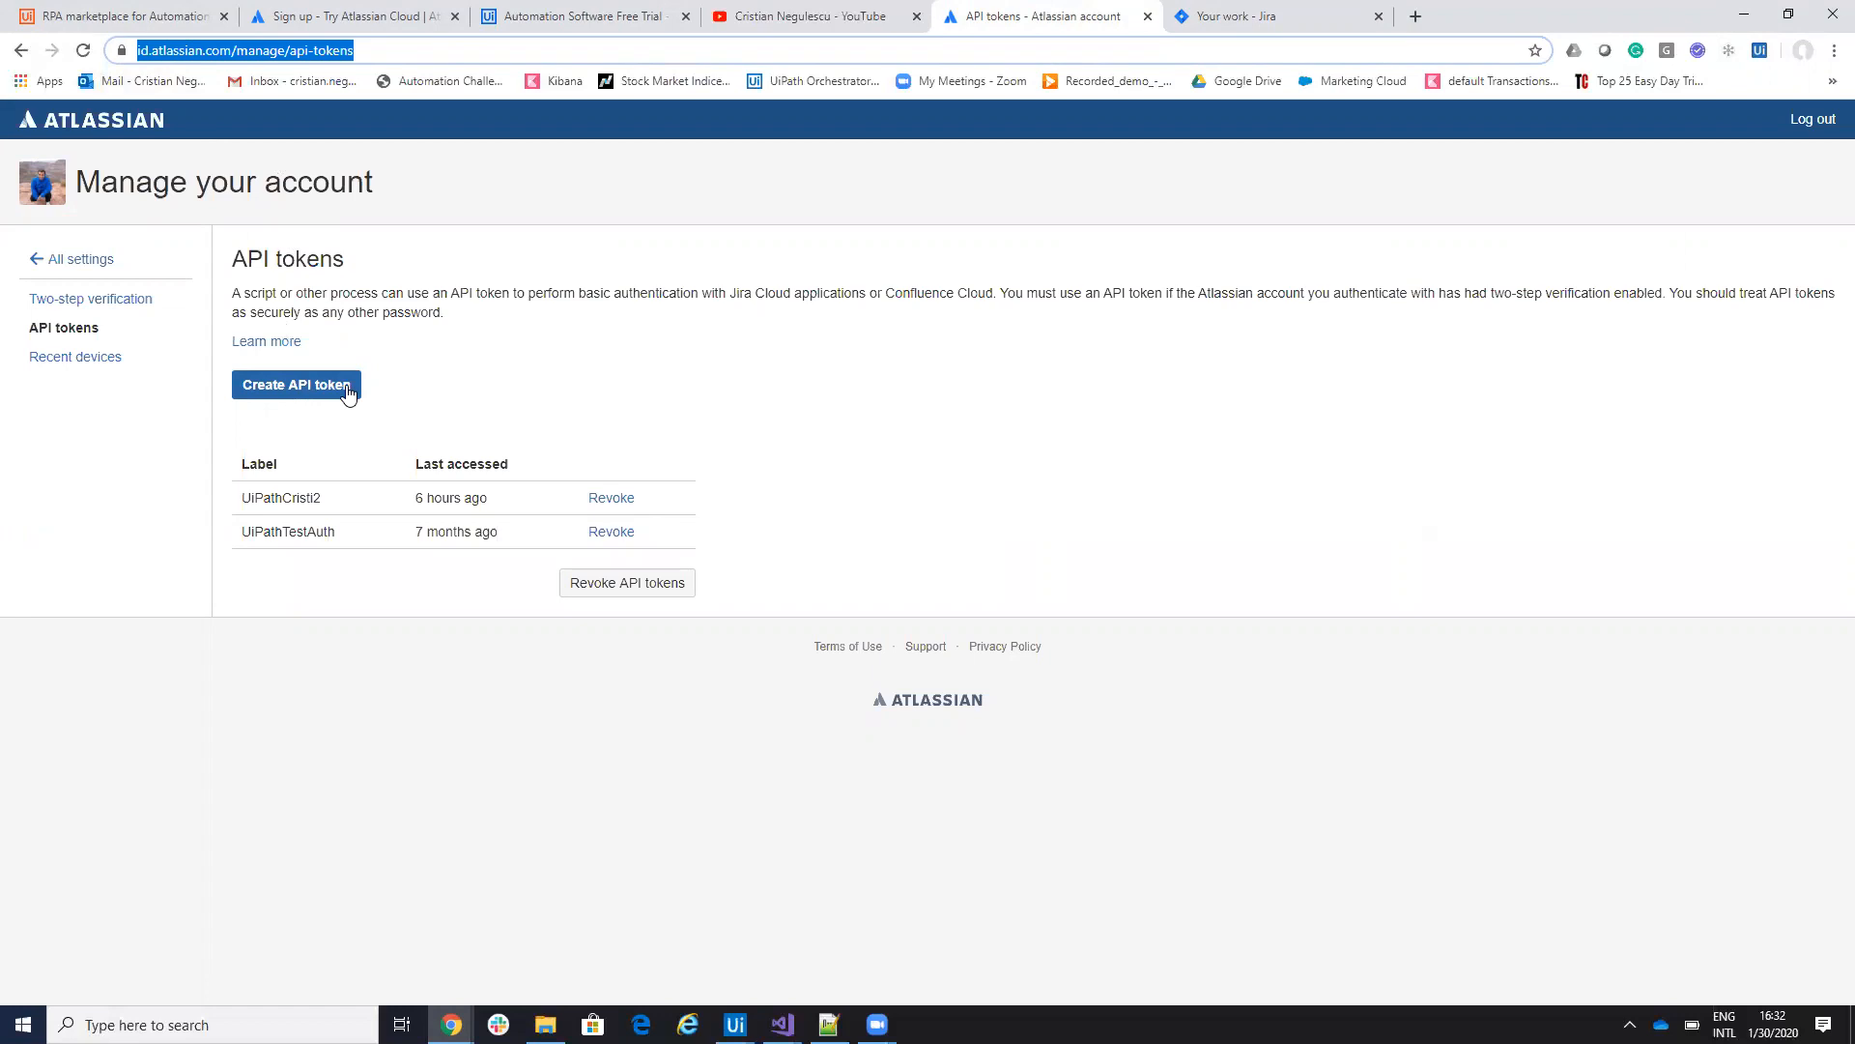
pyautogui.moveTo(763, 949)
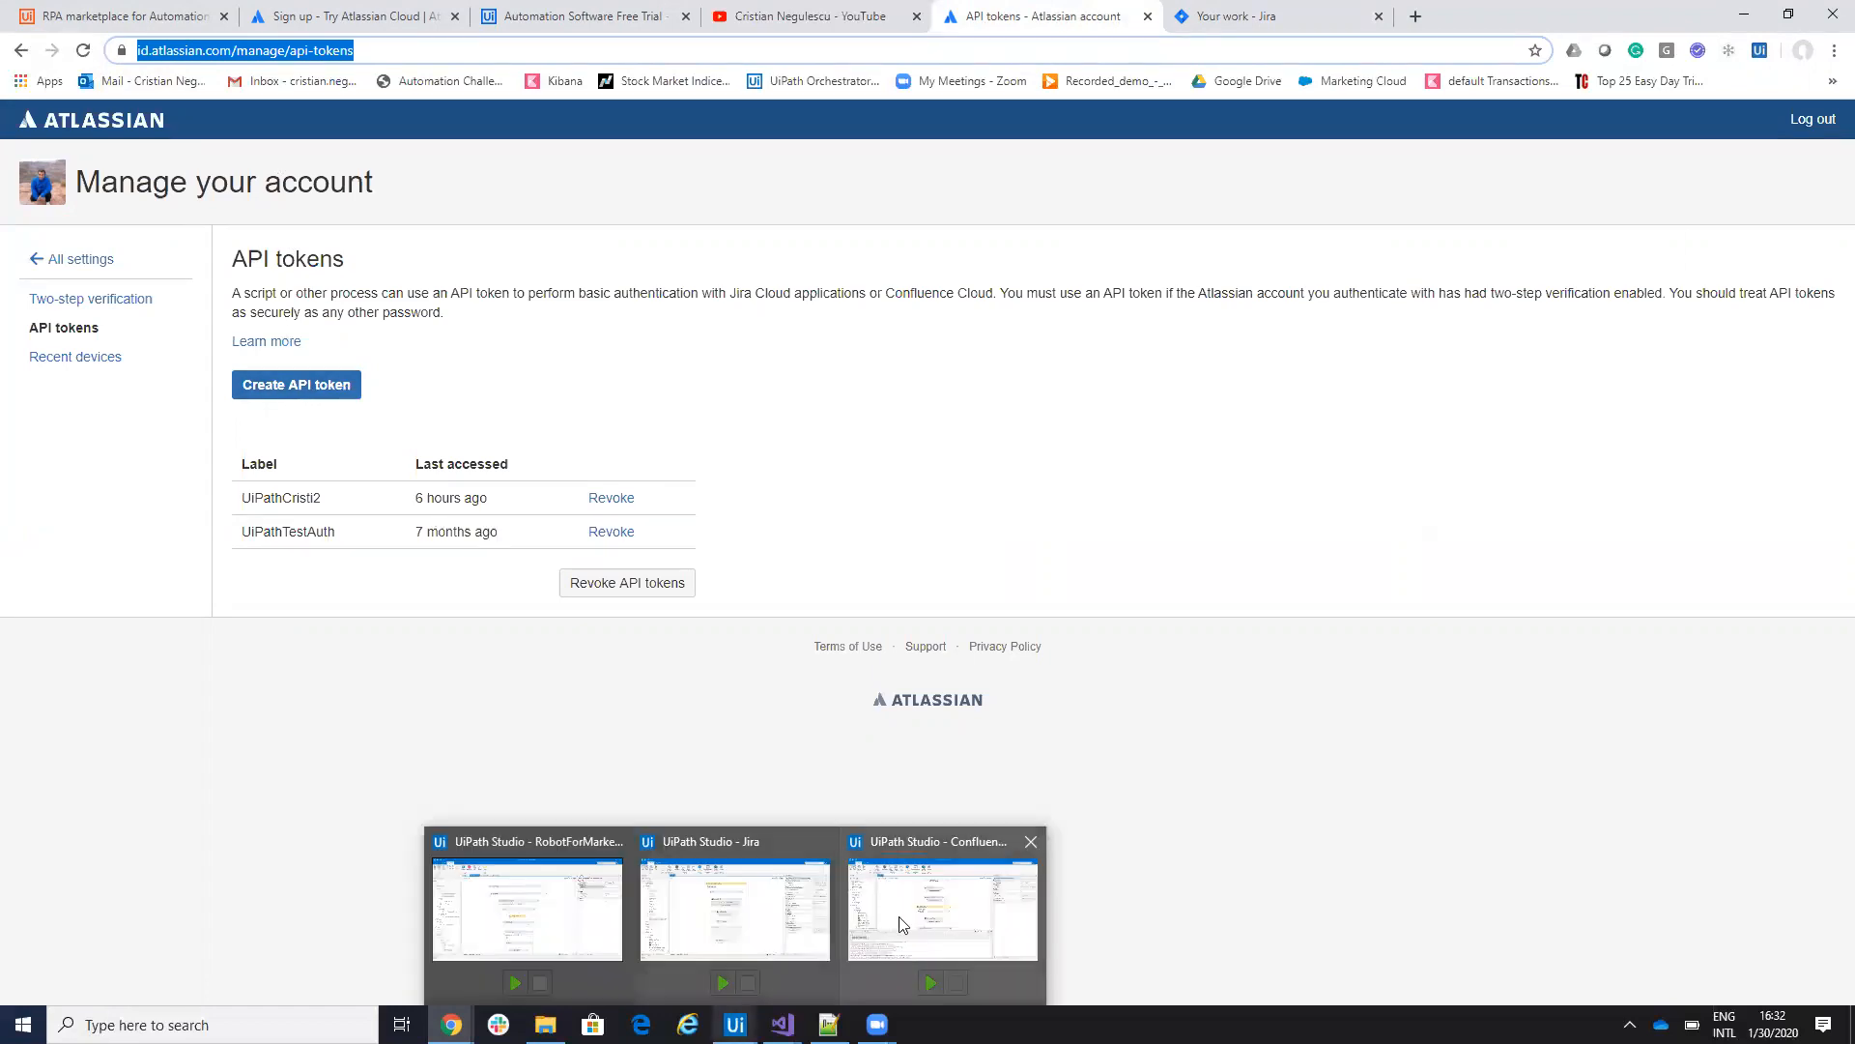
# - Show the YouTube channel's Videos tab and scroll through the UiPath tutorial uploads
pyautogui.click(941, 908)
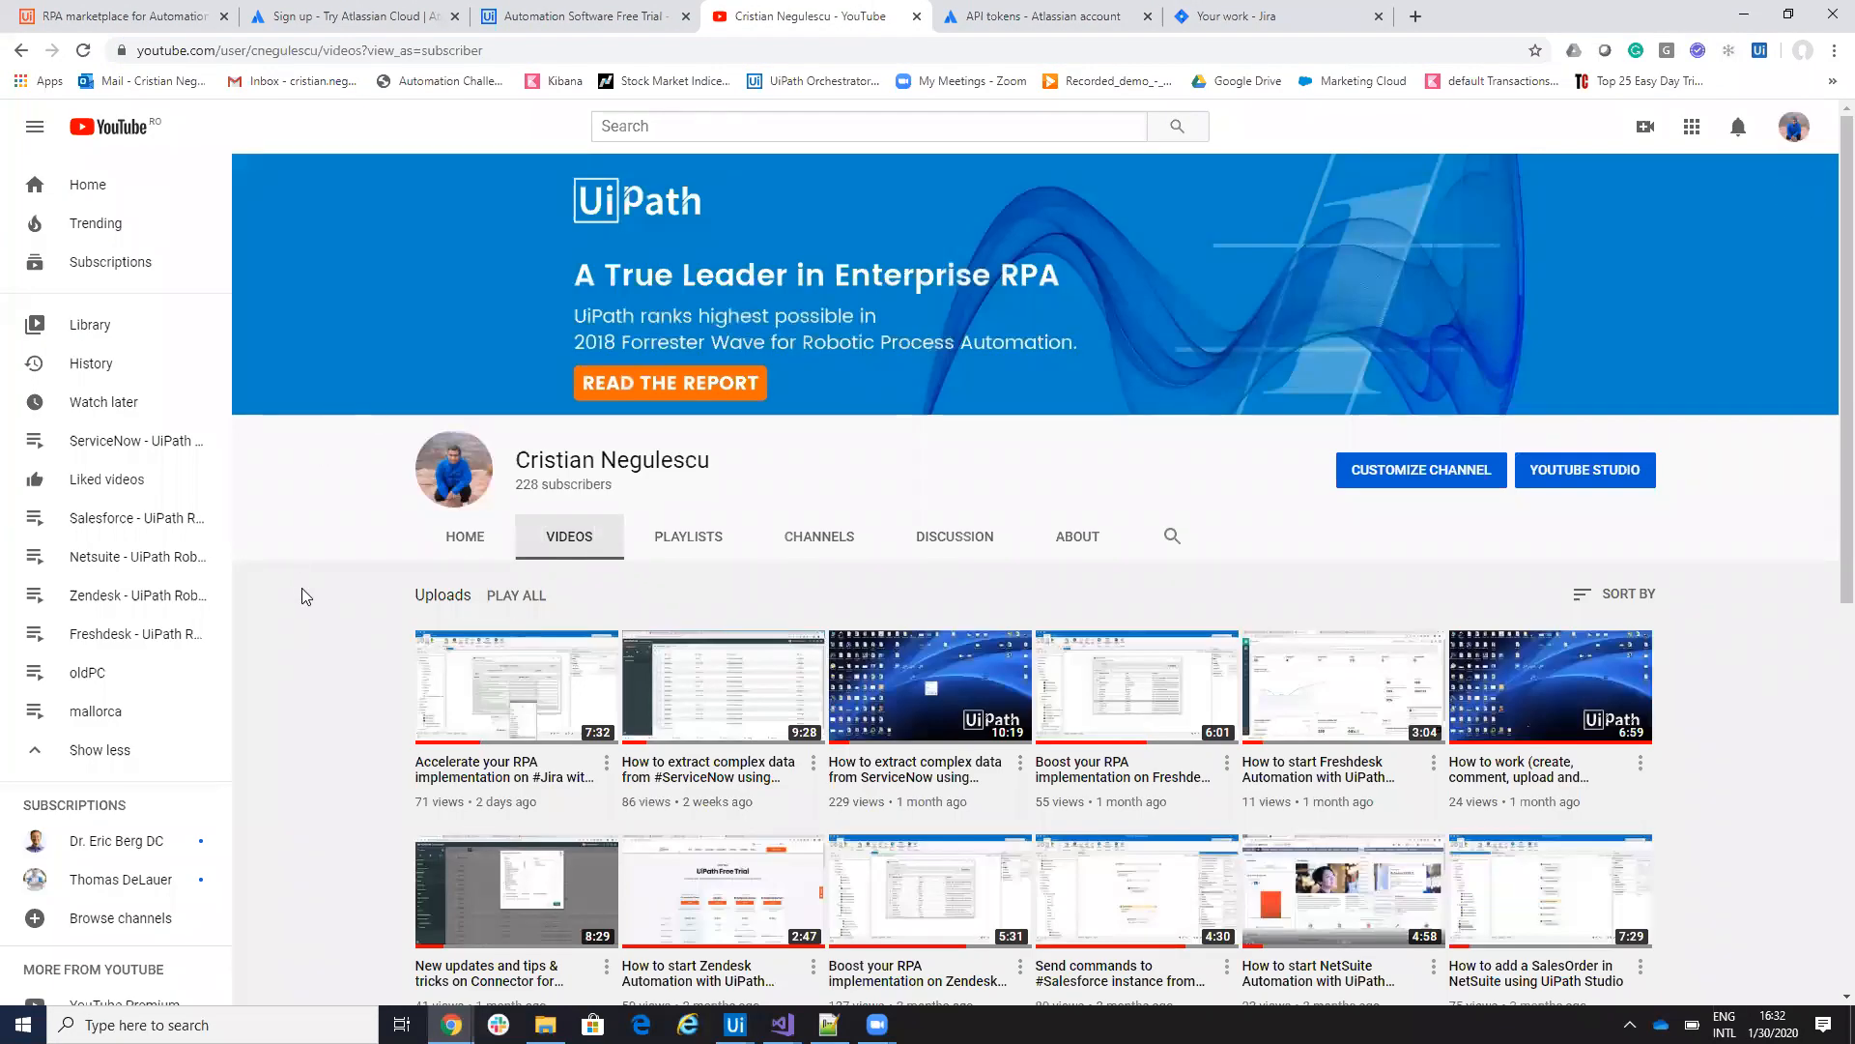
pyautogui.scroll(-3)
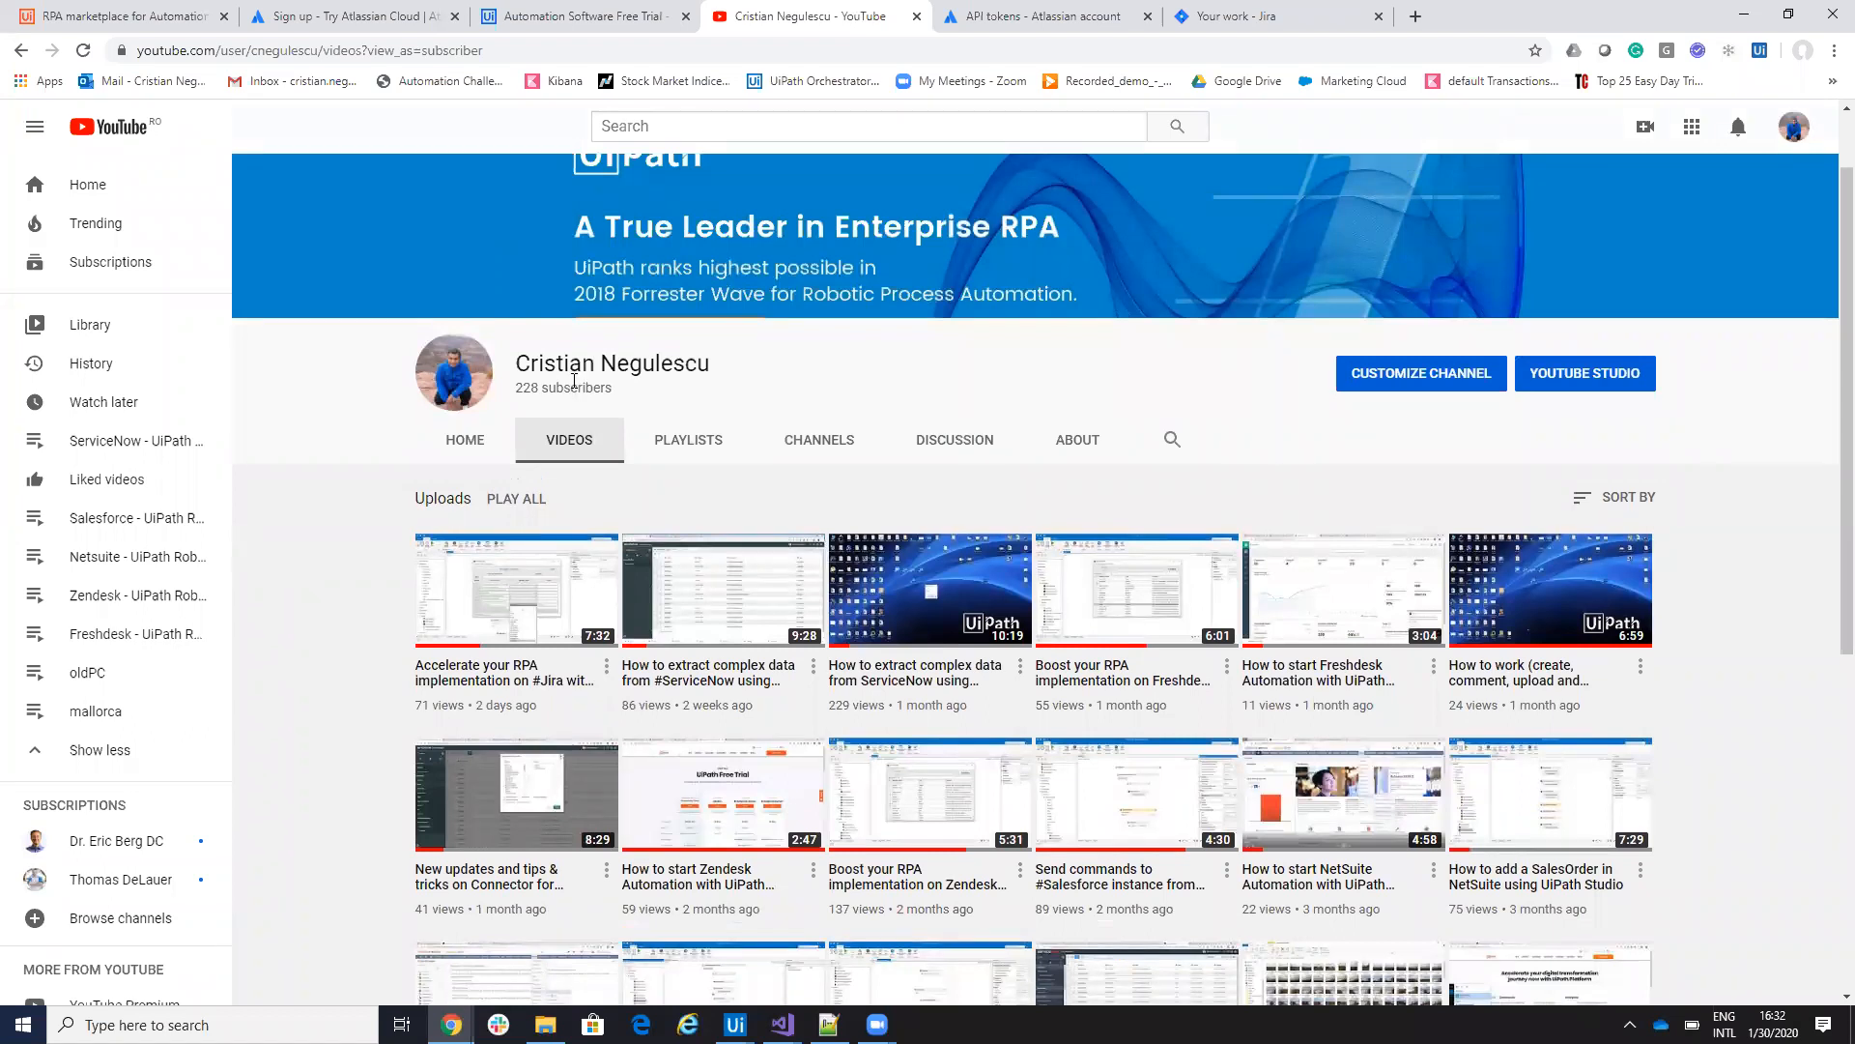
pyautogui.moveTo(137, 440)
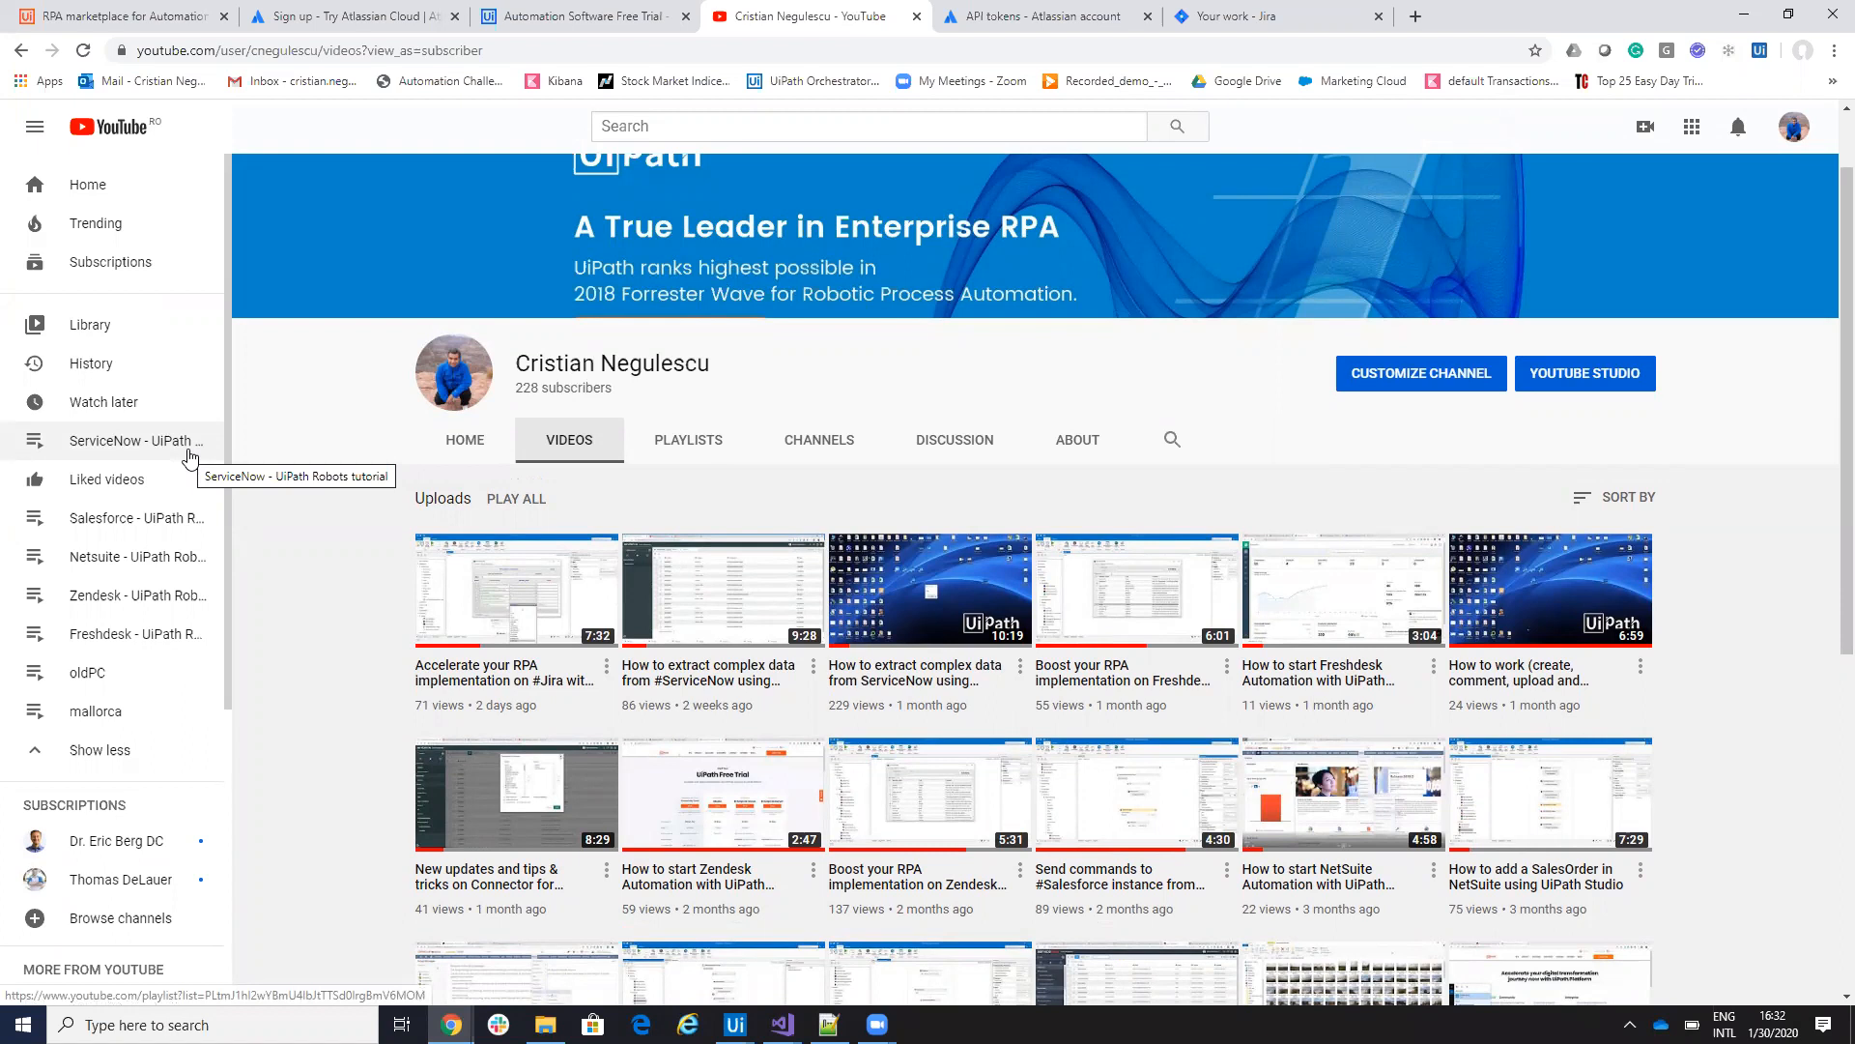
pyautogui.moveTo(126, 549)
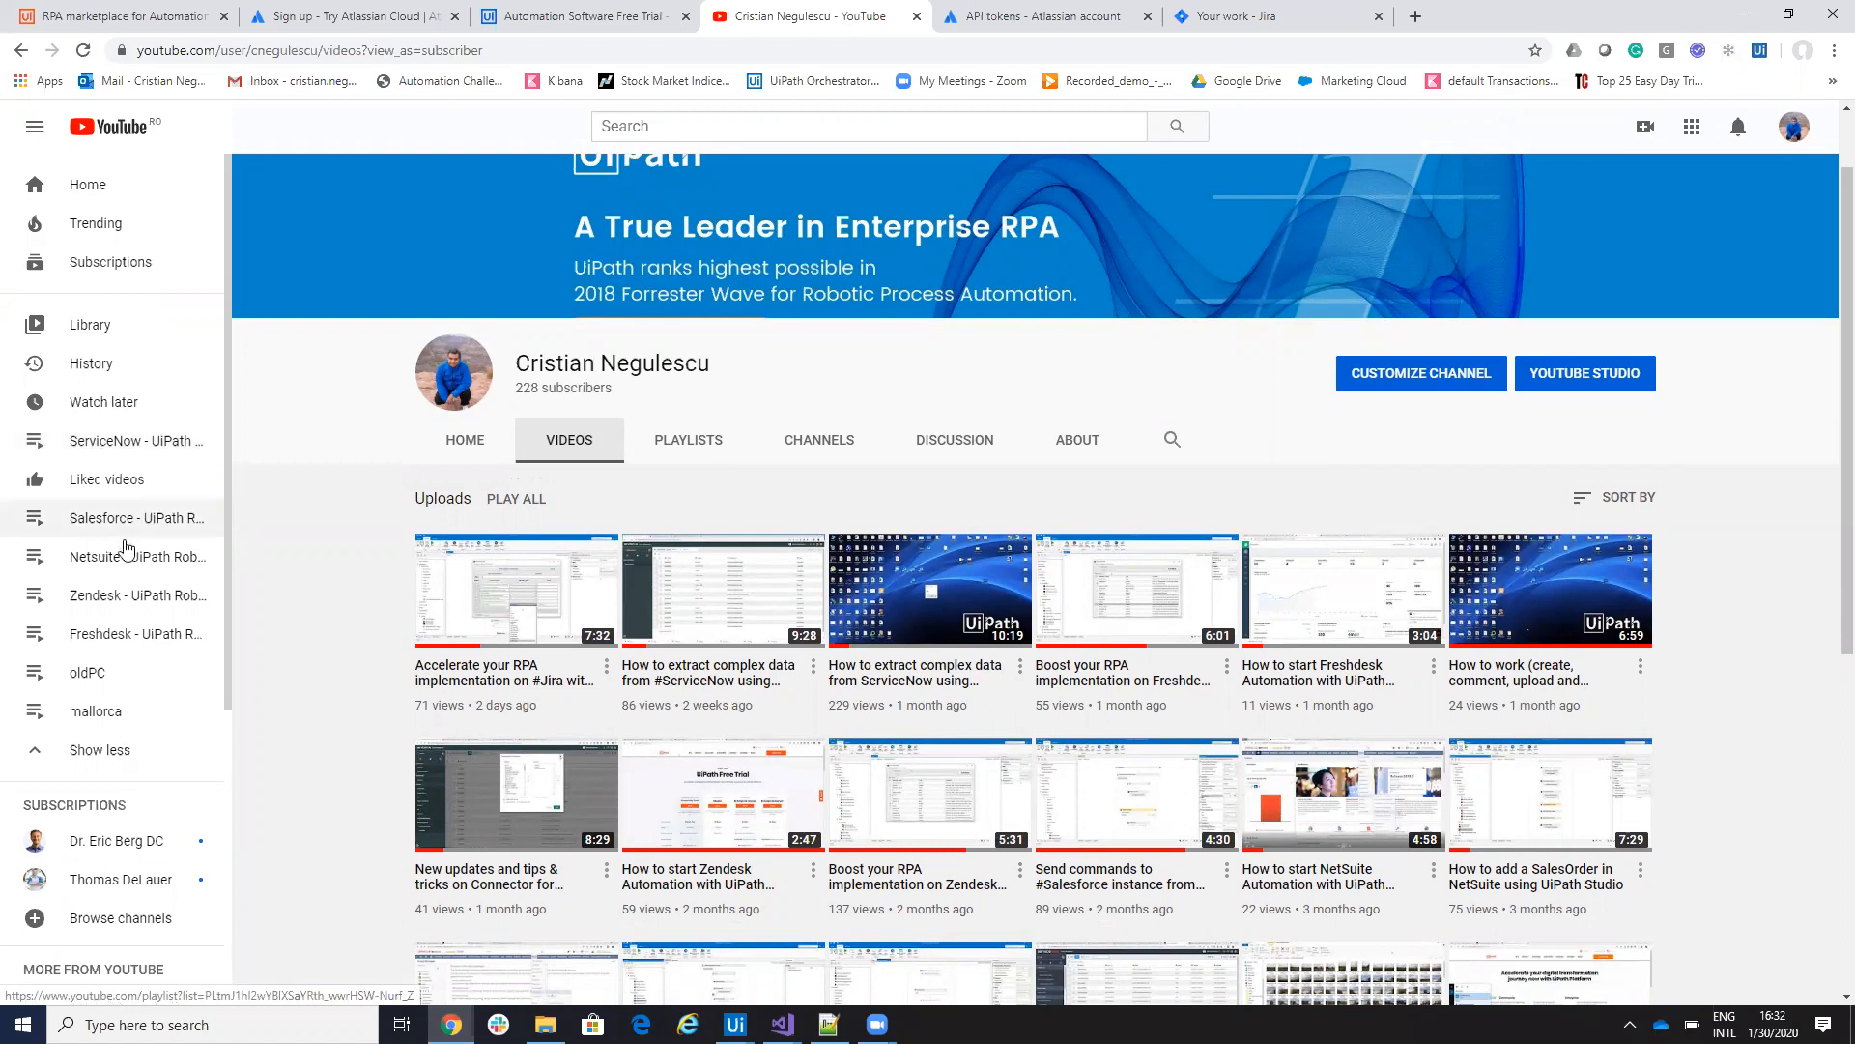
pyautogui.moveTo(116, 648)
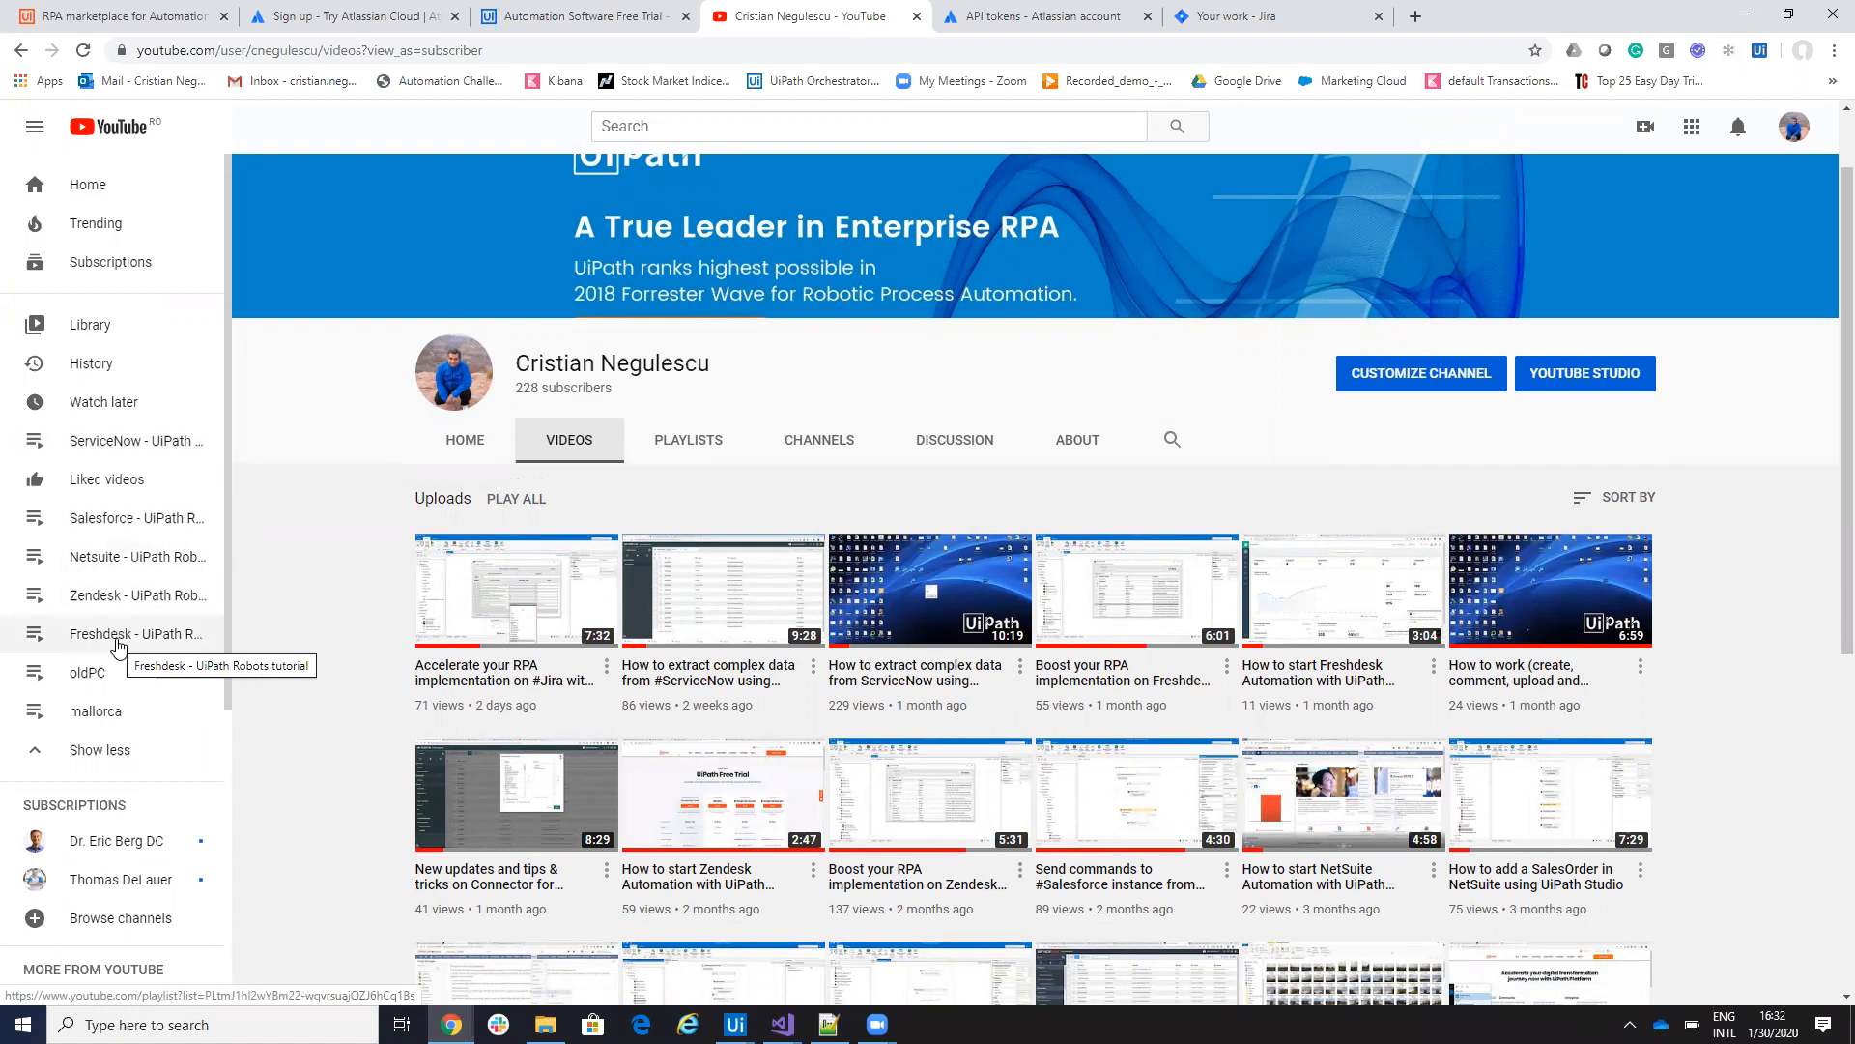
pyautogui.moveTo(692, 333)
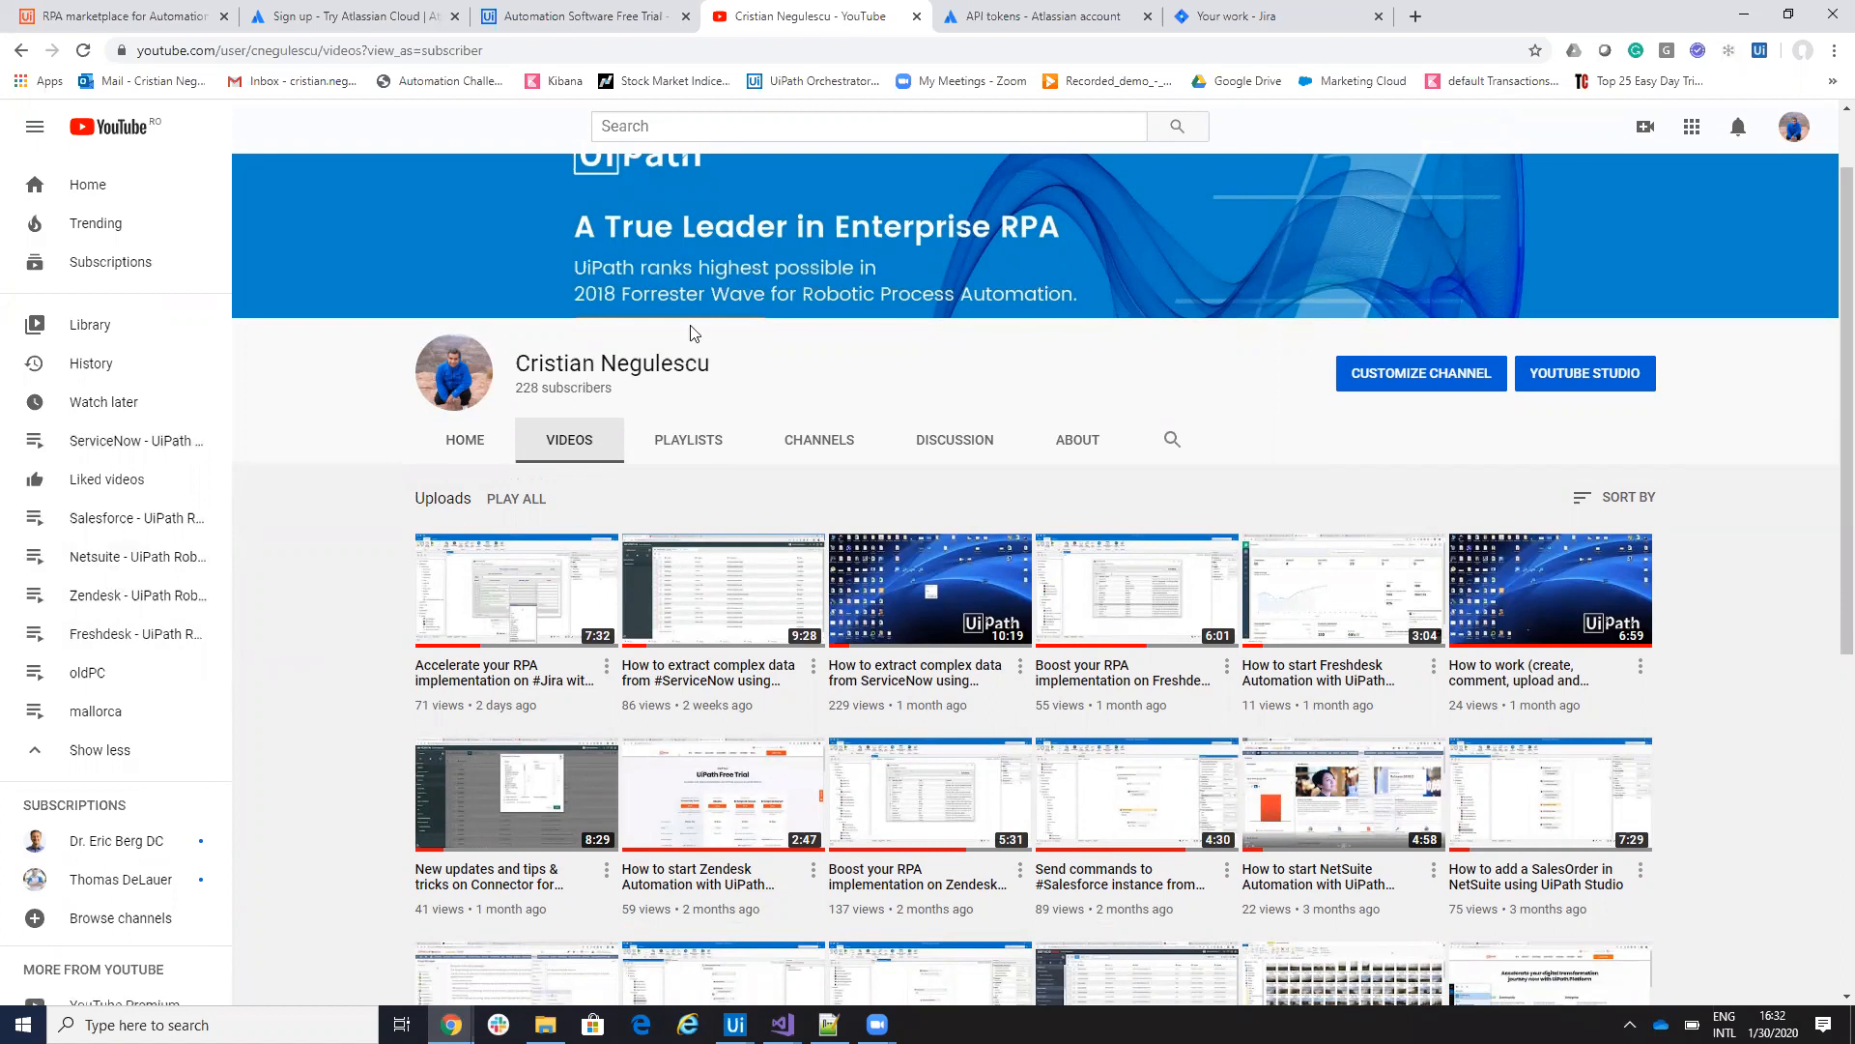